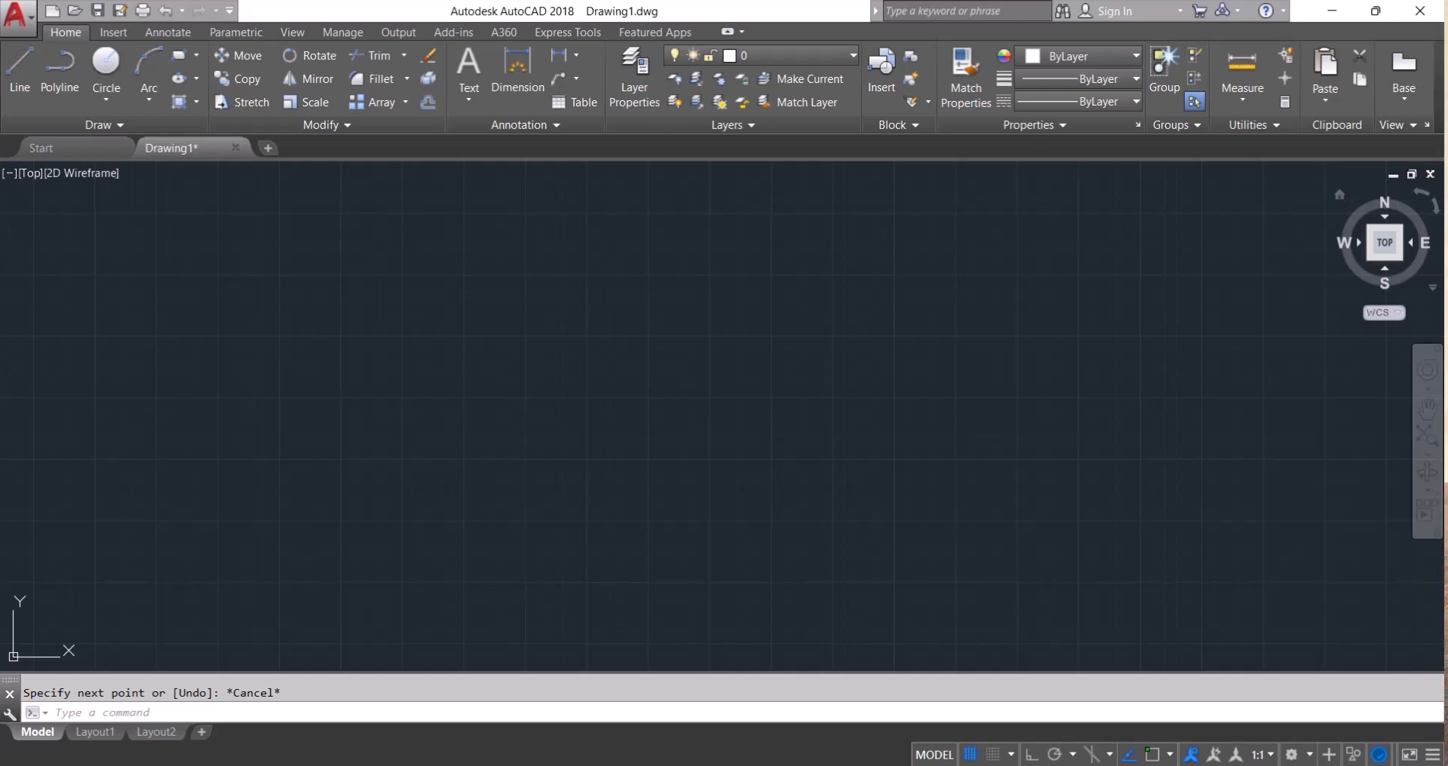
mouse_move(990, 413)
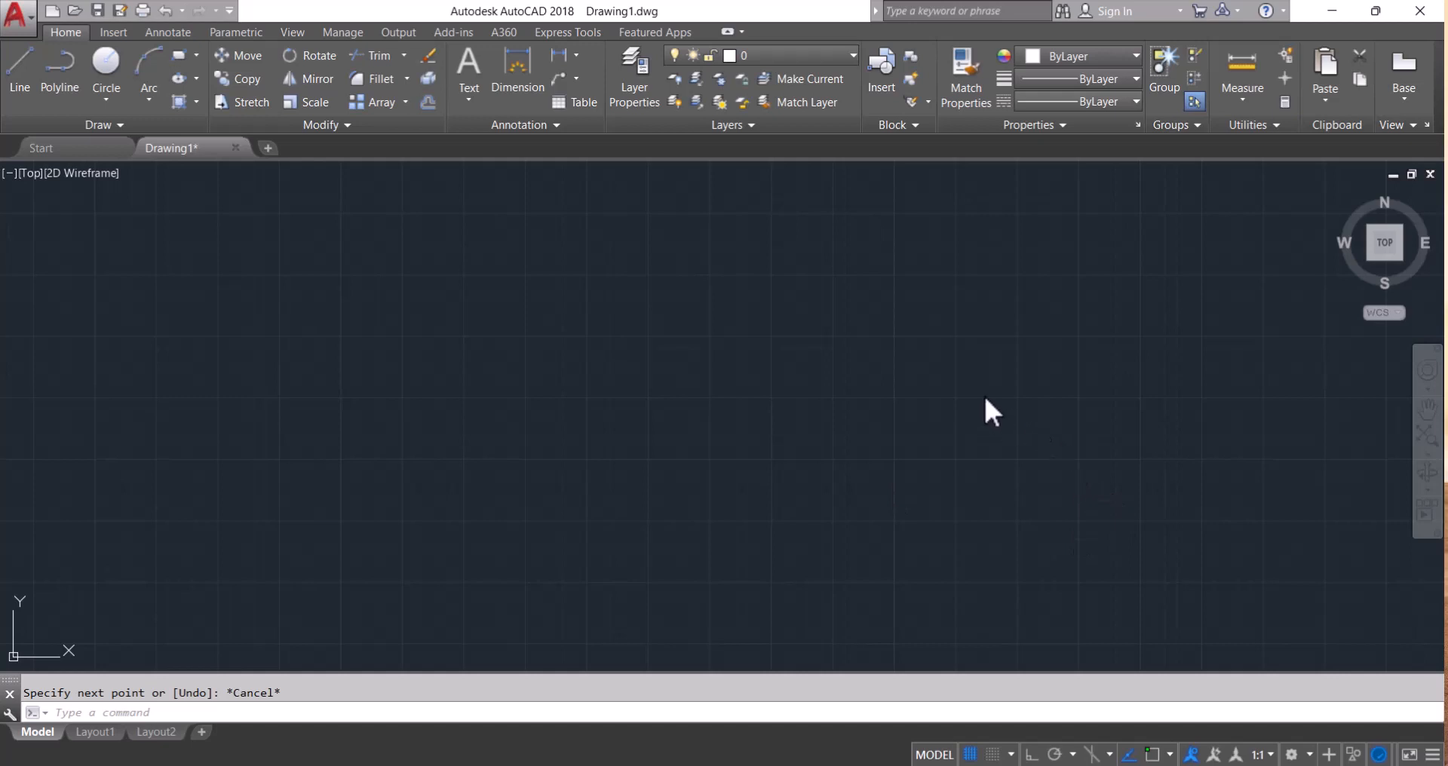
mouse_move(964, 415)
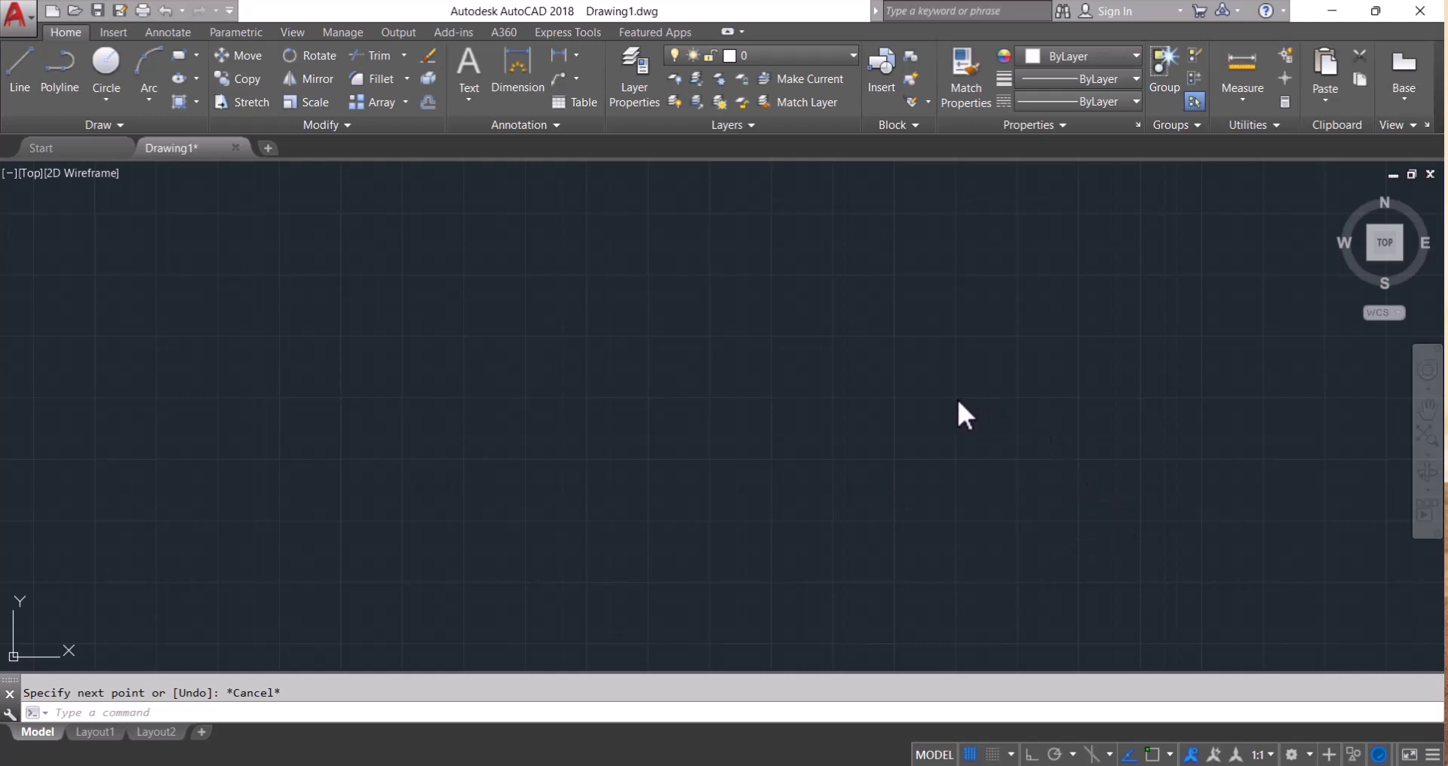
mouse_move(962, 414)
type("l")
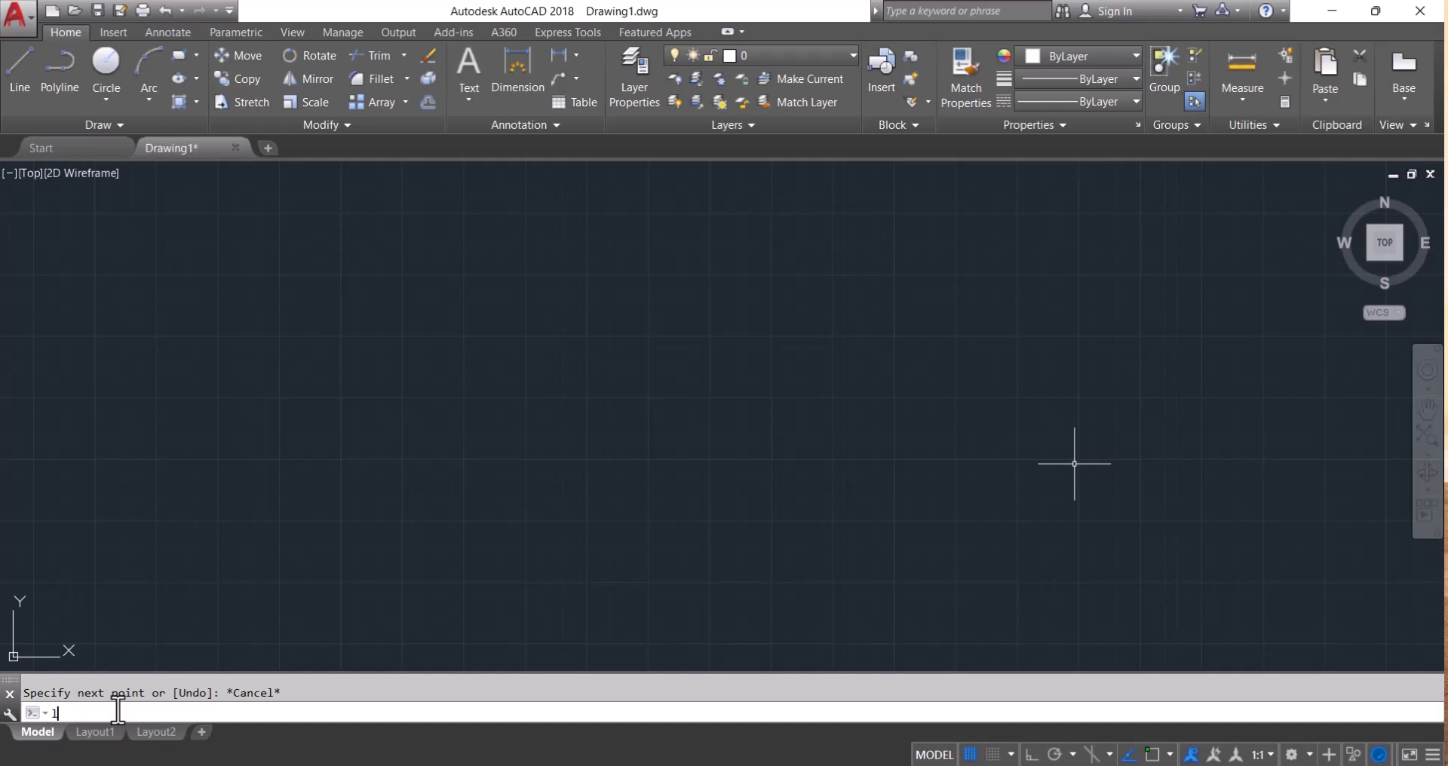
- Enter the LINE command at the command line so it prompts for a first point
type("L")
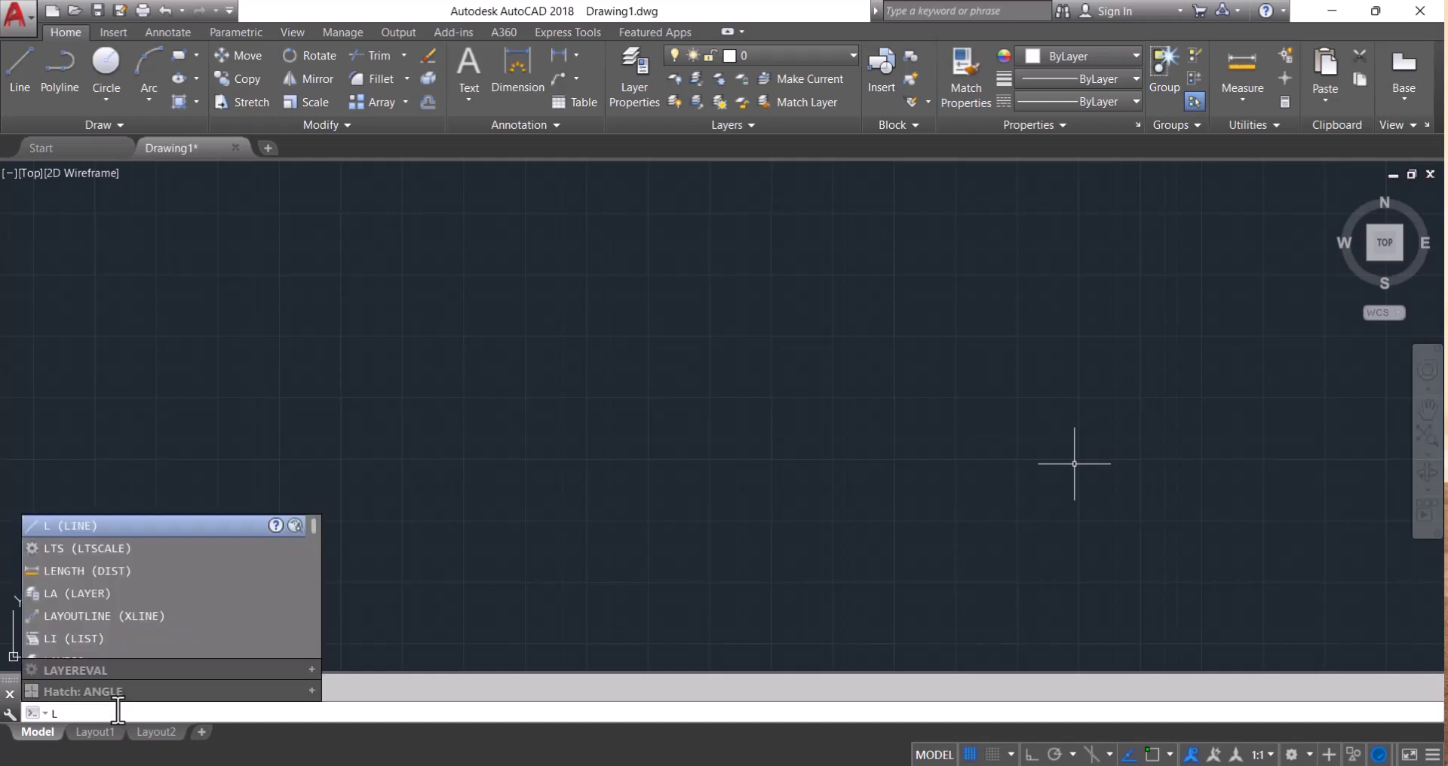
mouse_move(83, 713)
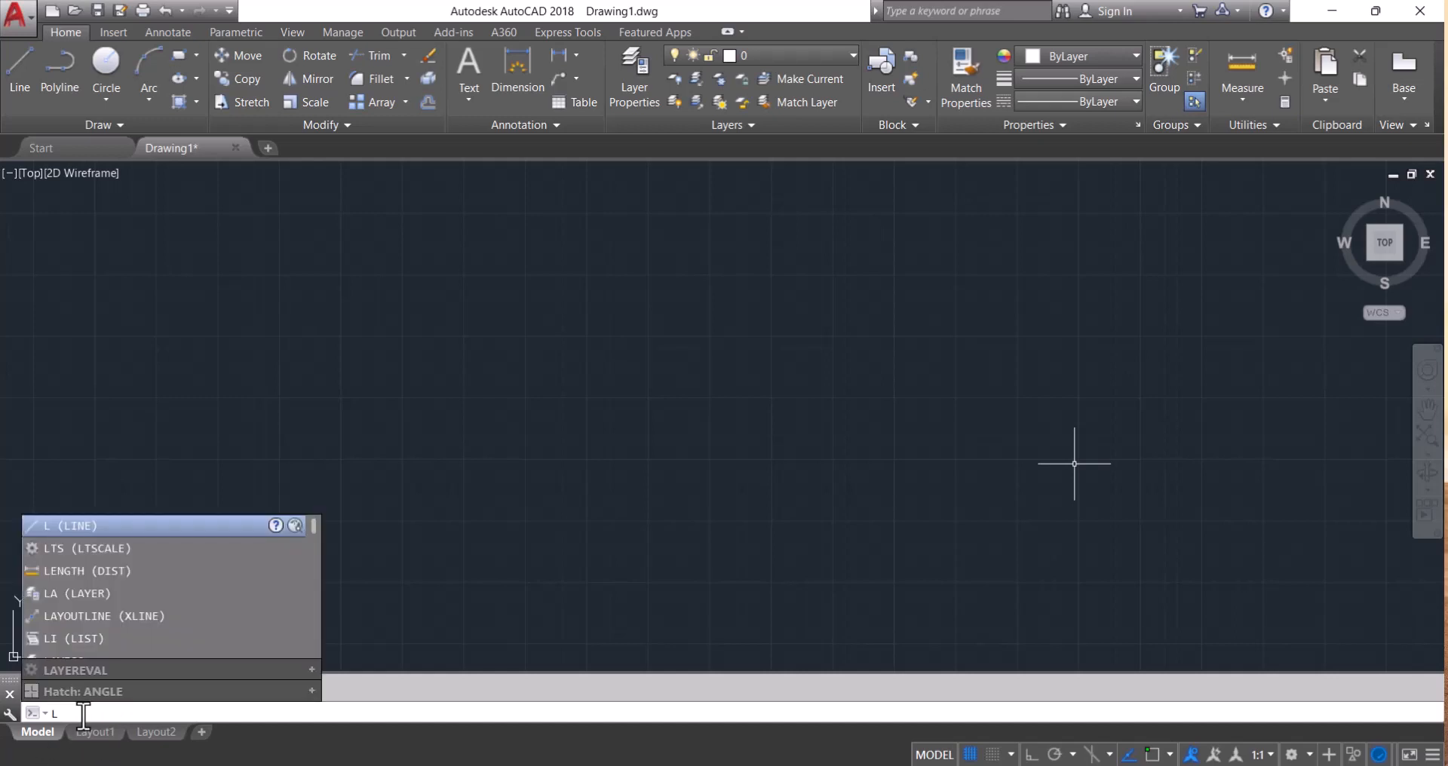
type("A")
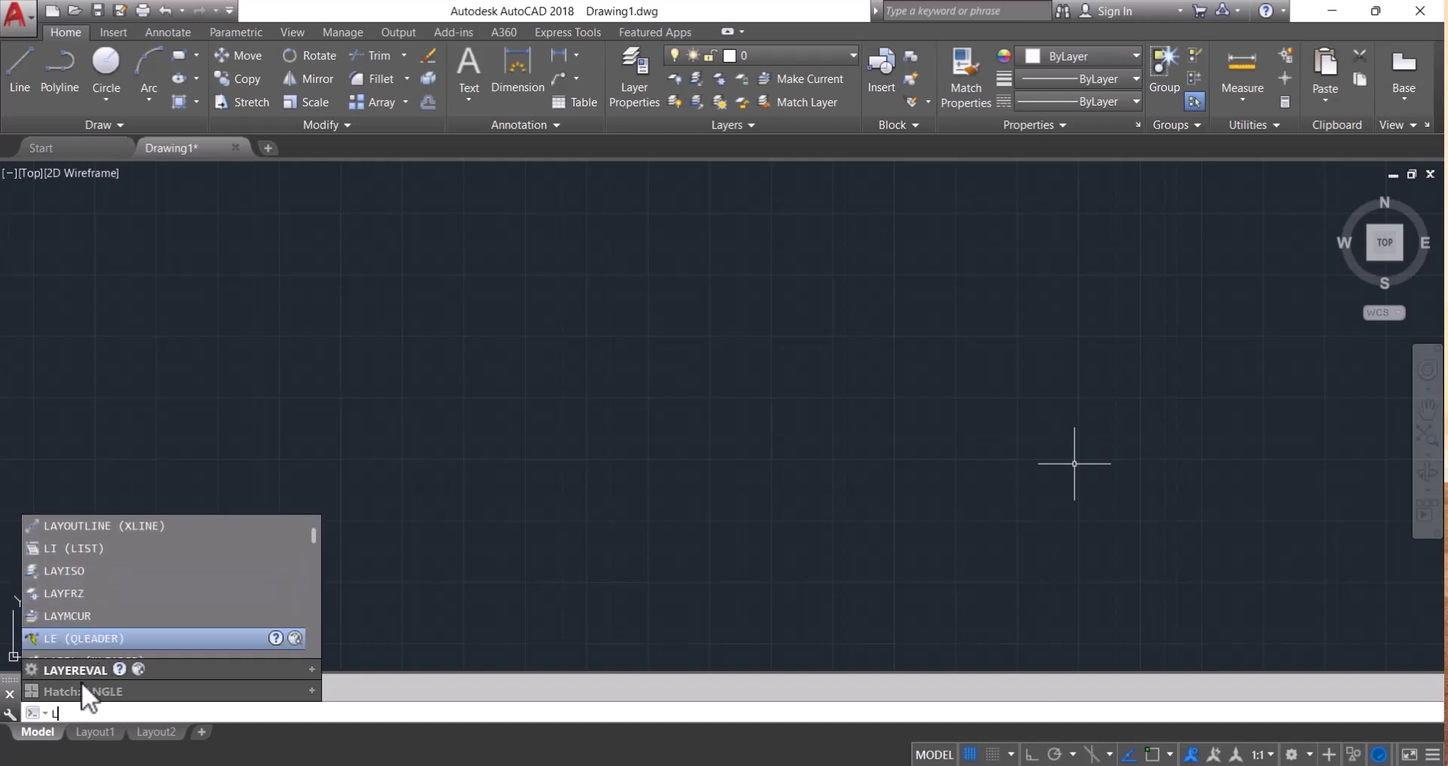
type("I")
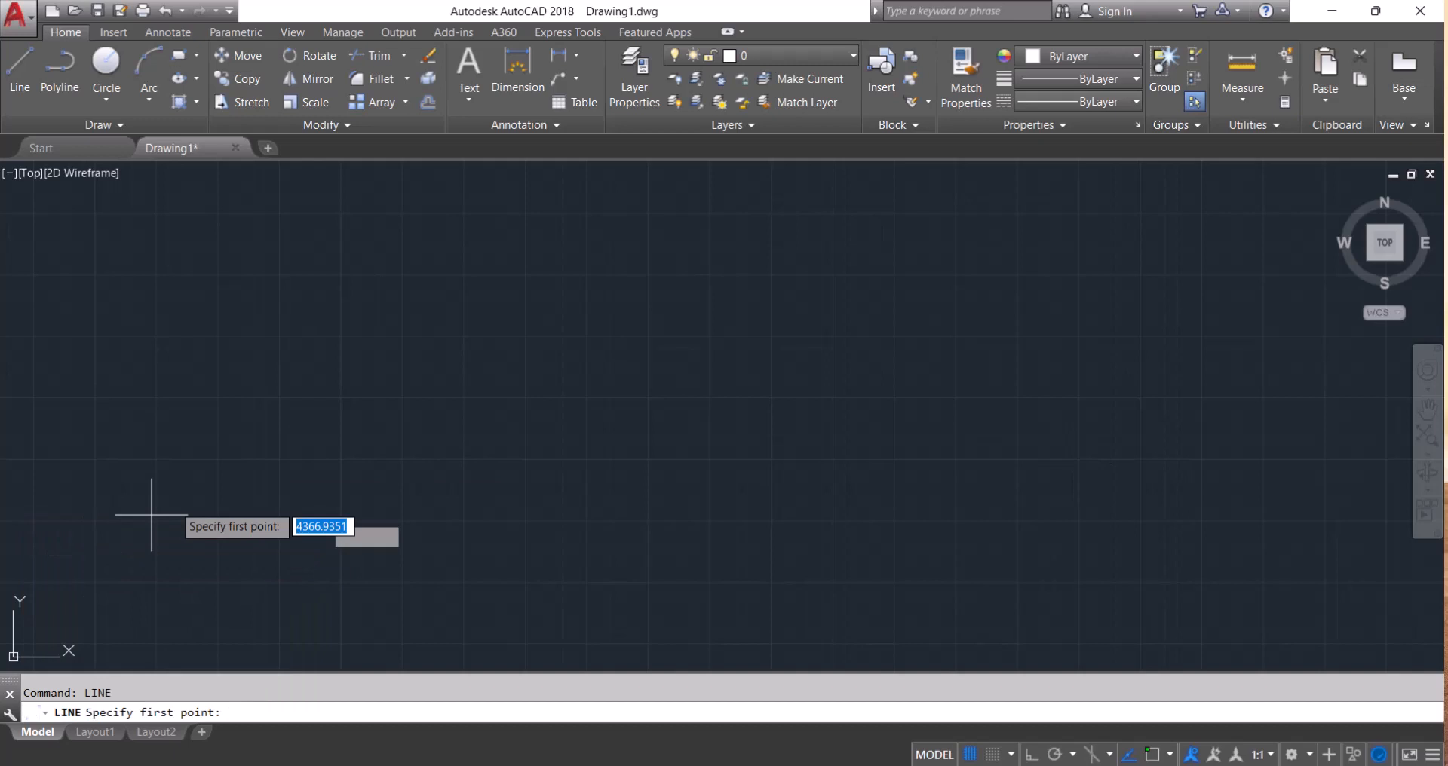
mouse_move(478, 420)
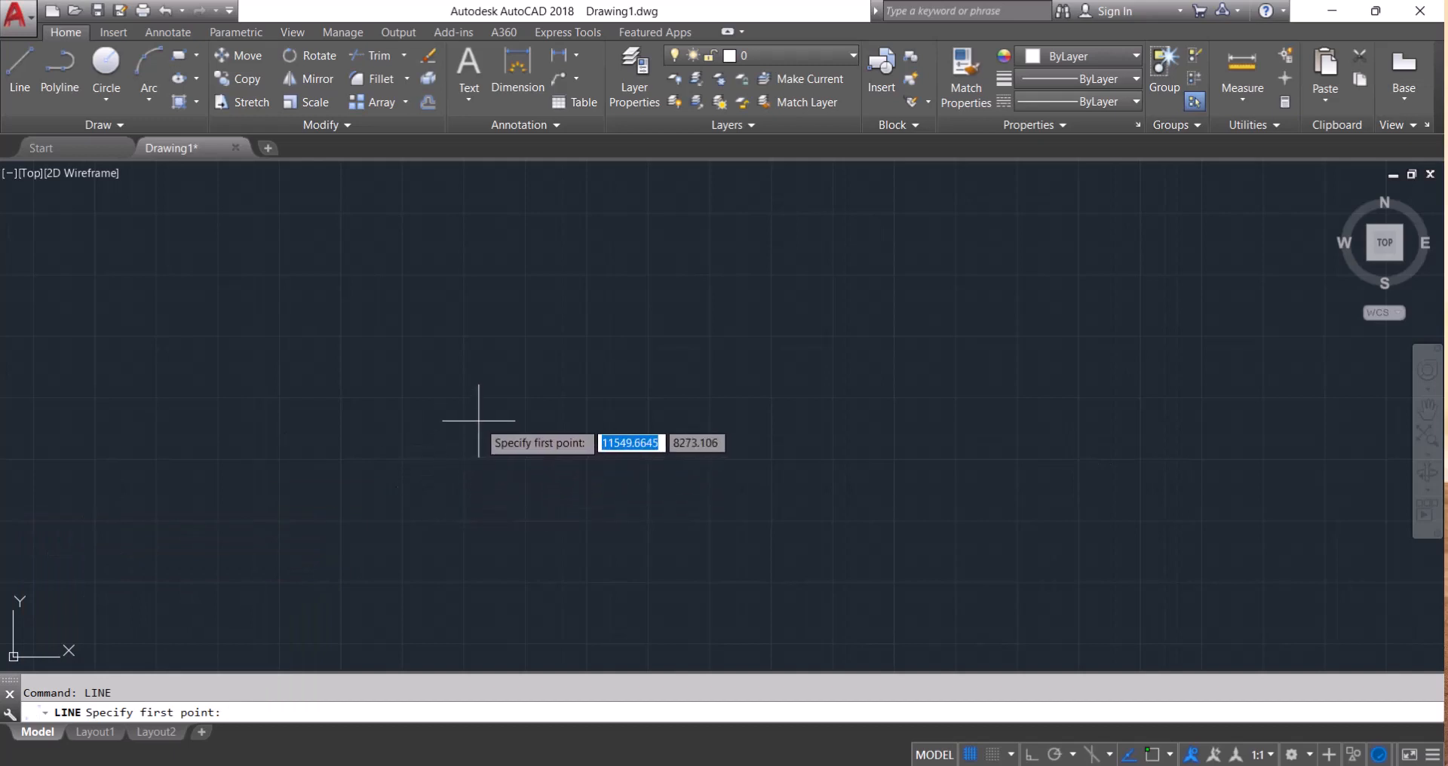
mouse_move(402, 459)
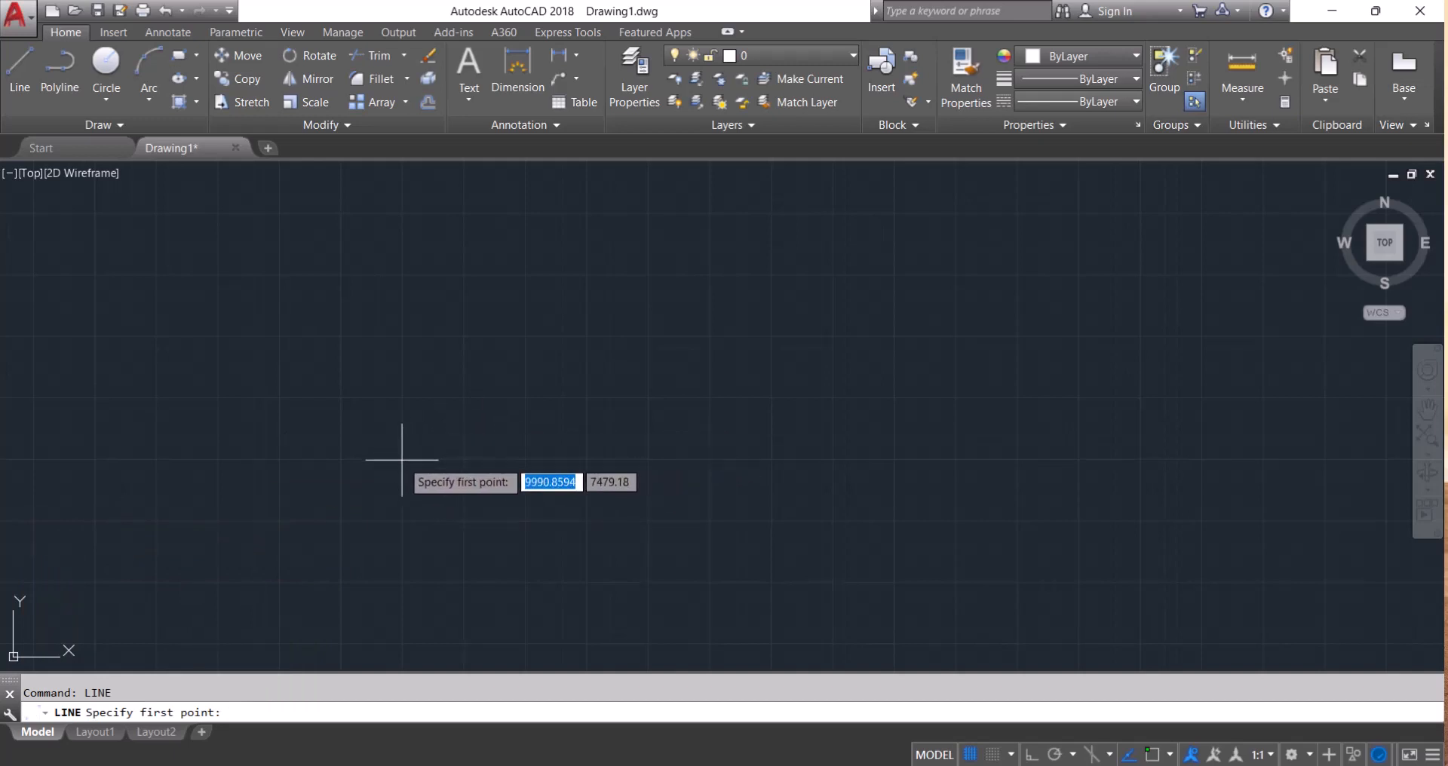
- Draw a 6000-unit horizontal line from a picked start point, then end LINE
left_click(402, 459)
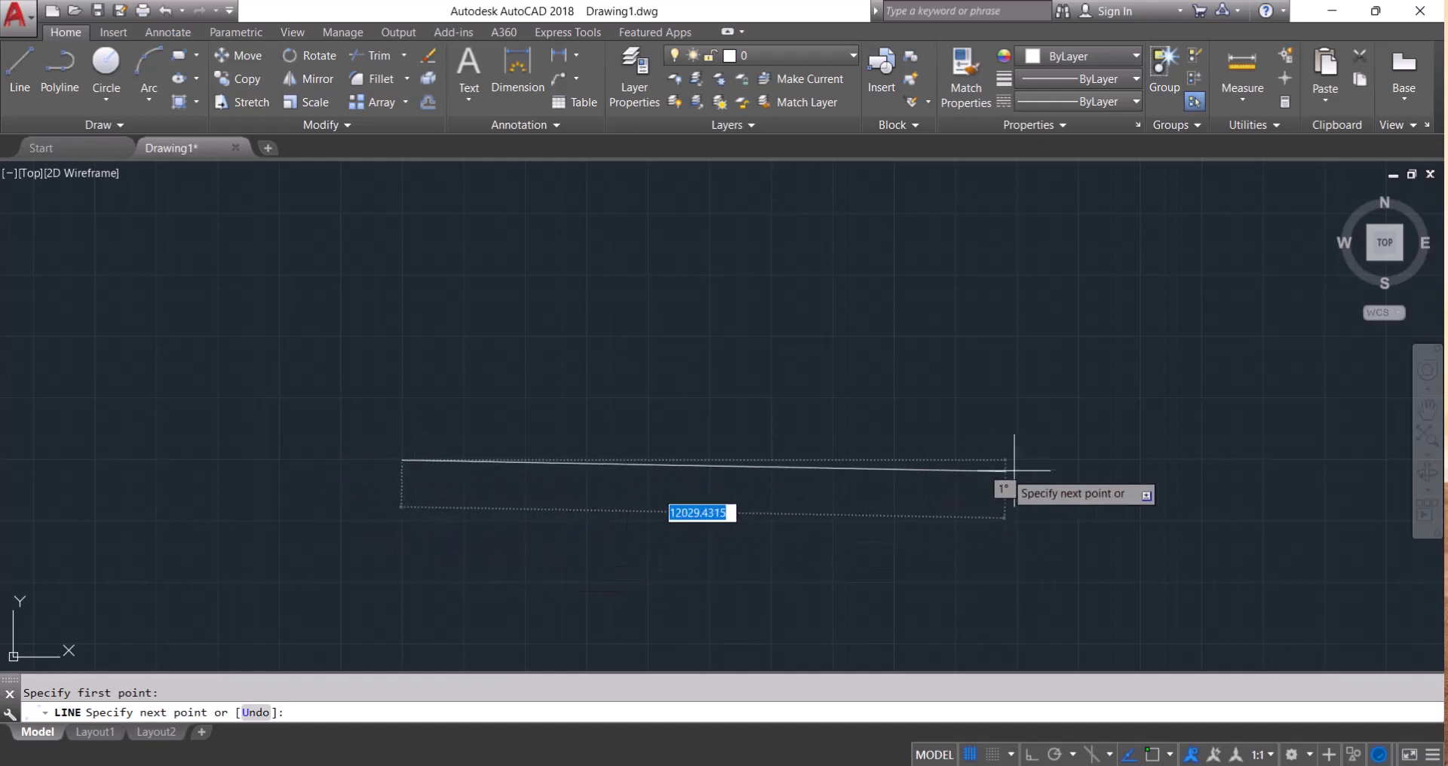
mouse_move(1057, 434)
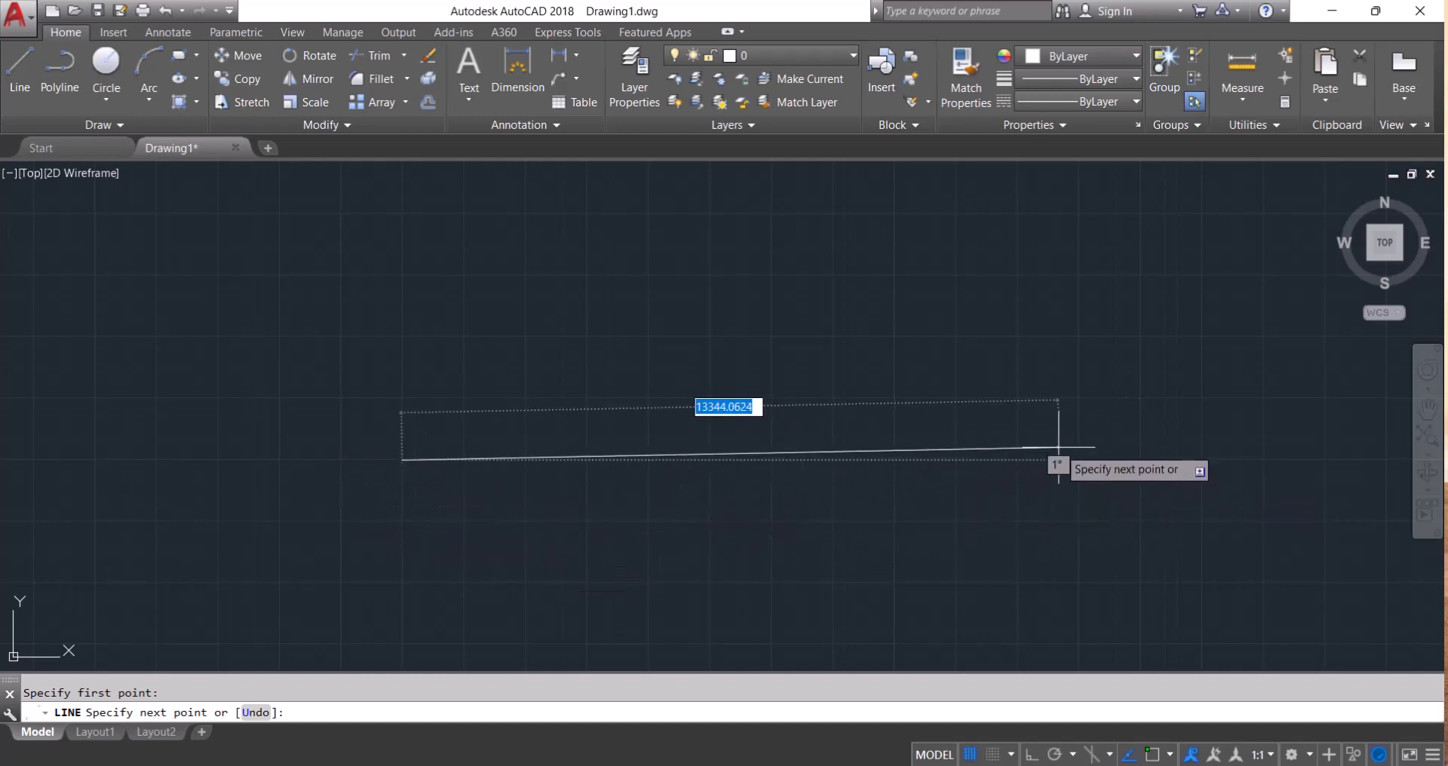
mouse_move(1044, 471)
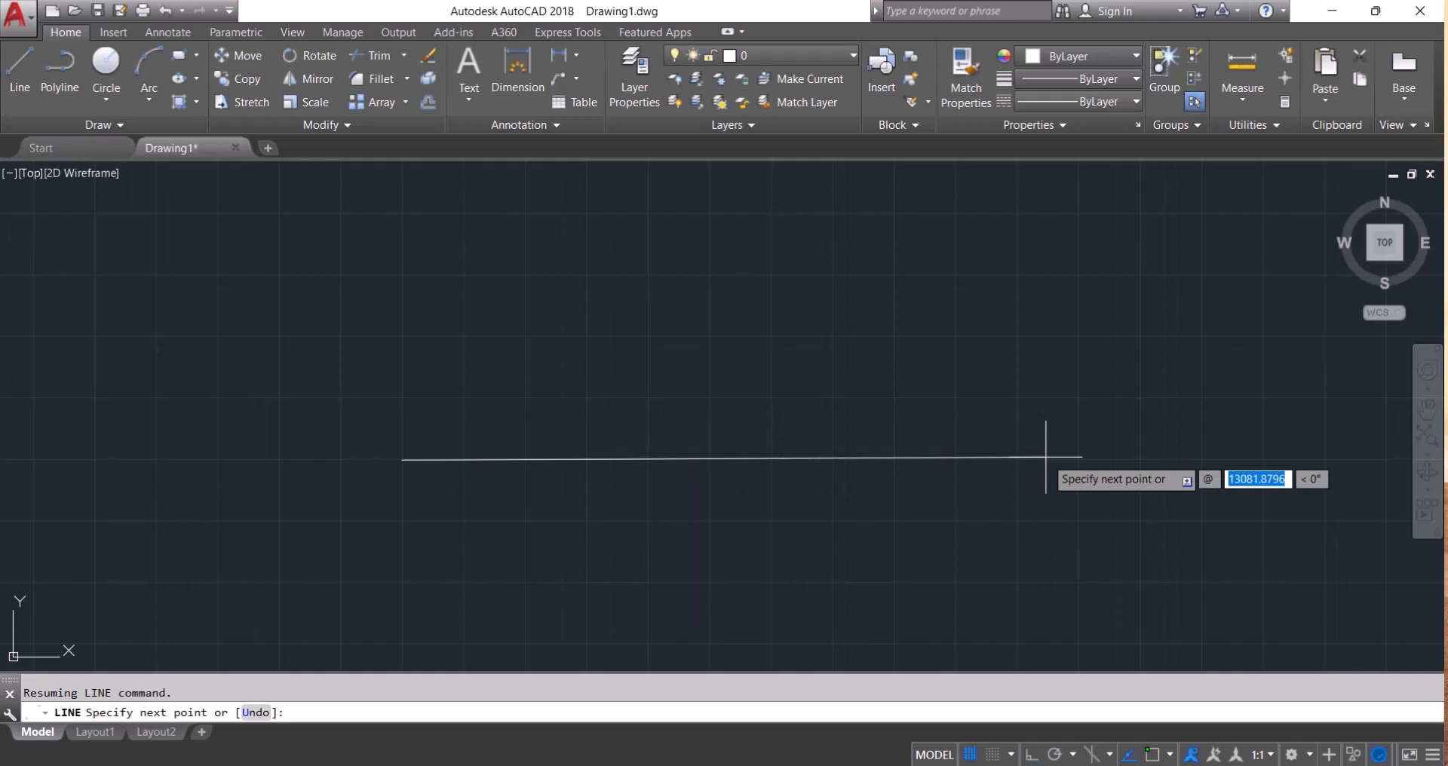
type("6000<0")
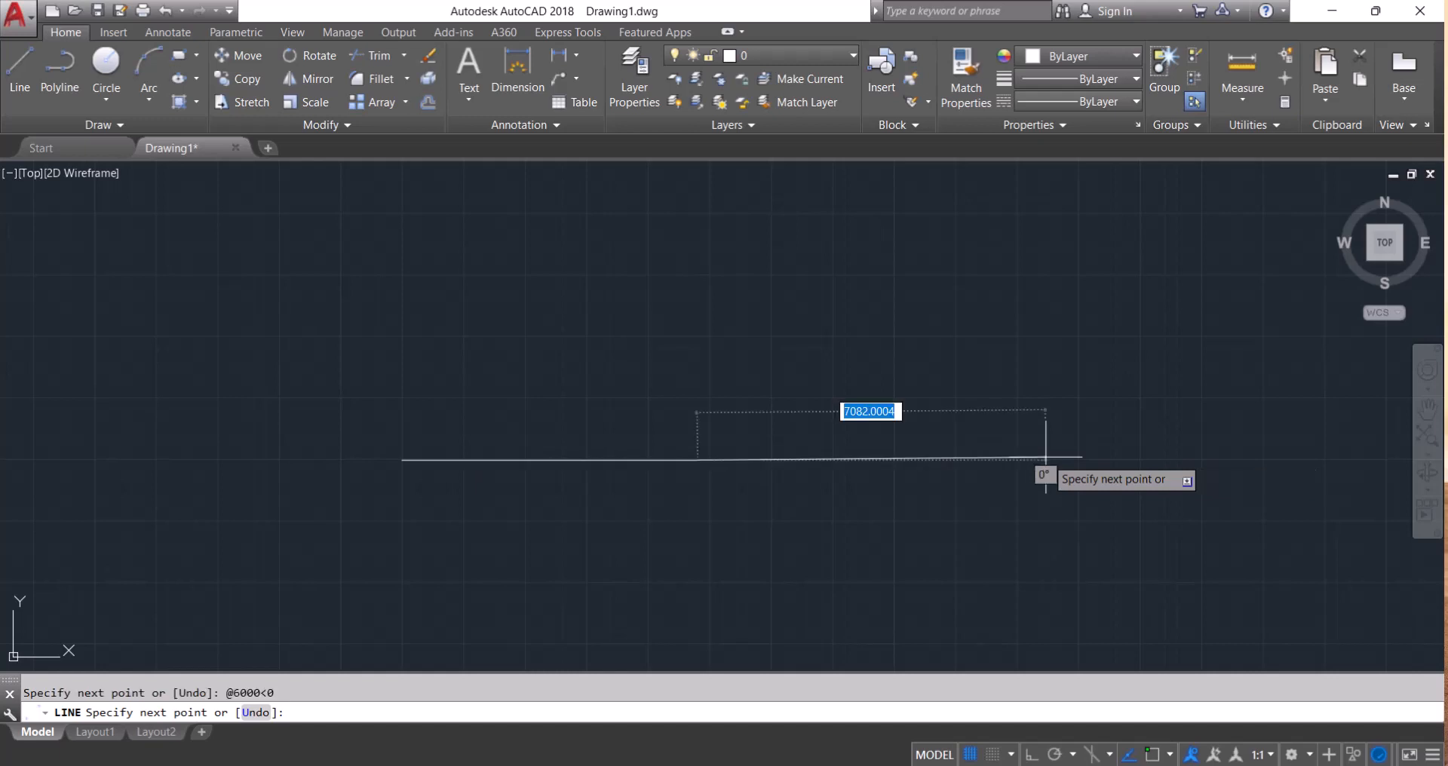
mouse_move(1005, 277)
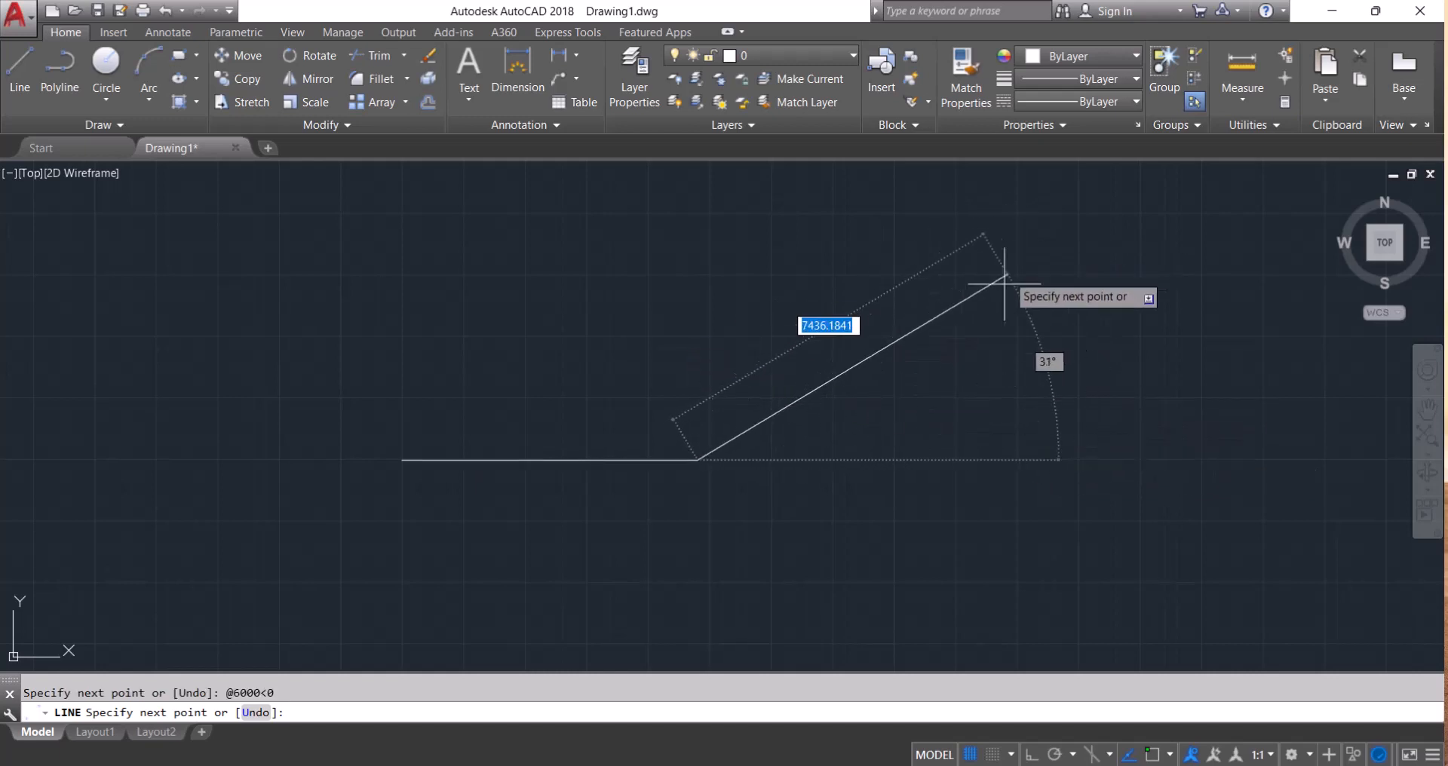
key("escape")
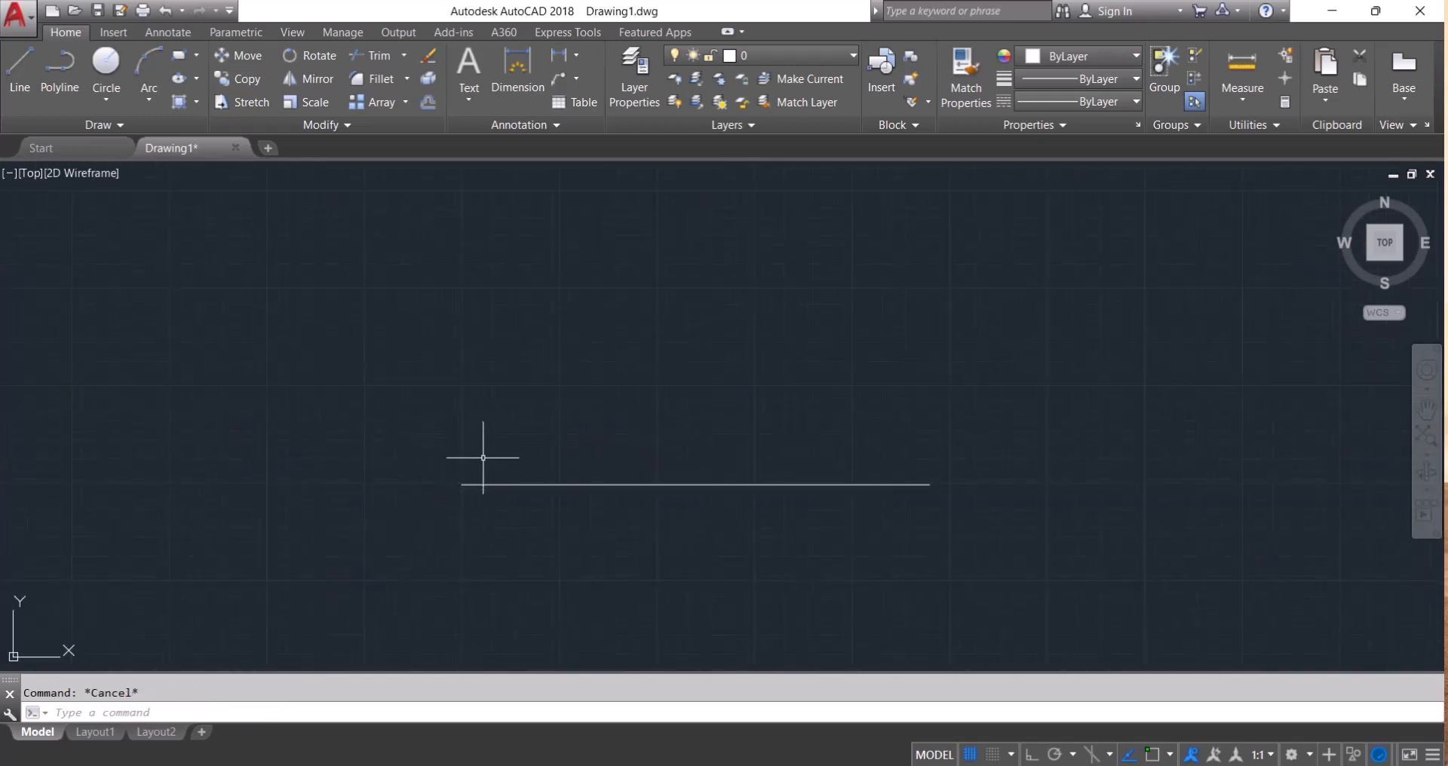
- Restart the LINE command with L
type("LINE Specify first point:")
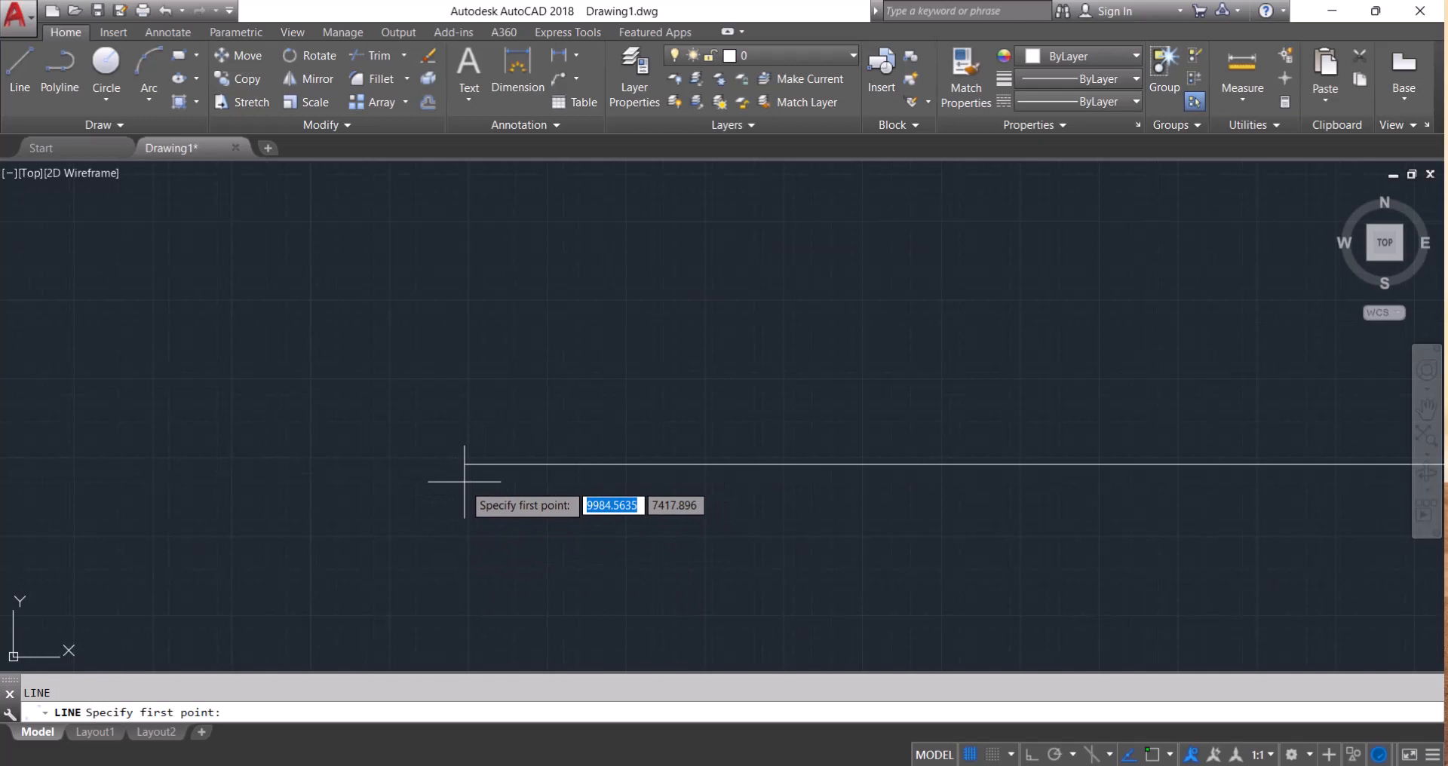
mouse_move(444, 448)
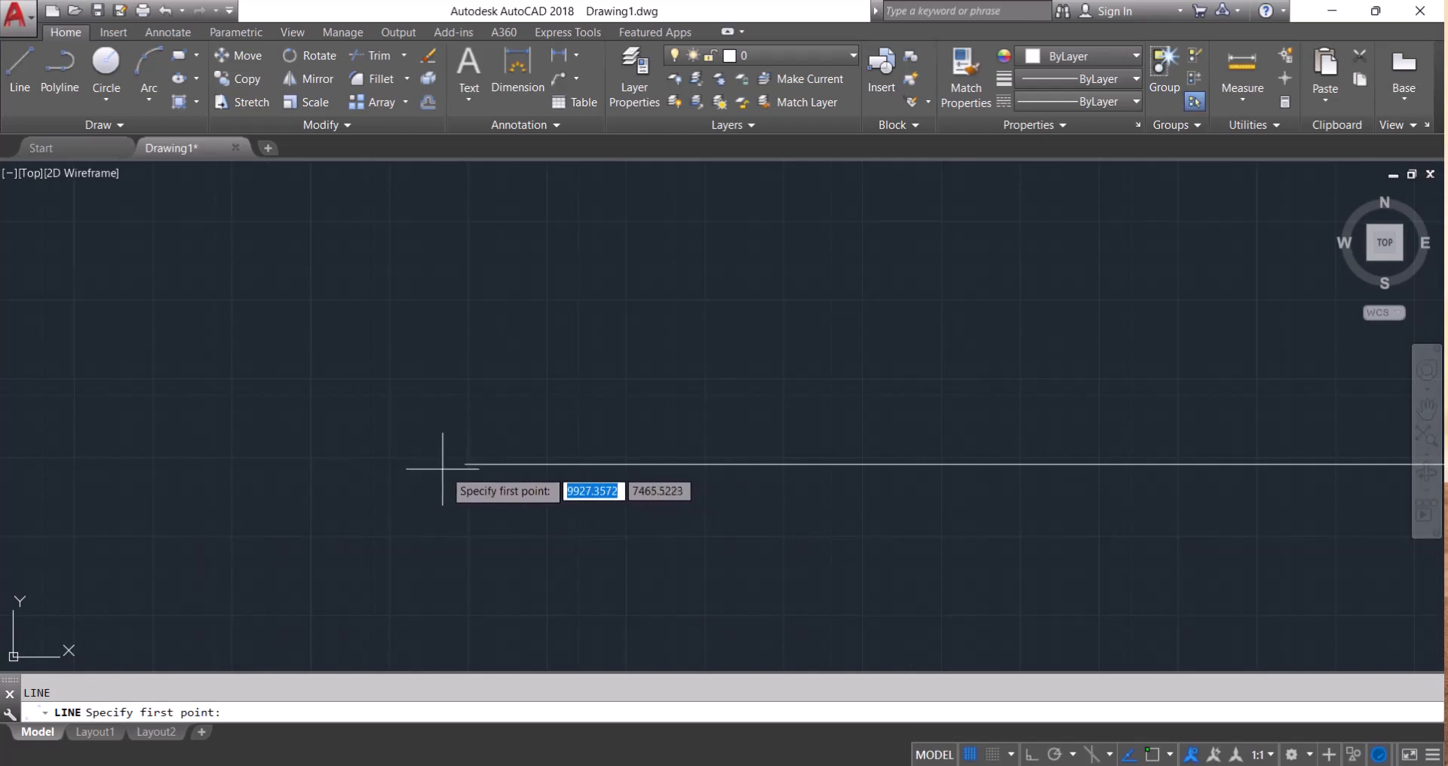
mouse_move(466, 461)
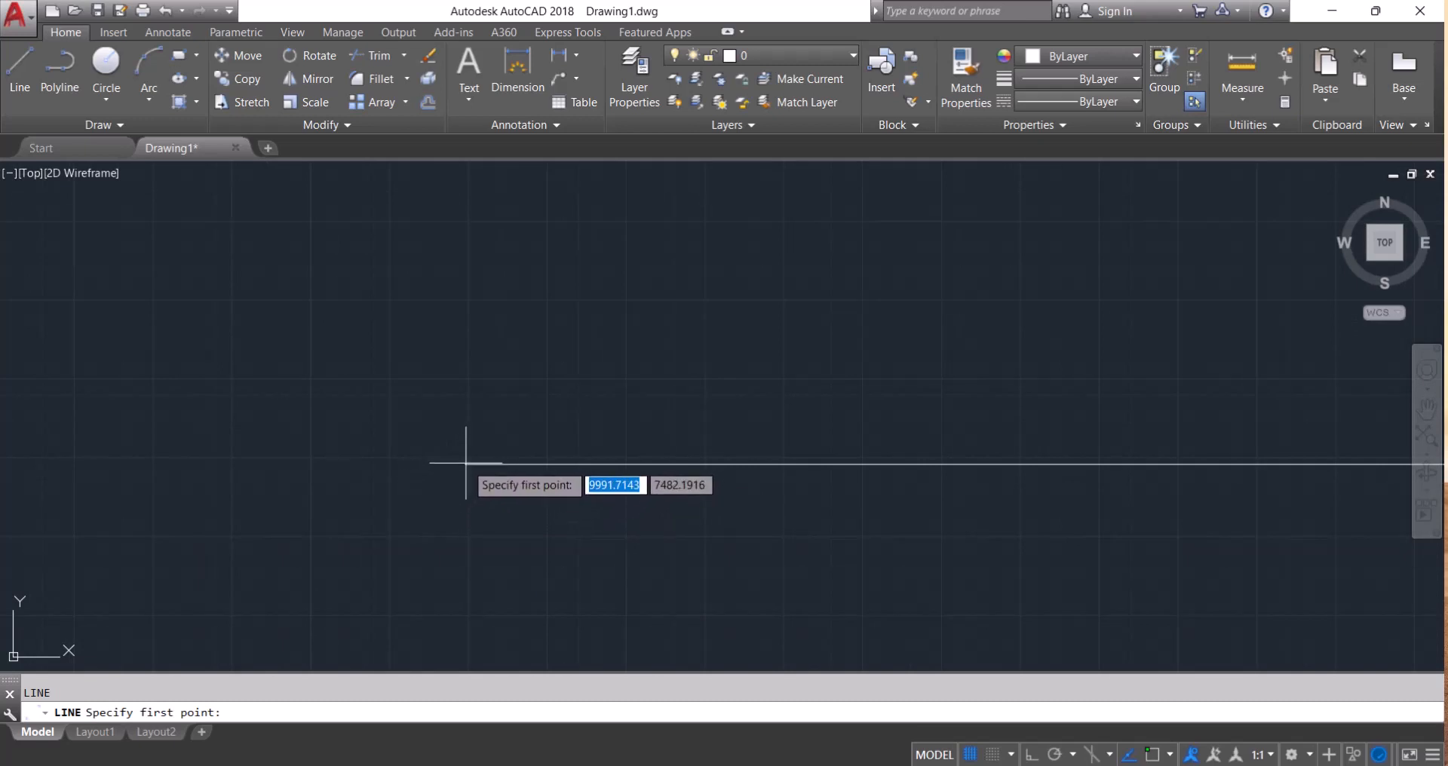
mouse_move(457, 461)
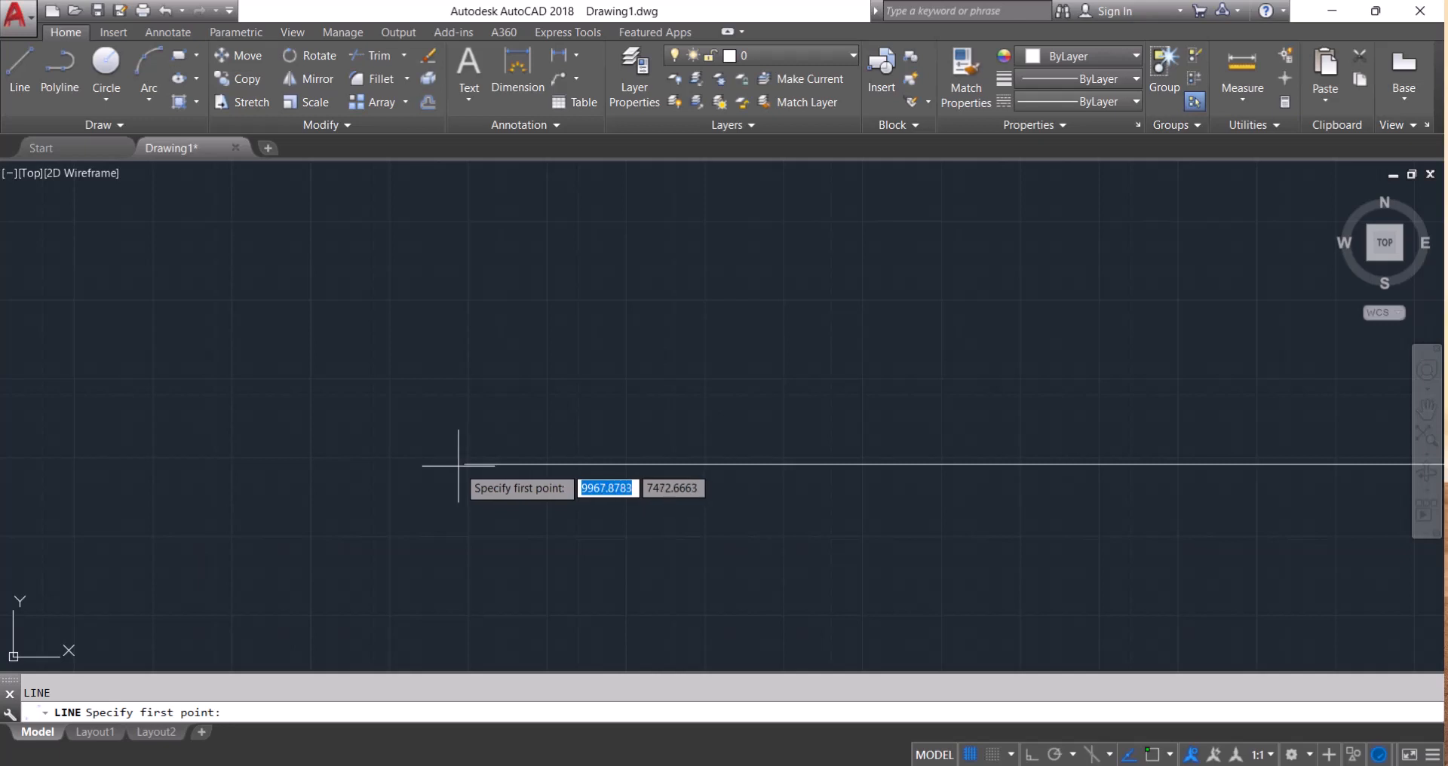
mouse_move(456, 459)
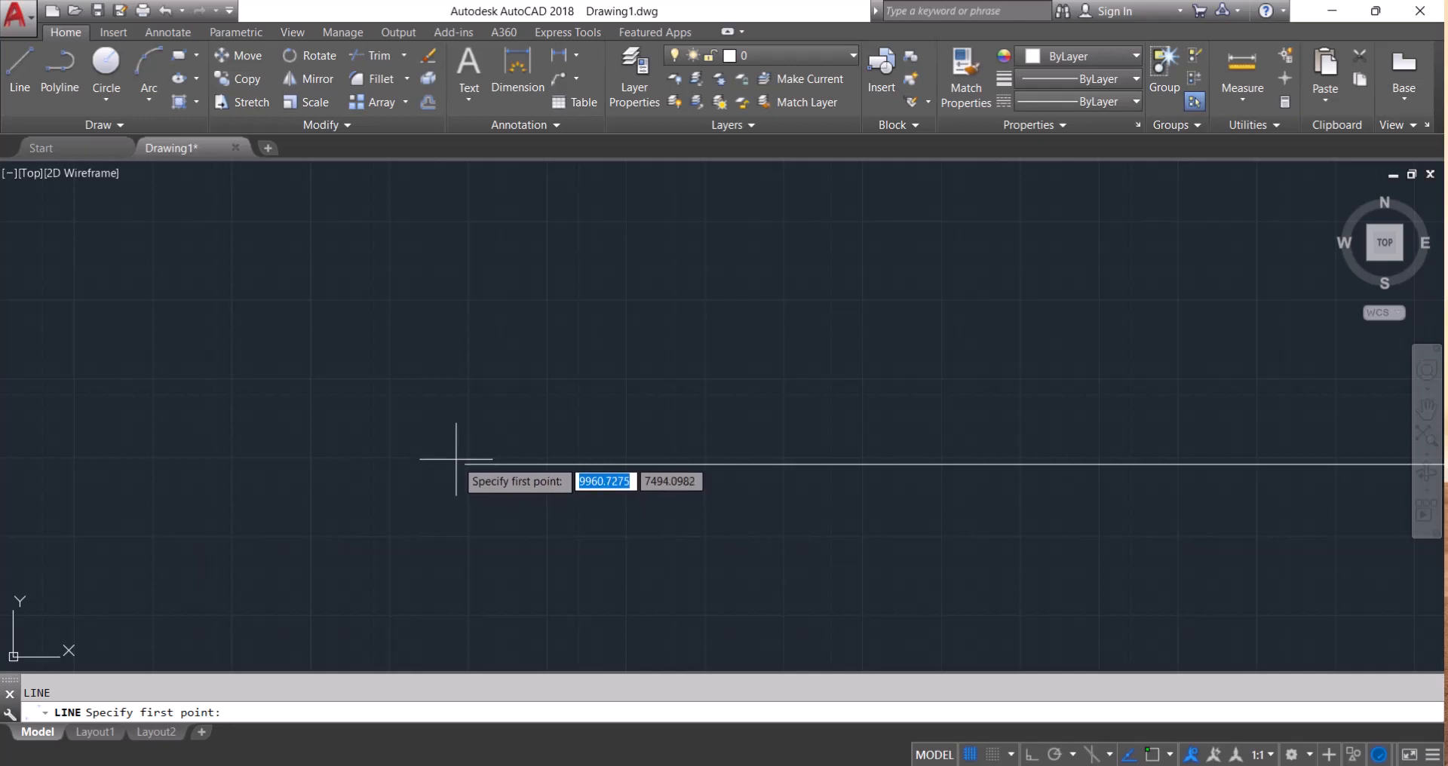
mouse_move(448, 436)
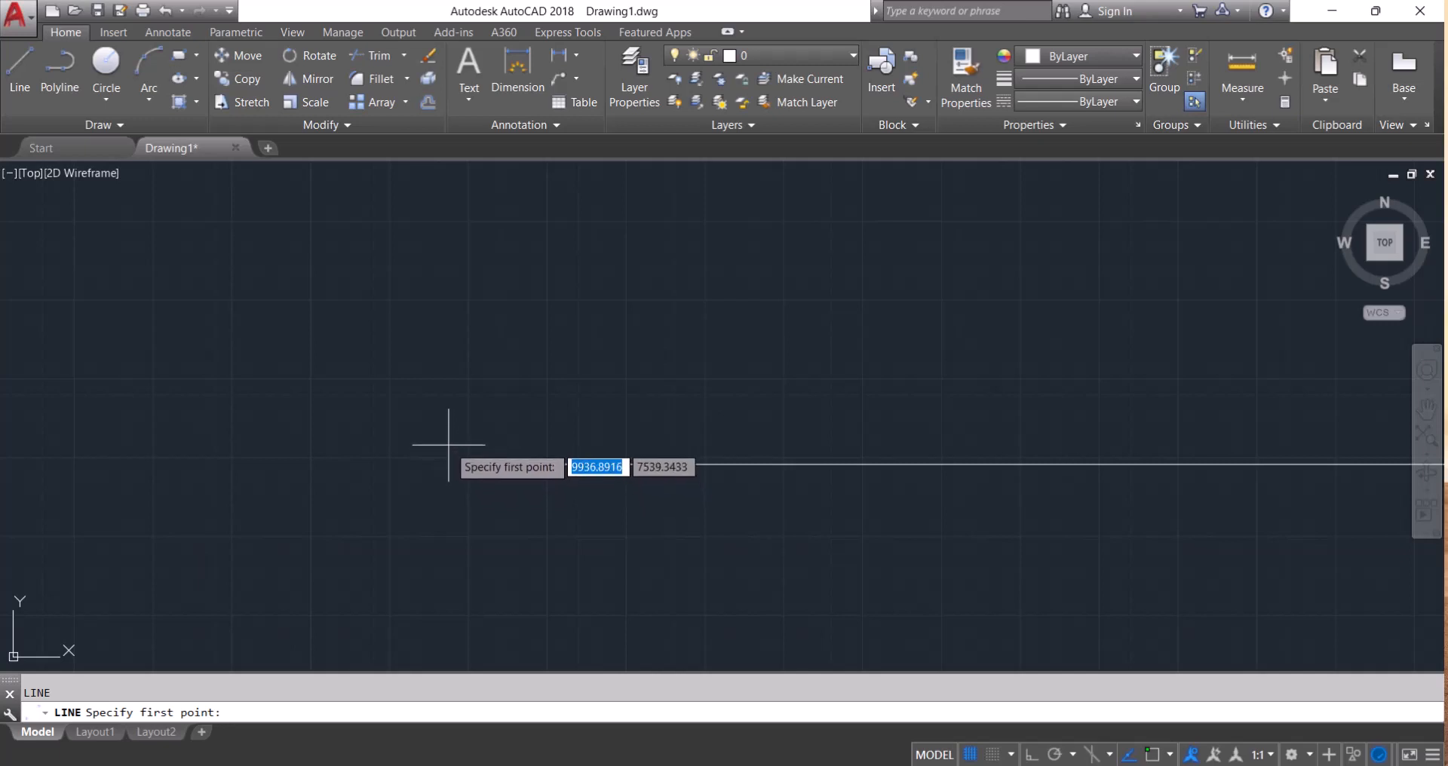
mouse_move(449, 450)
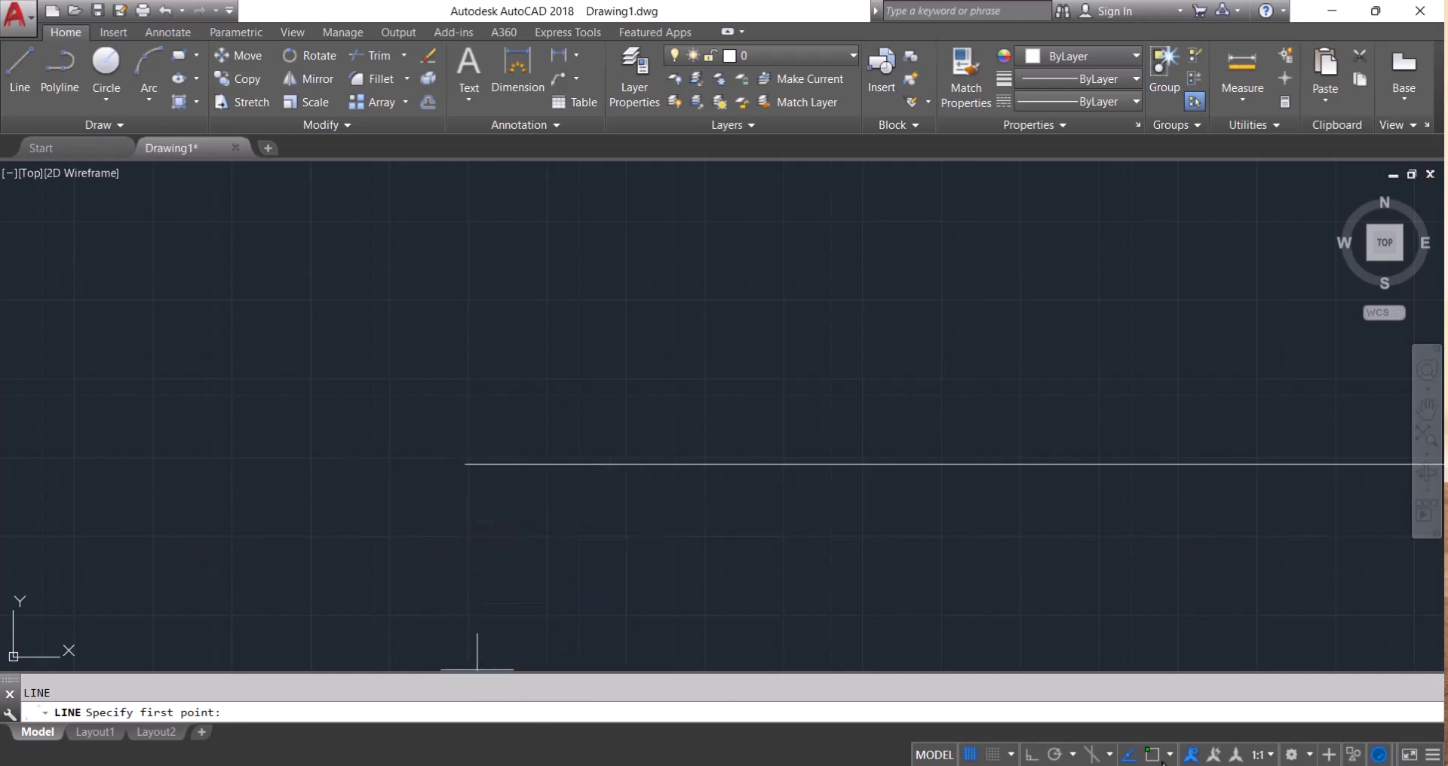
mouse_move(1129, 757)
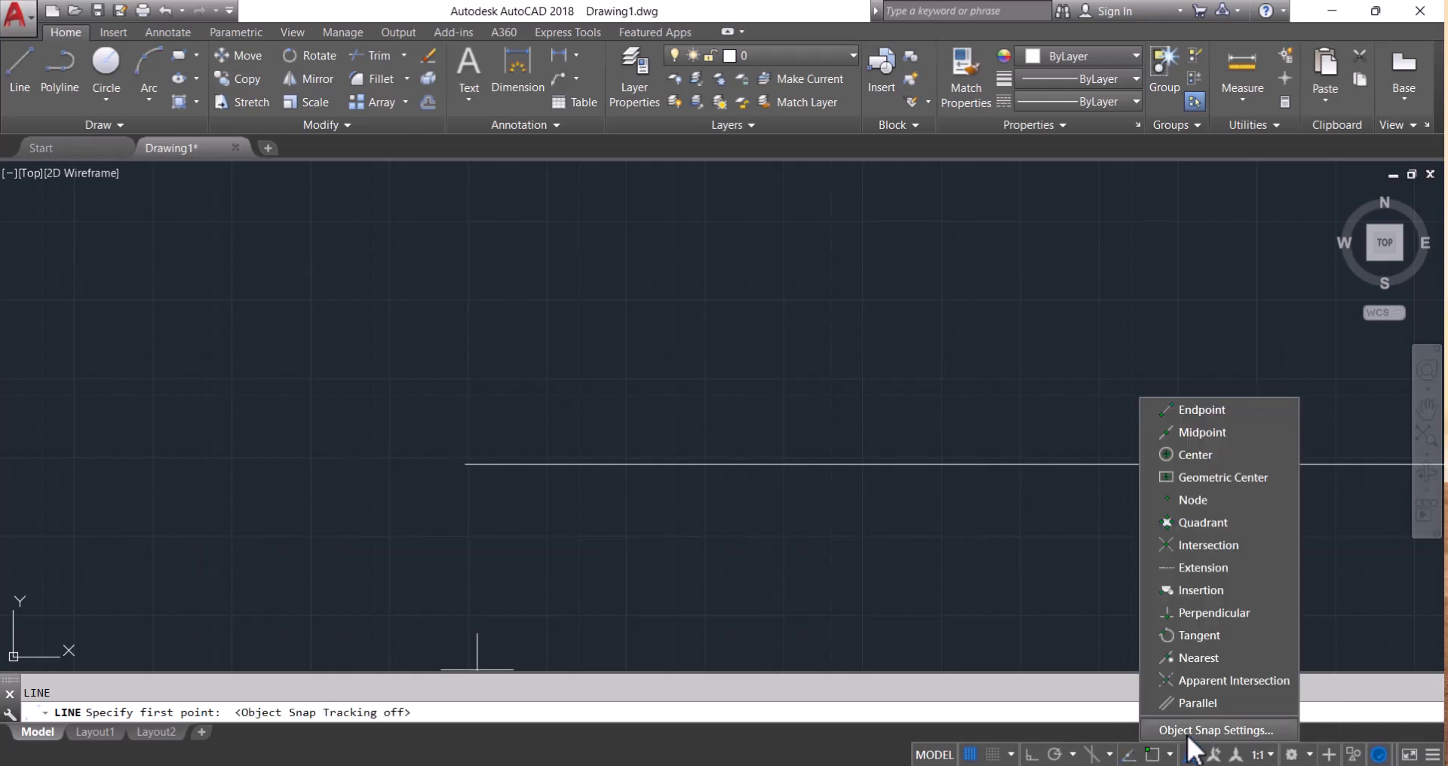
- Turn on Endpoint, Midpoint and Perpendicular object snaps in Drafting Settings
left_click(1215, 730)
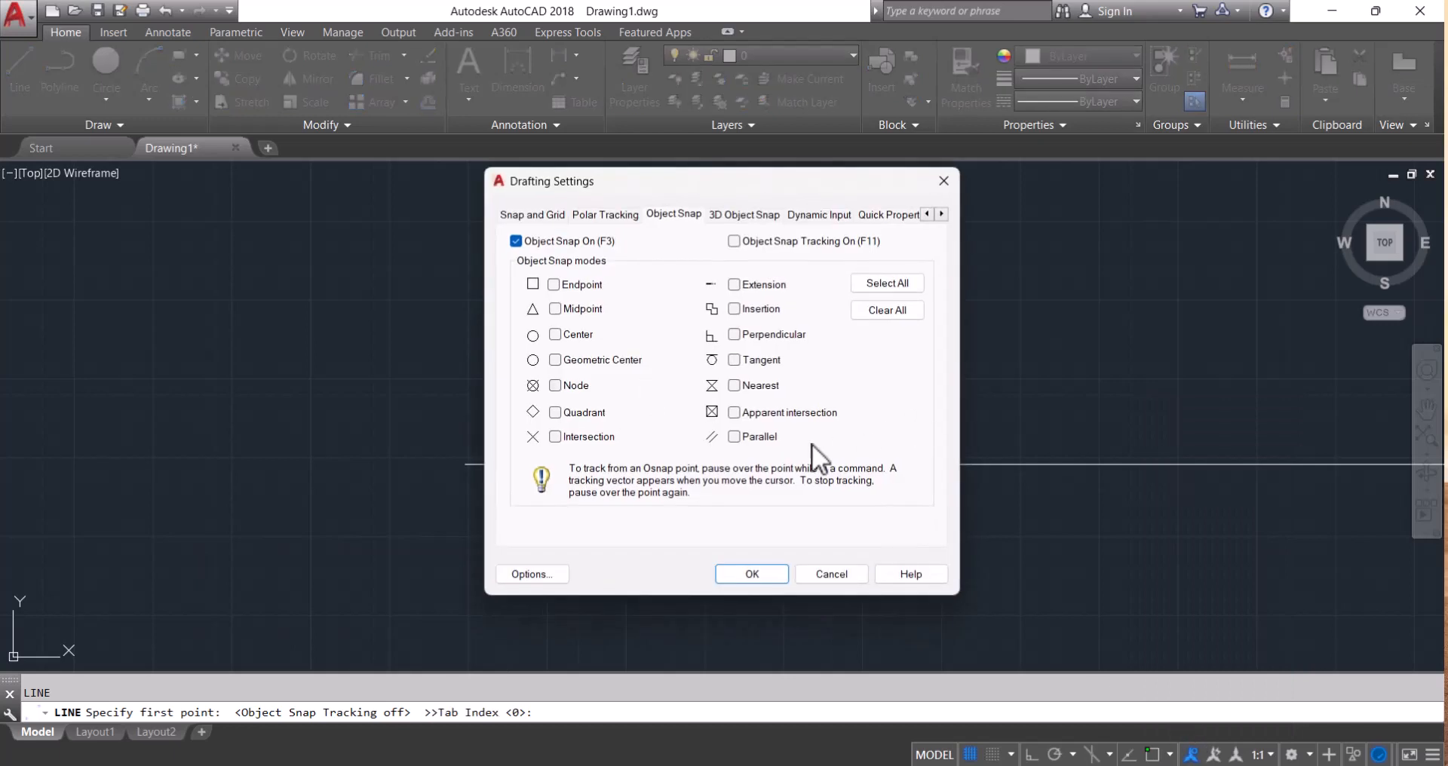
mouse_move(555, 231)
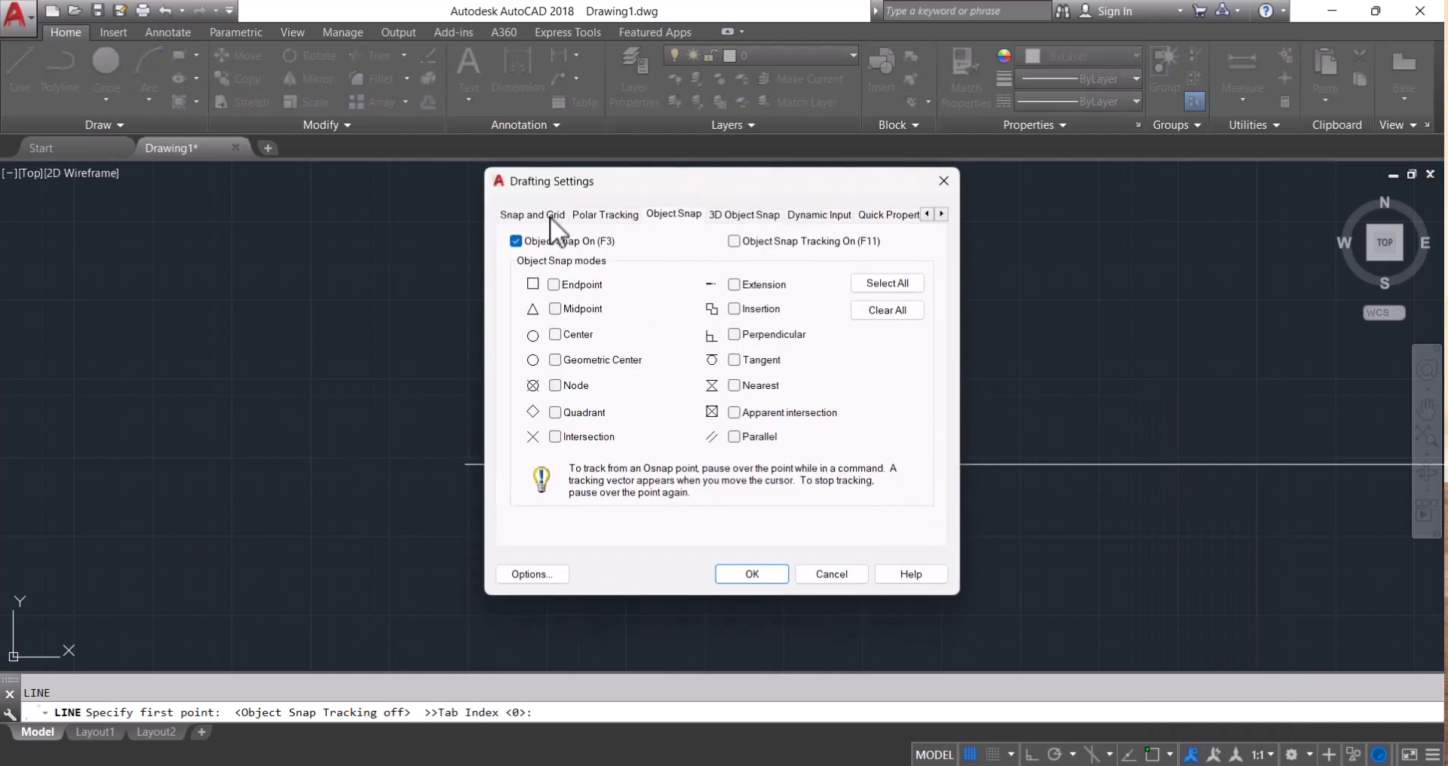
mouse_move(757, 295)
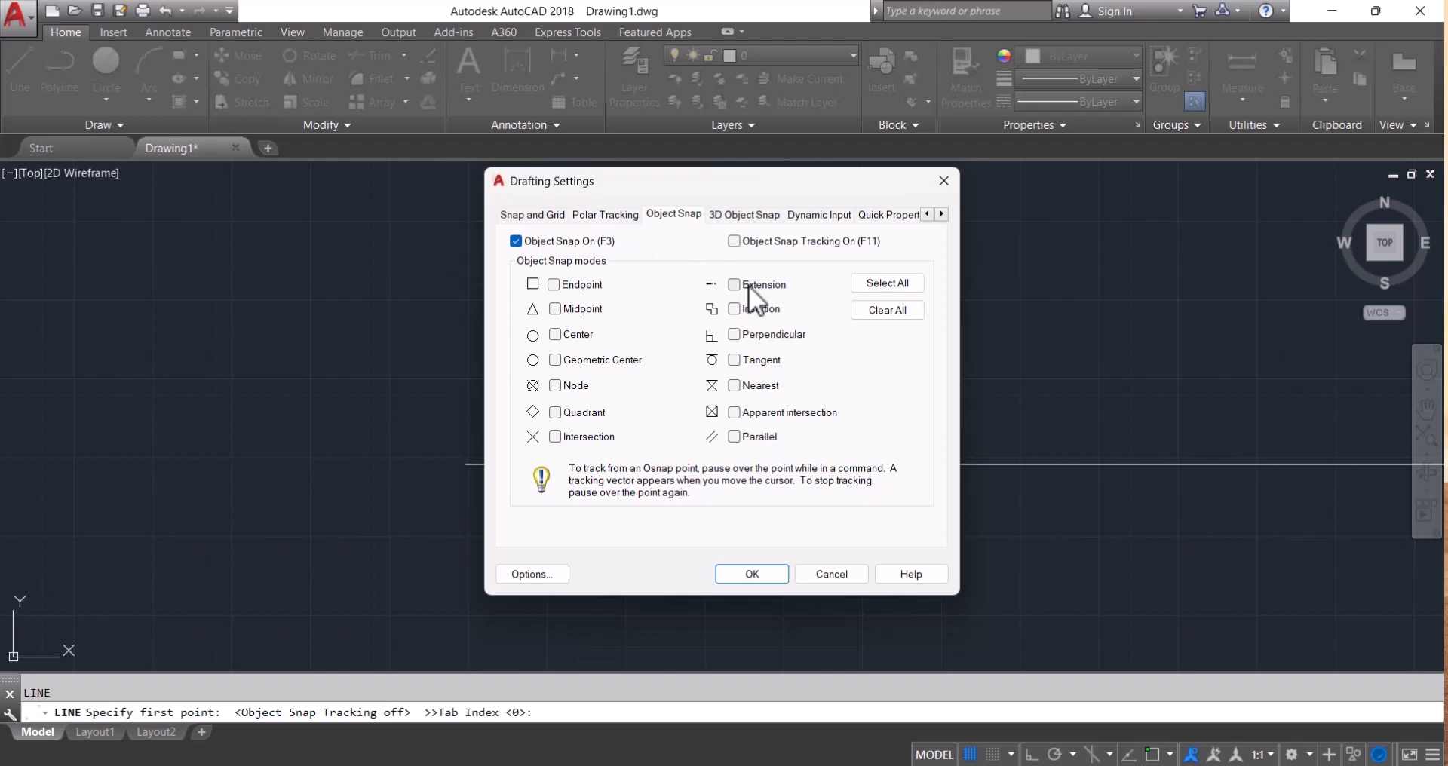
left_click(554, 285)
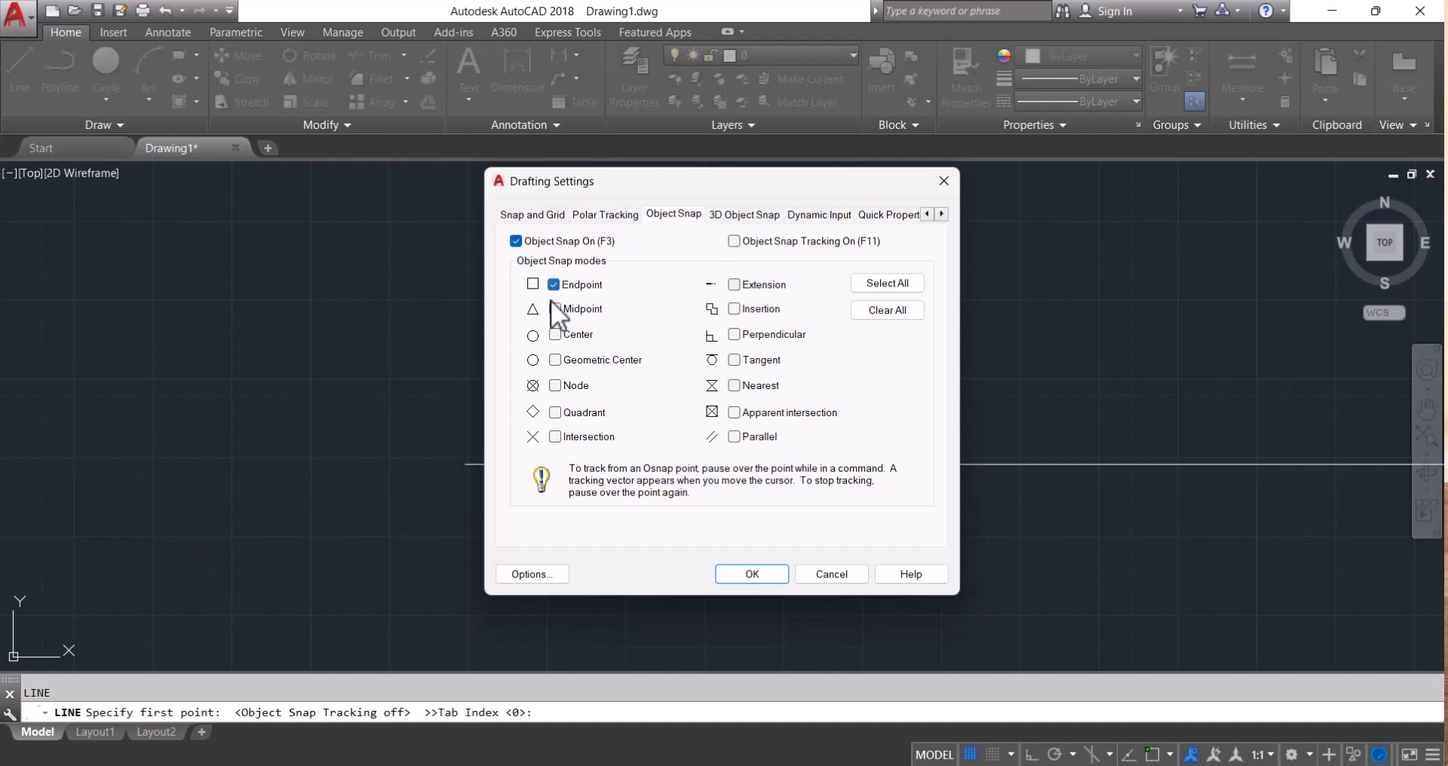
left_click(555, 308)
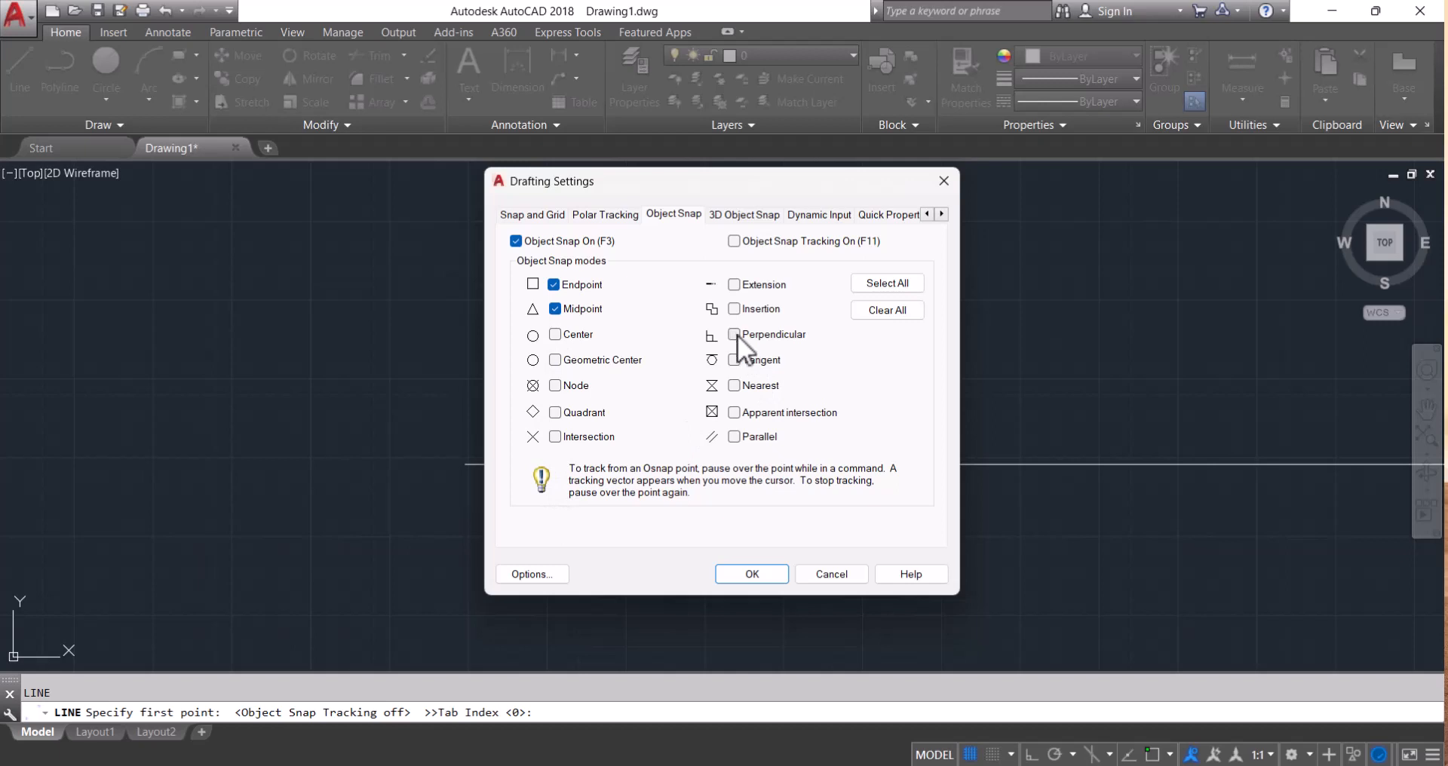
left_click(734, 334)
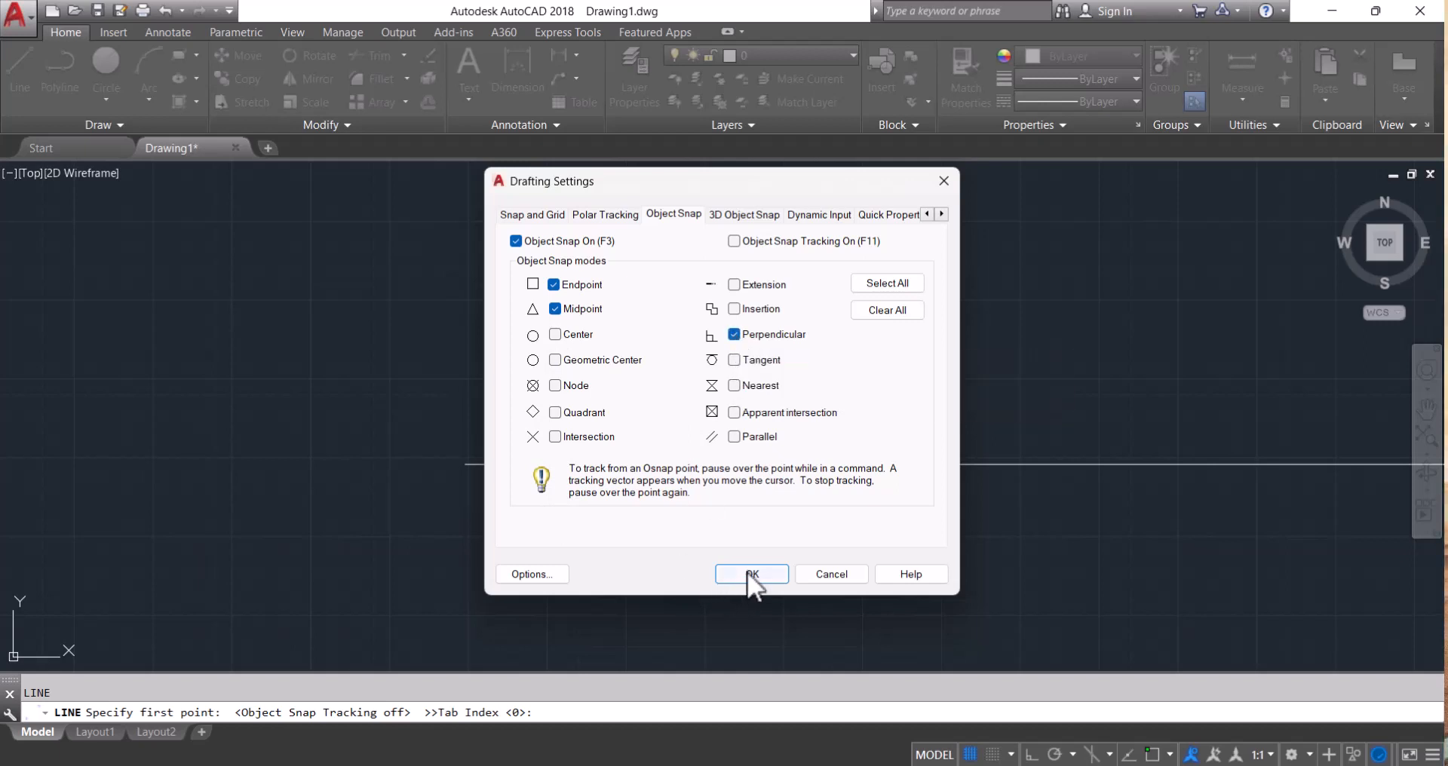
left_click(751, 573)
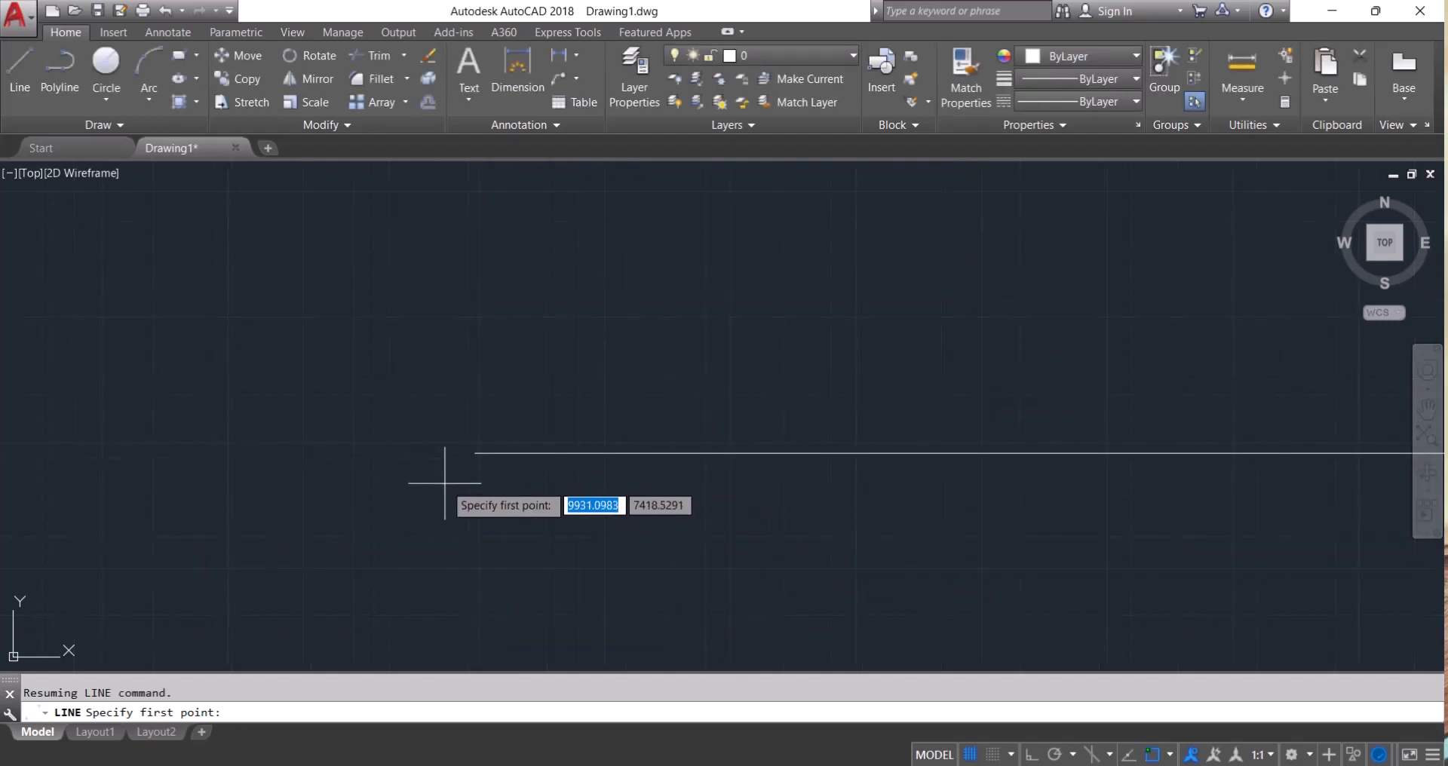
mouse_move(437, 450)
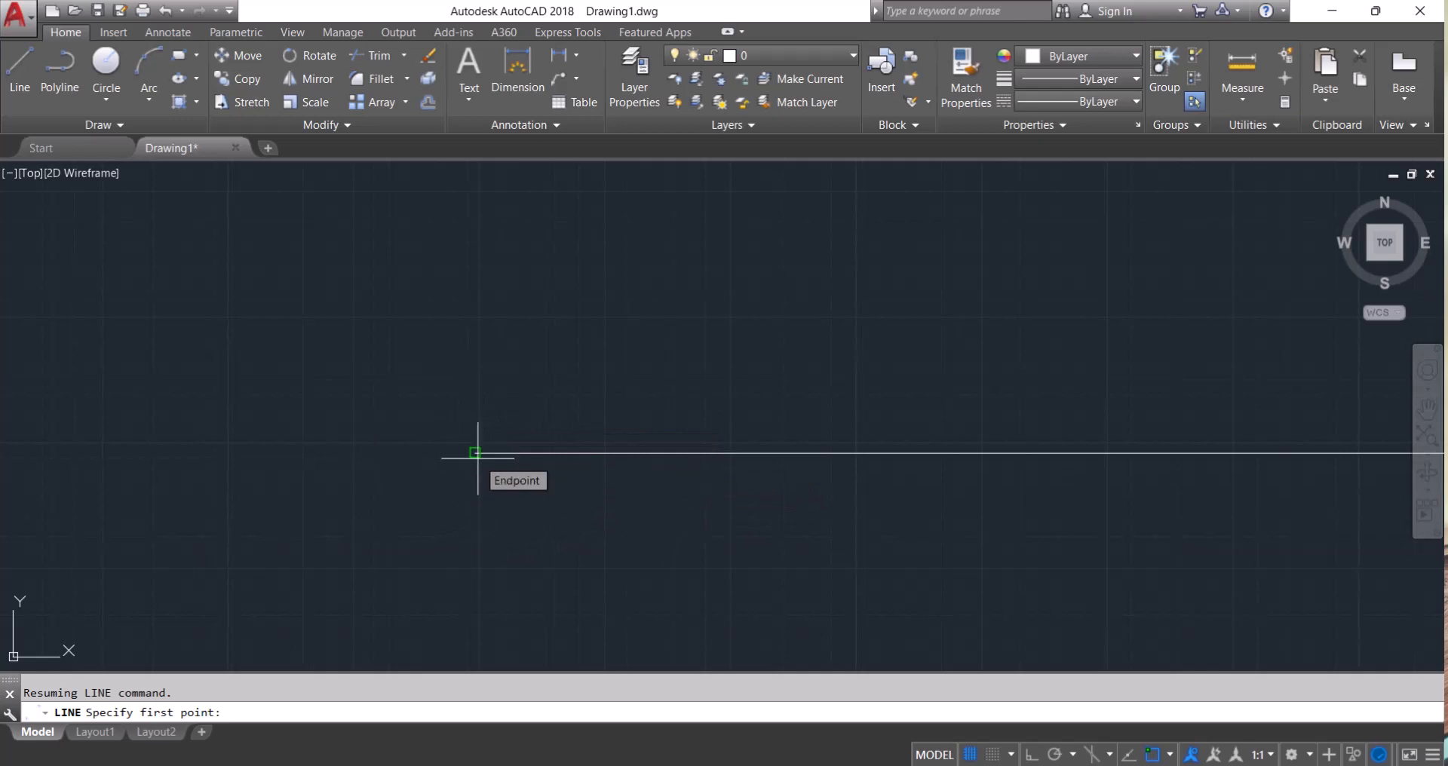
mouse_move(474, 452)
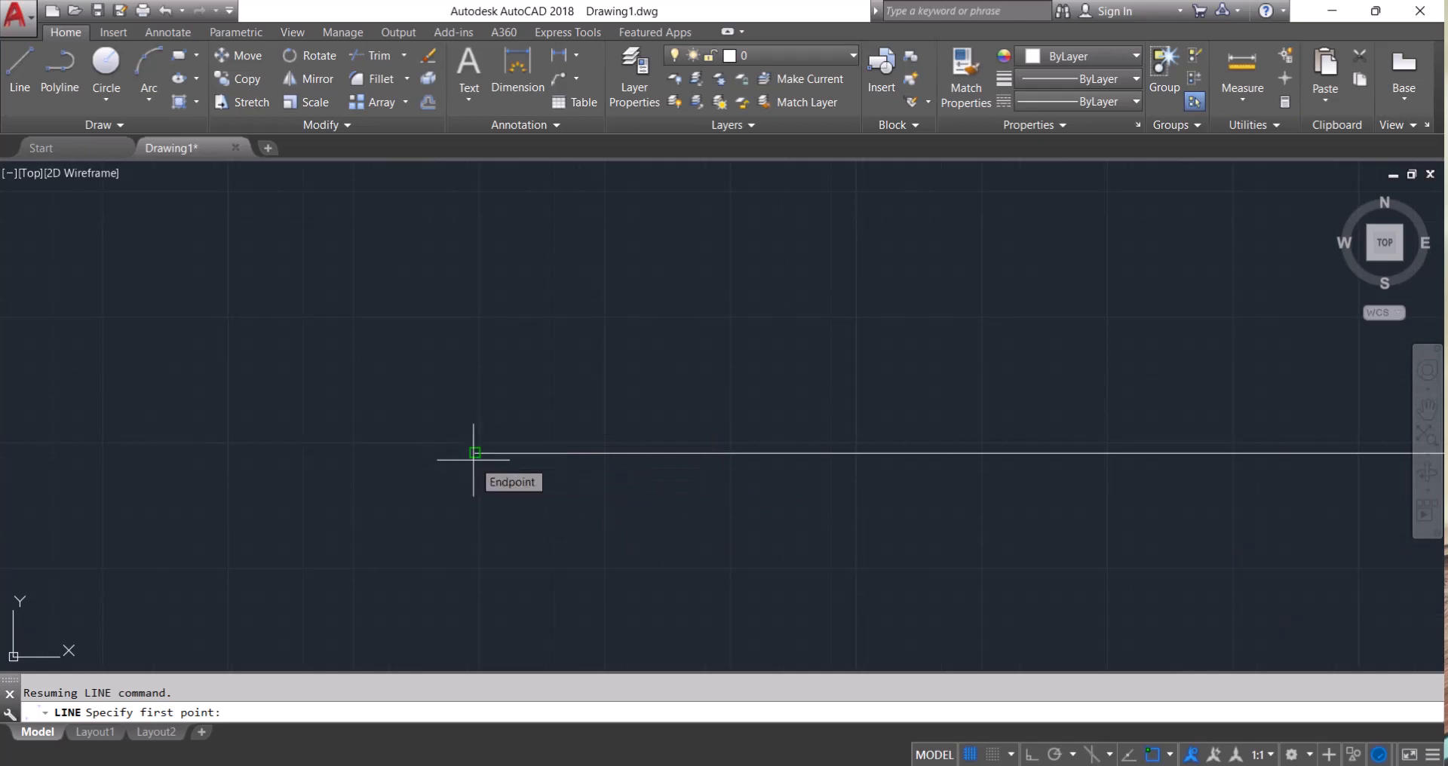
- Draw a 6000-unit line at 90° up from the horizontal line's left endpoint
left_click(473, 453)
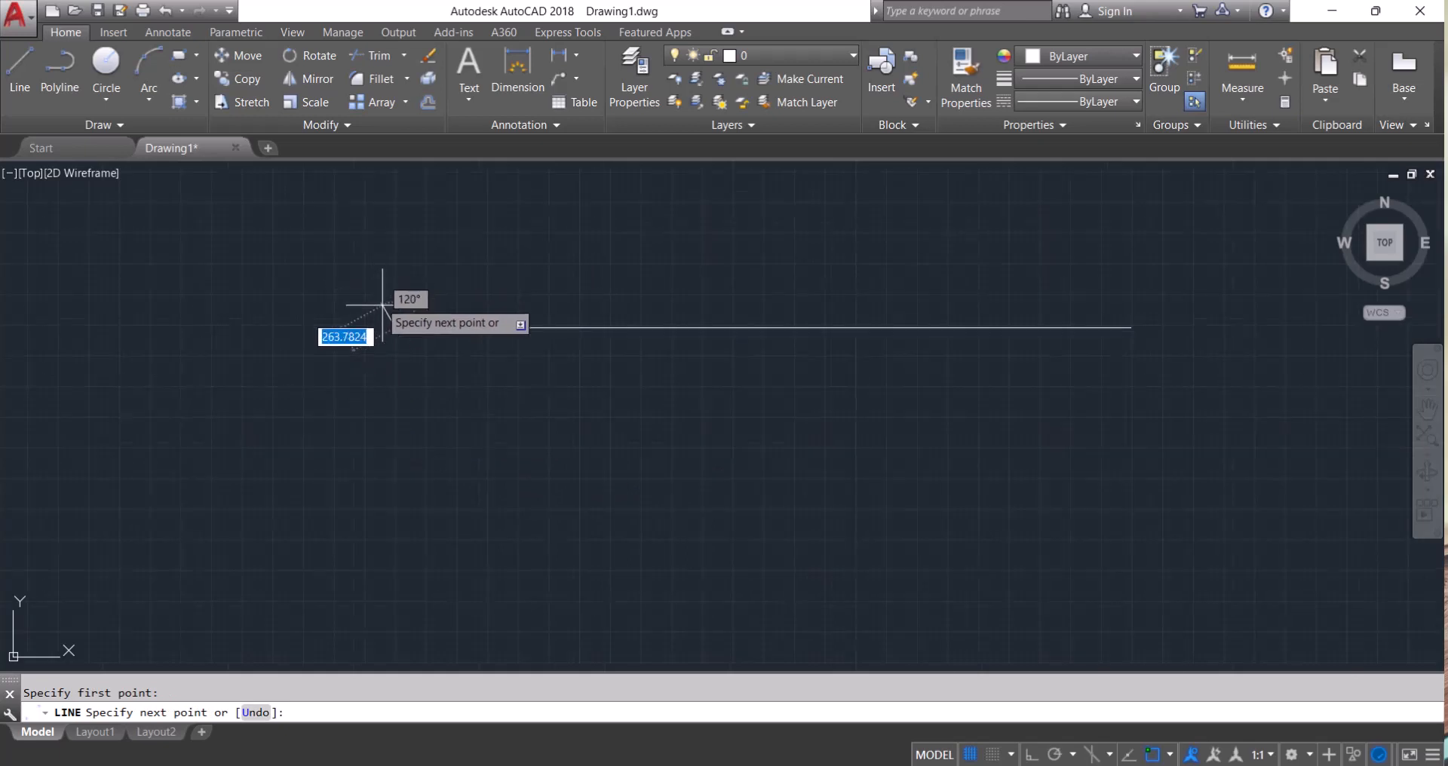
mouse_move(387, 231)
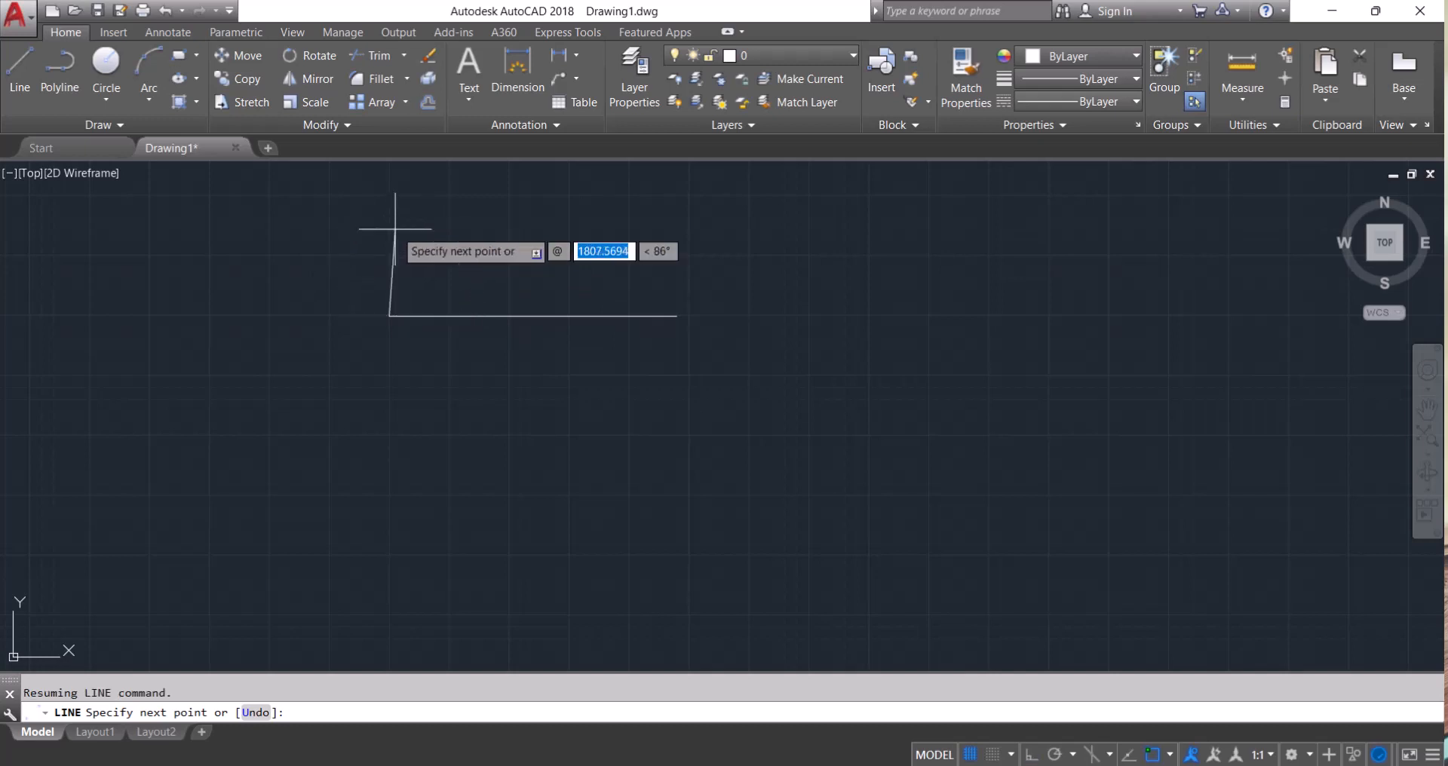
type("6000")
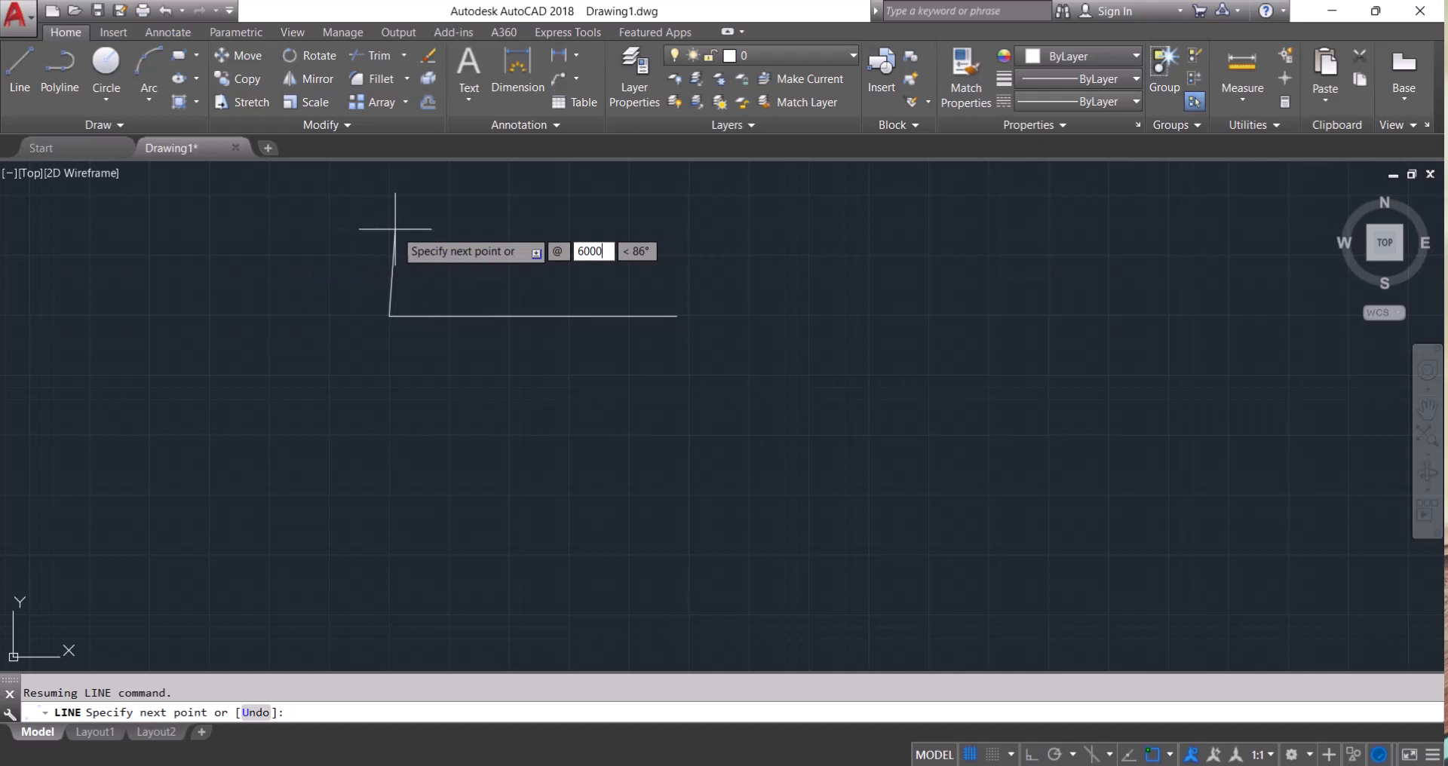
key("Tab")
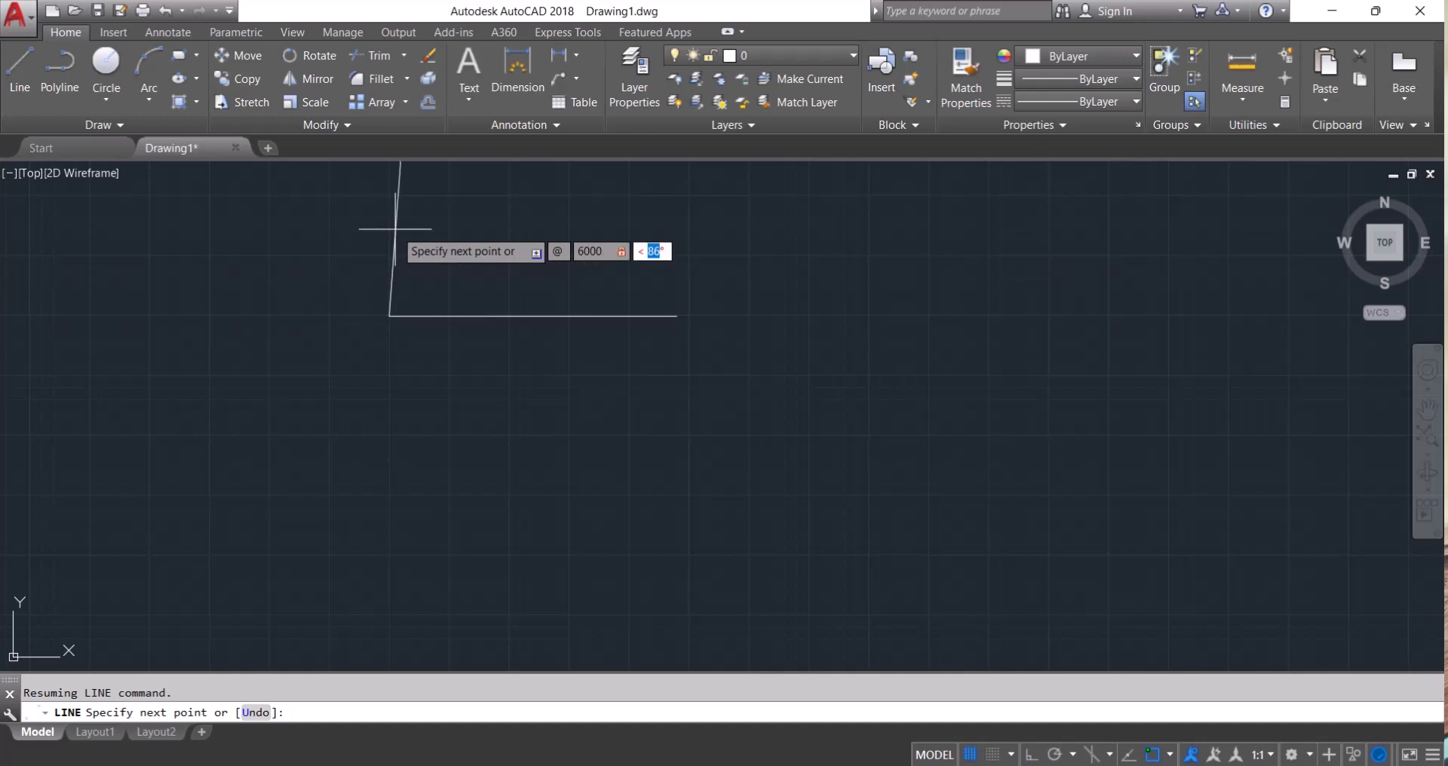
type("90")
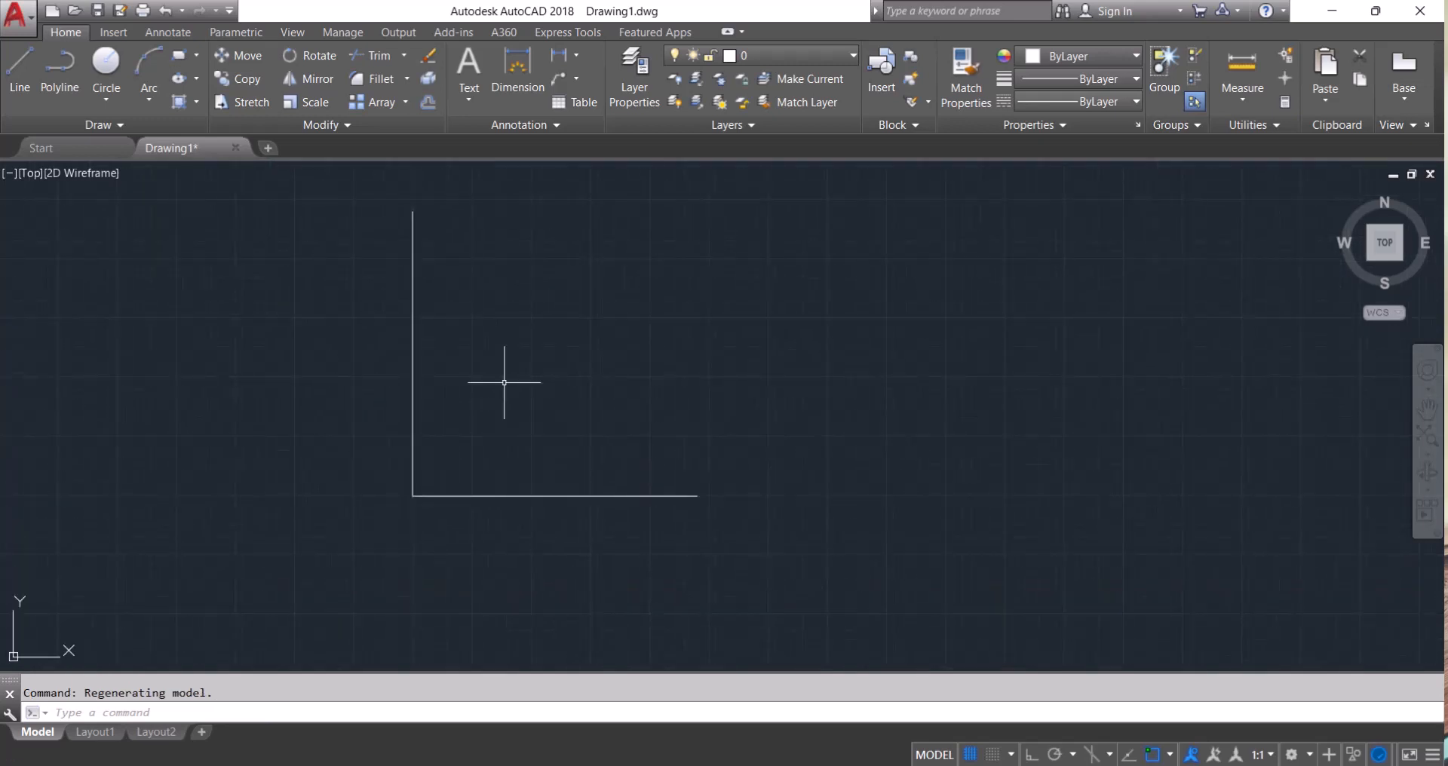
mouse_move(530, 395)
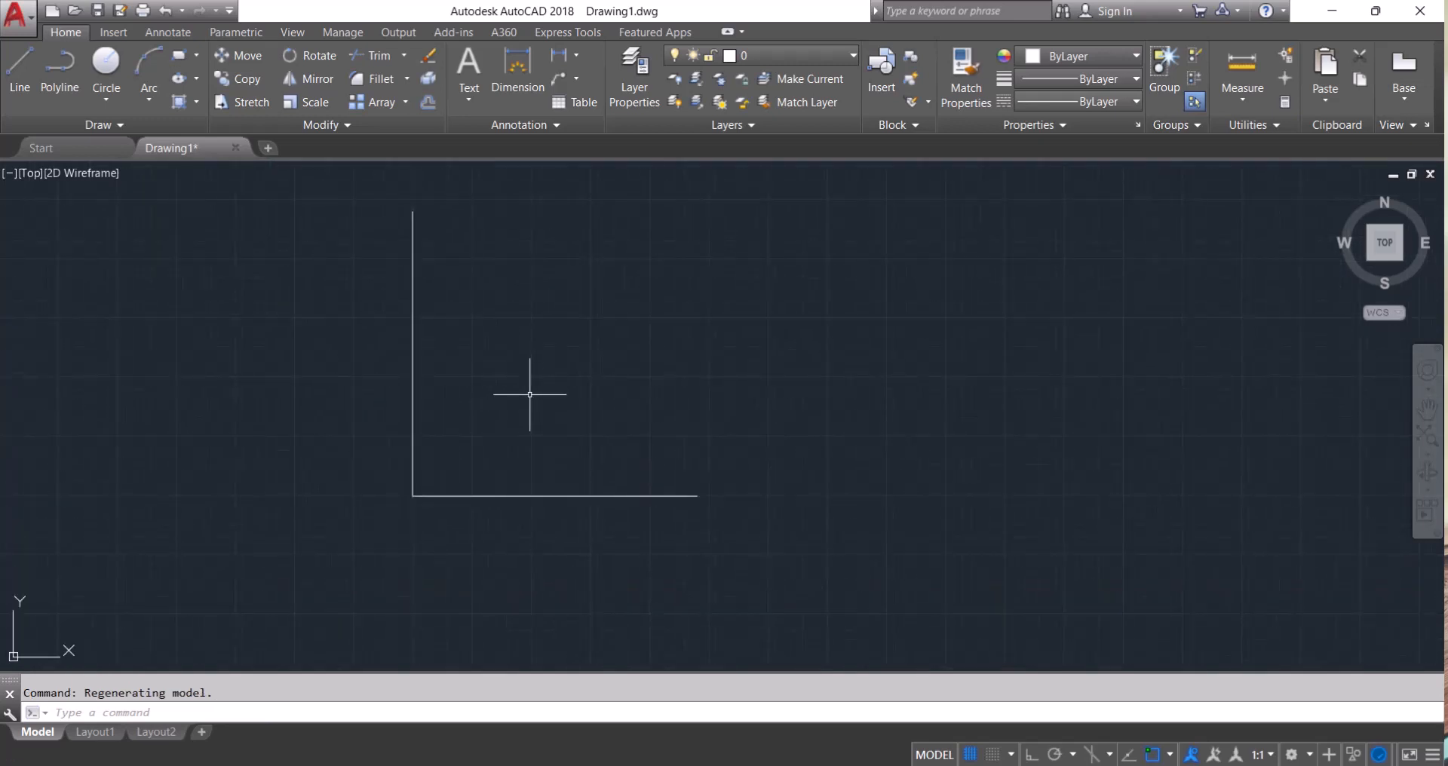
mouse_move(519, 389)
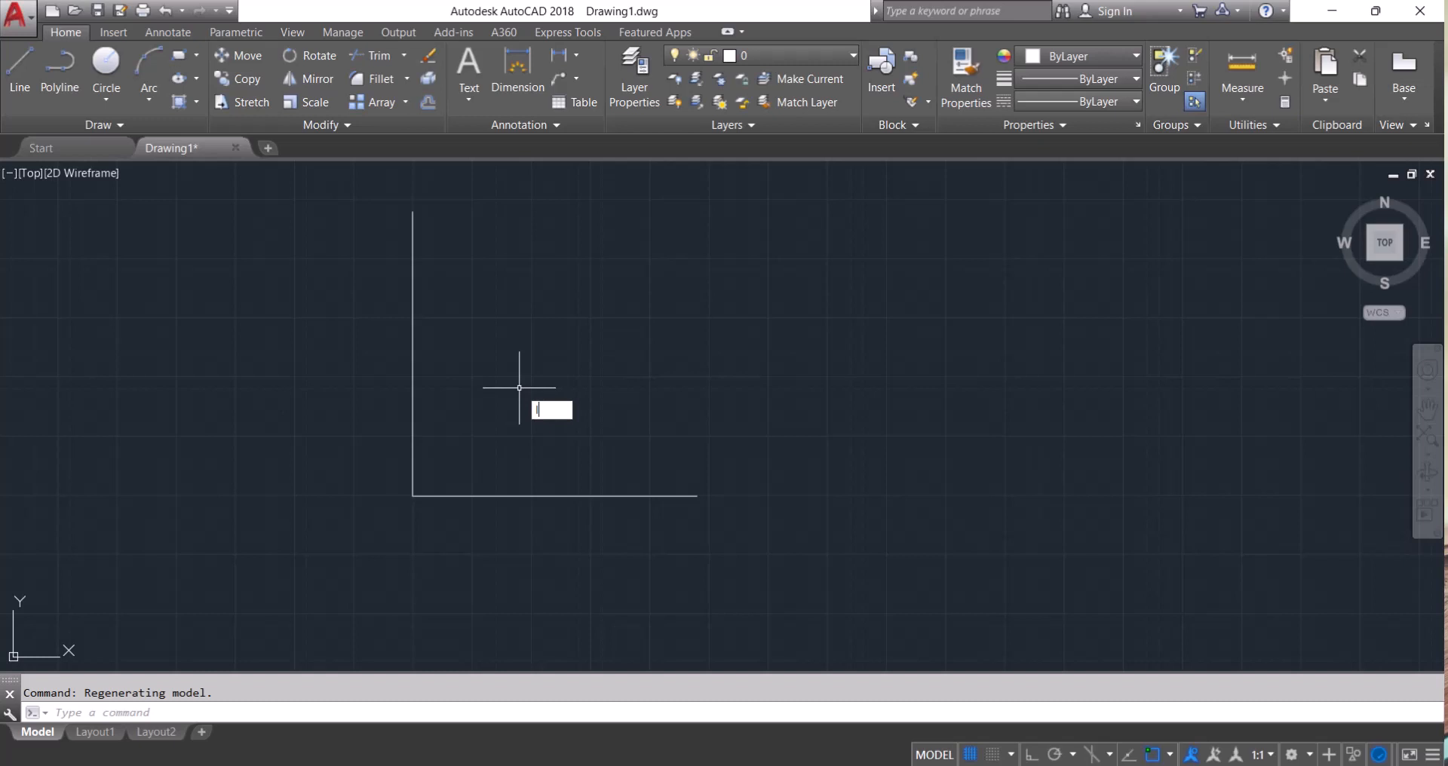
- Draw a 6000-unit diagonal at 45° from the L's corner, then end LINE
left_click(18, 74)
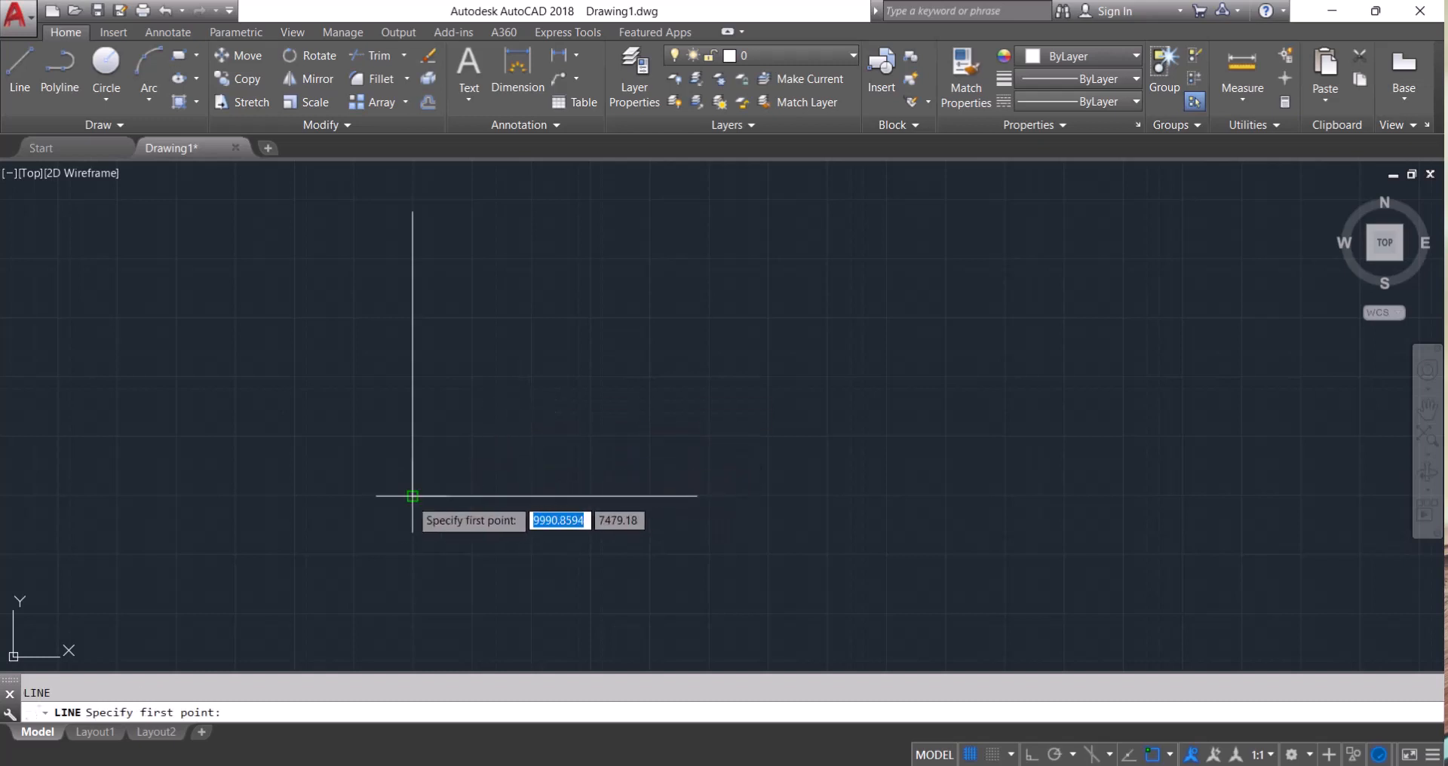
left_click(412, 495)
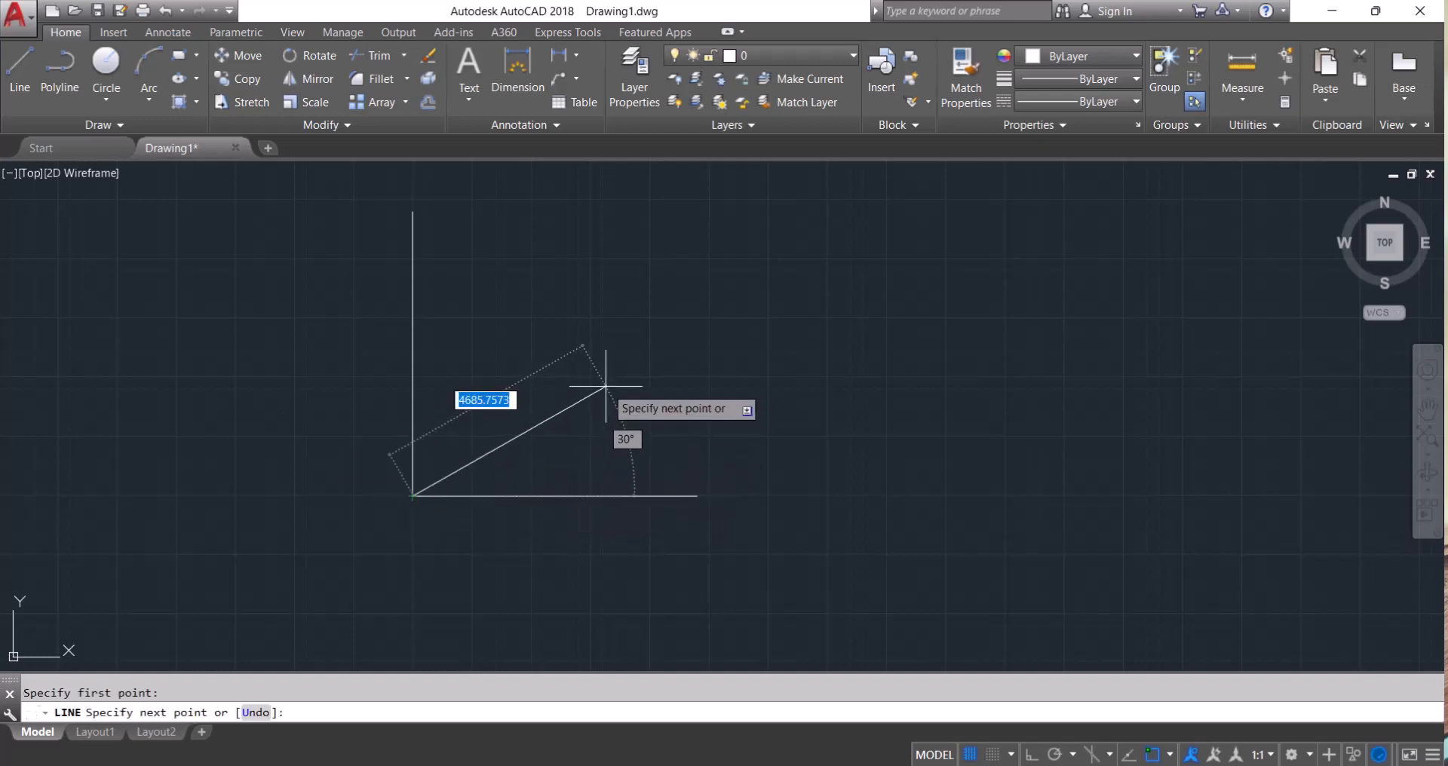
mouse_move(617, 354)
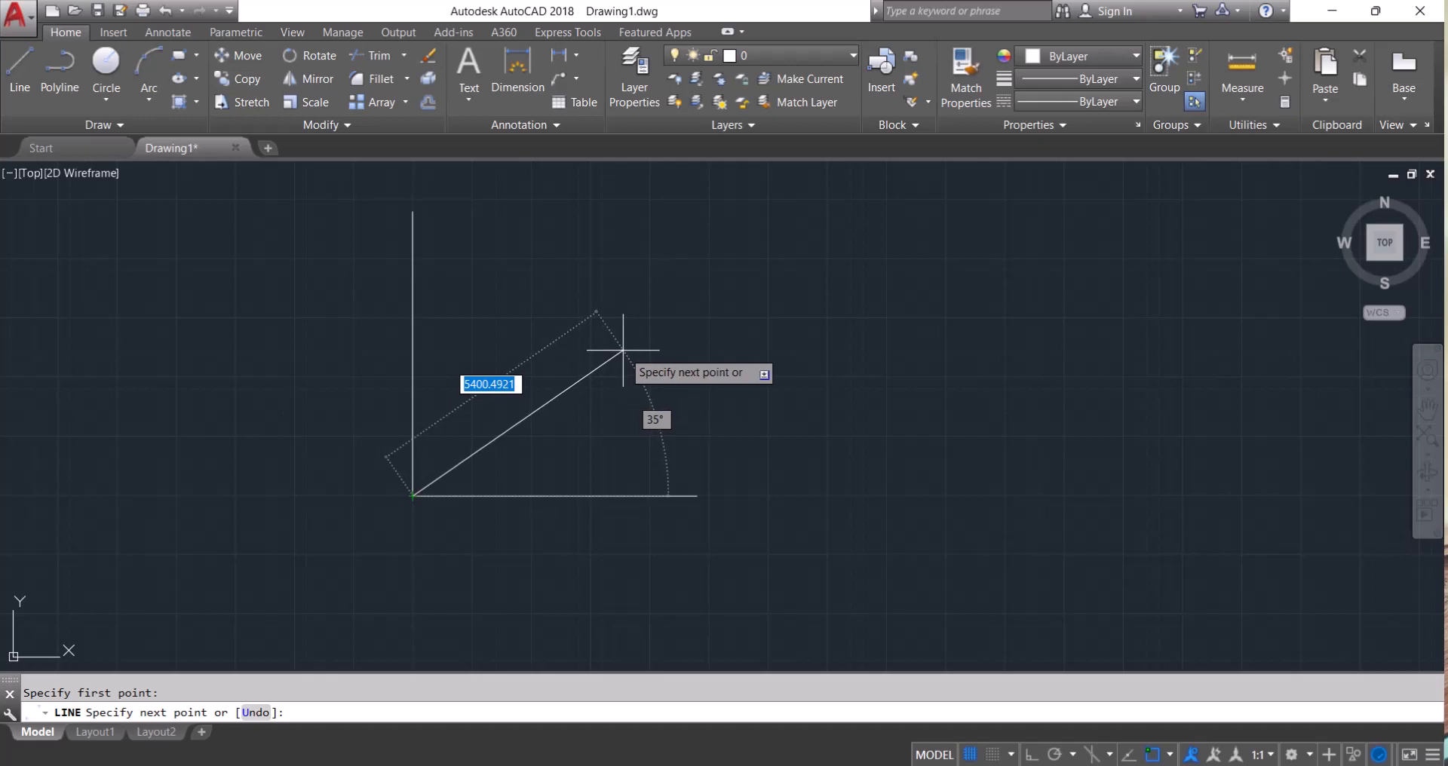
key("Tab")
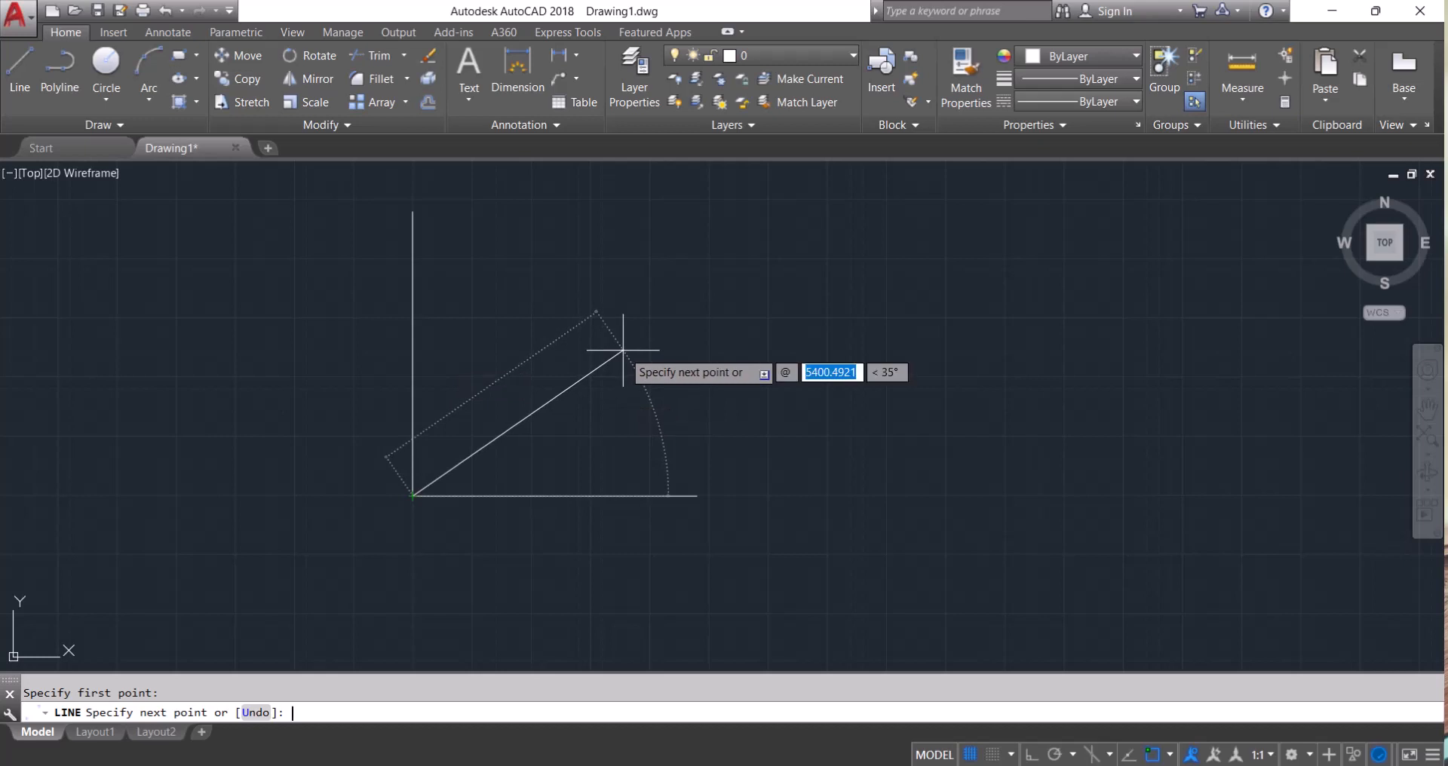
type("6000")
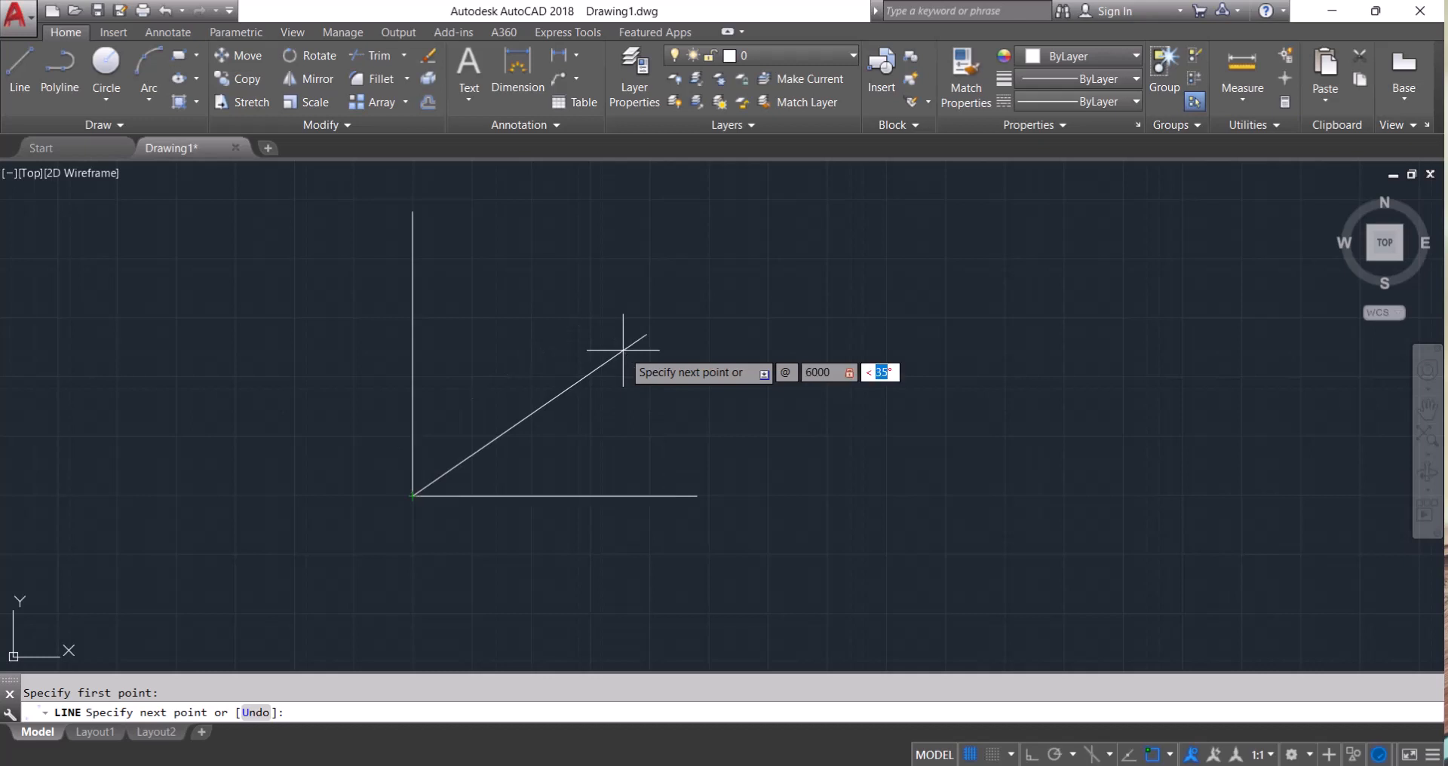
type("45")
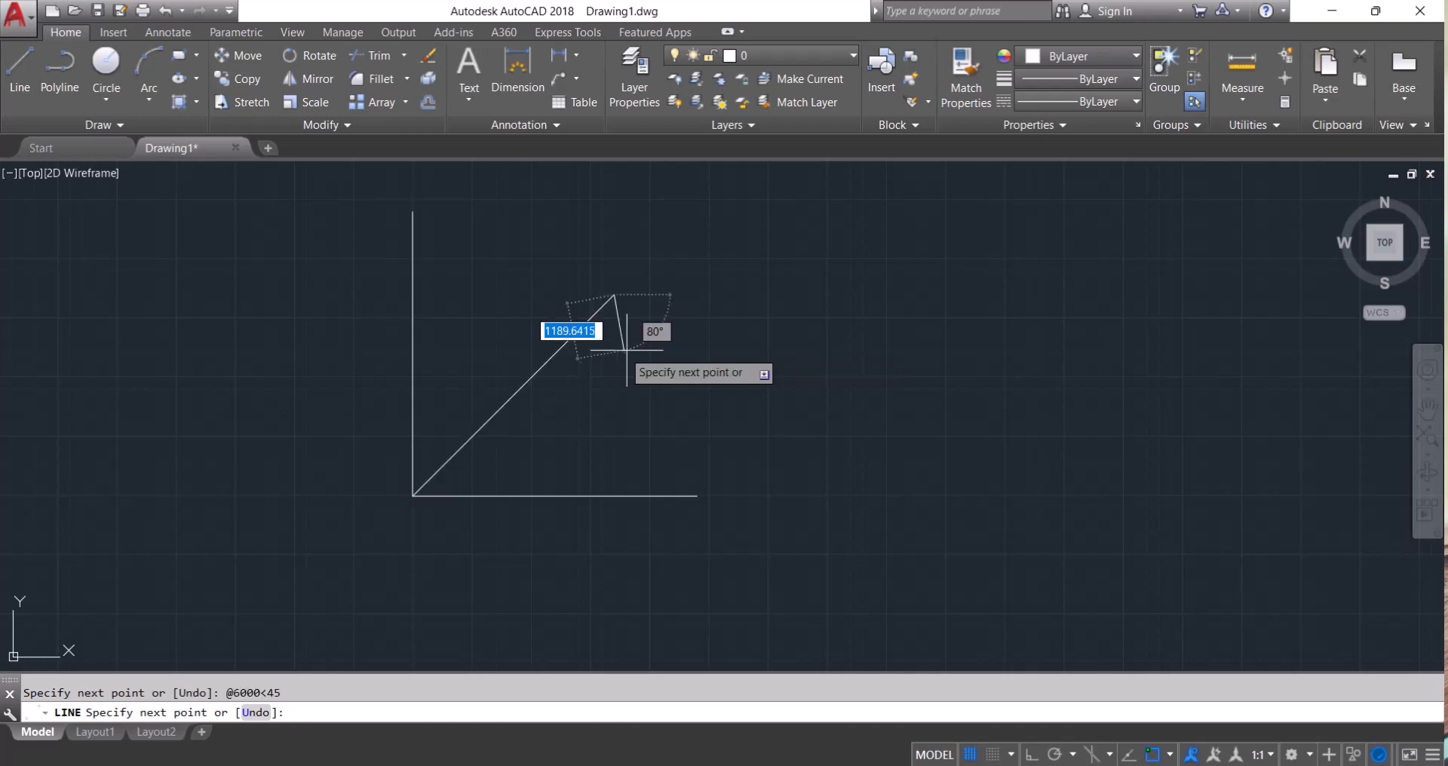
key("Escape")
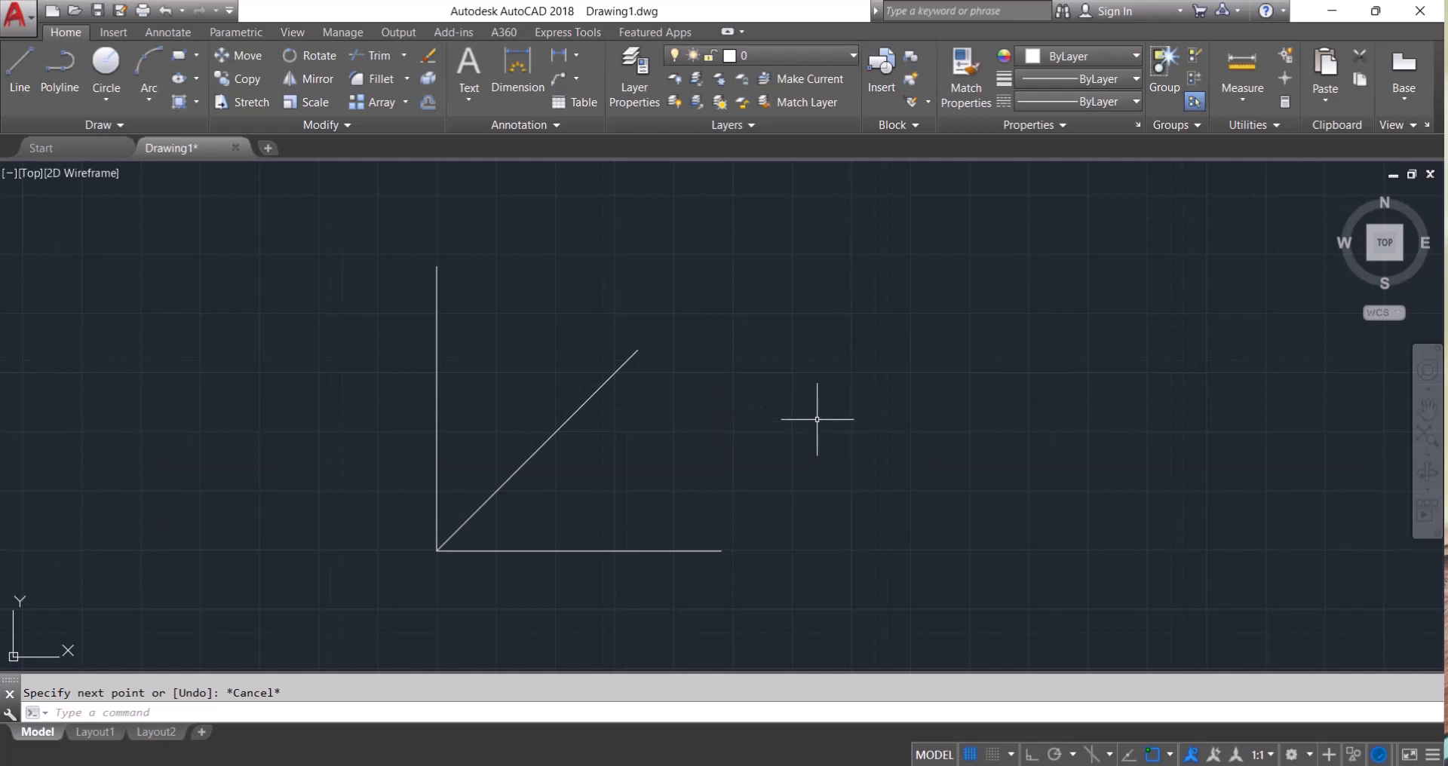
- Draw the 6000-unit right side up from the base line's right end, plus the top side
left_click(19, 69)
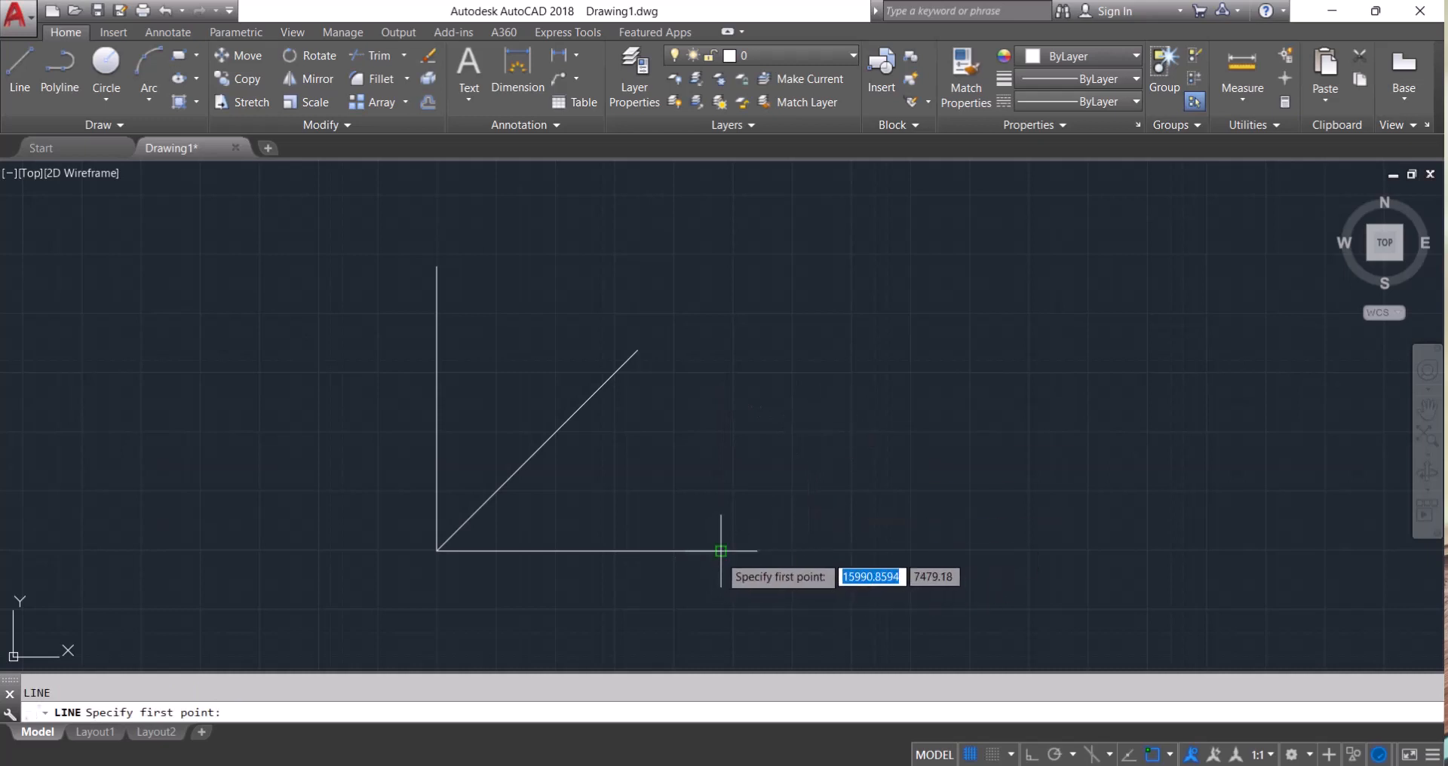
left_click(720, 552)
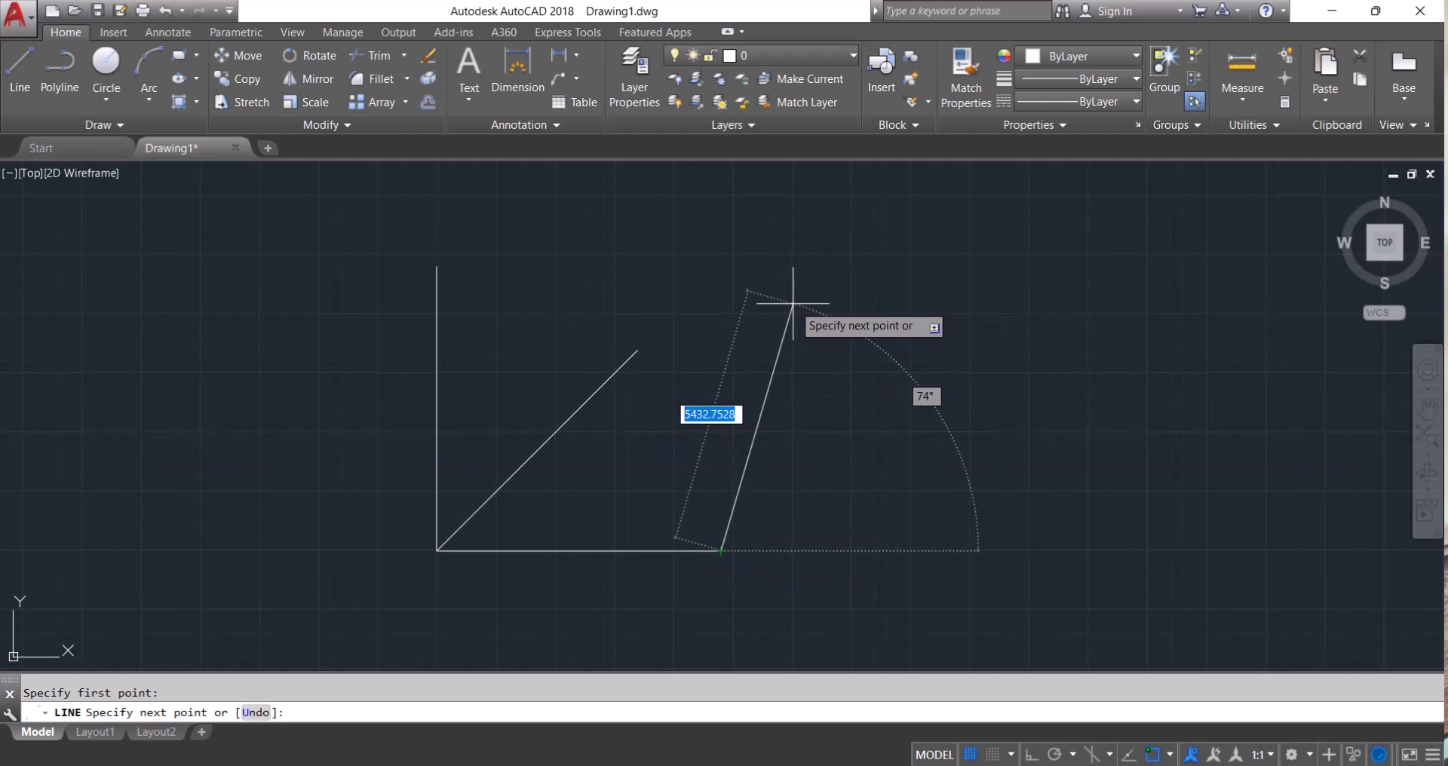
mouse_move(721, 286)
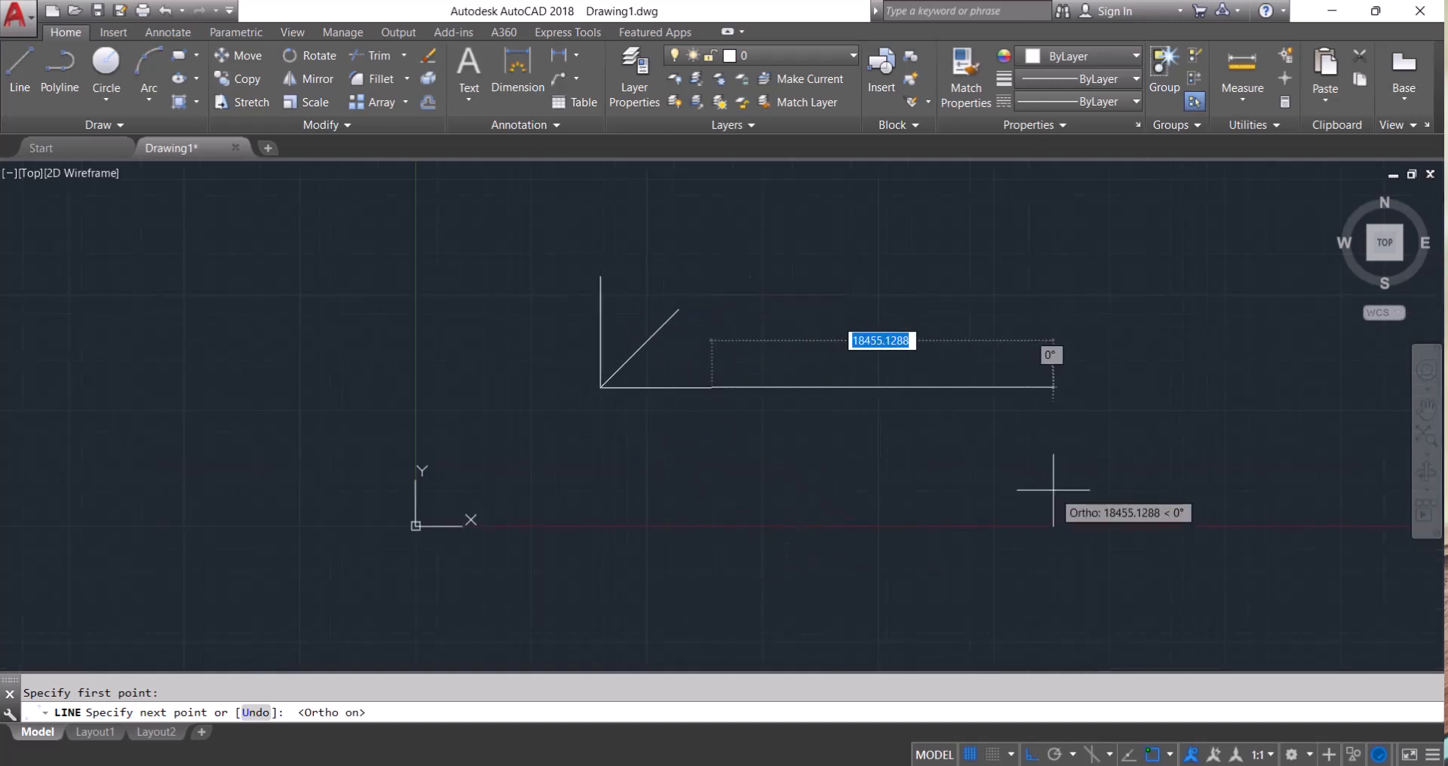
mouse_move(1155, 416)
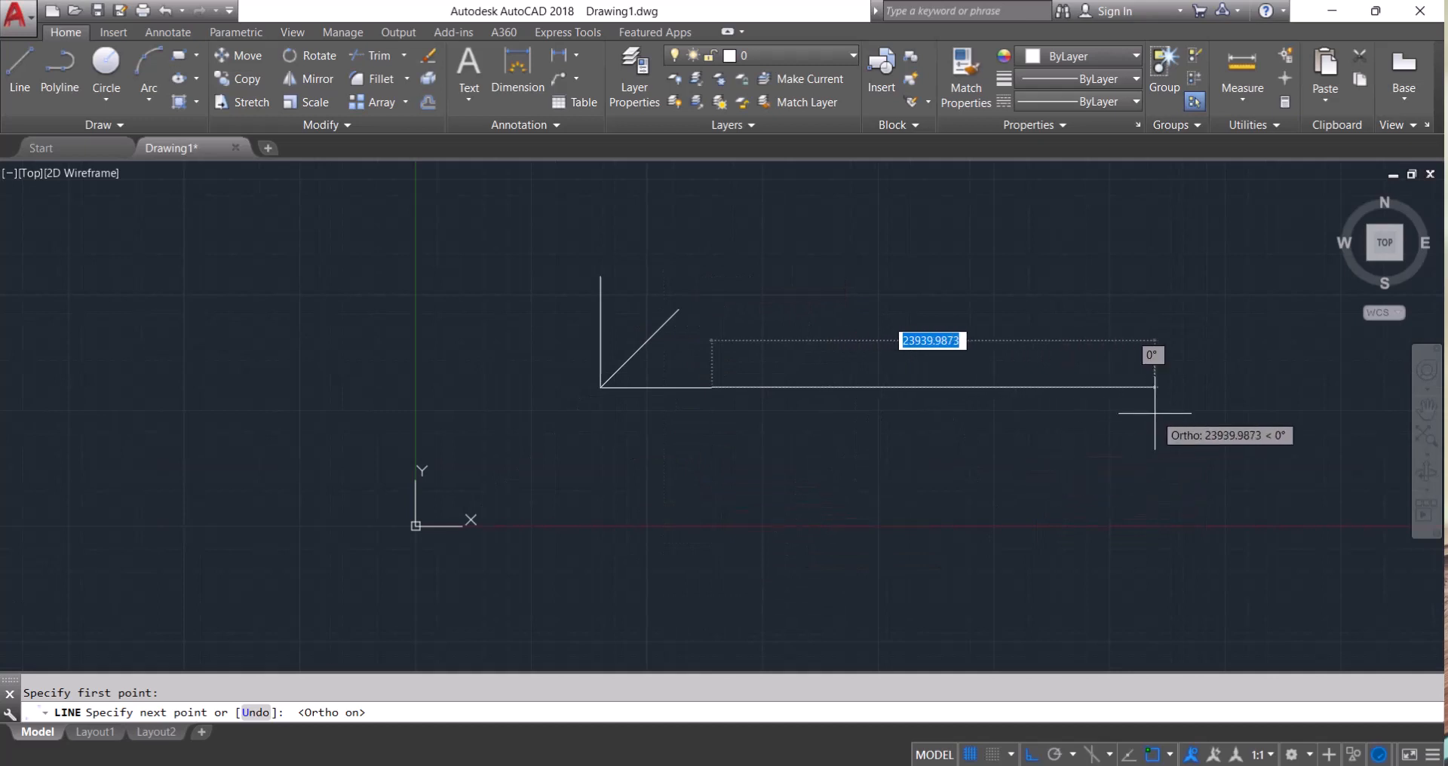
mouse_move(527, 231)
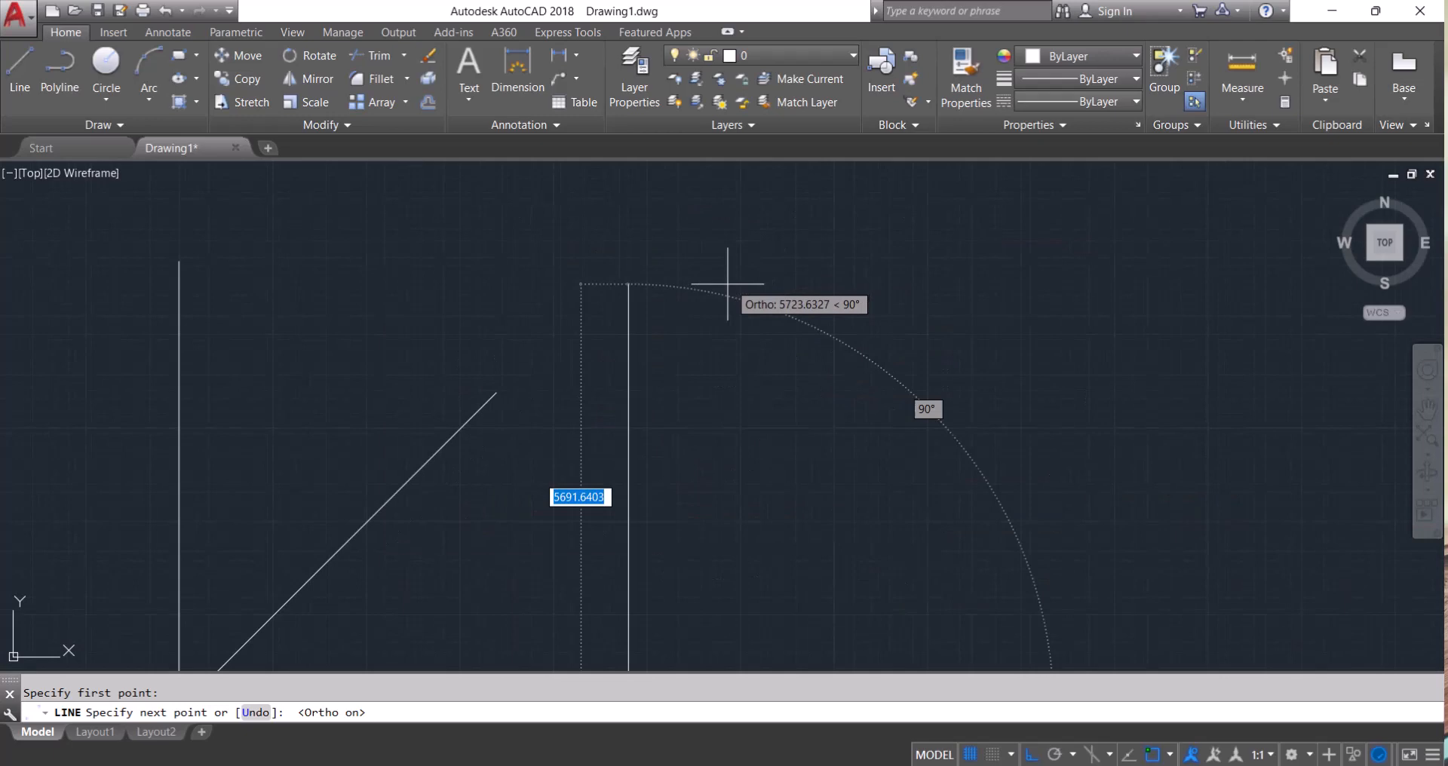
mouse_move(766, 230)
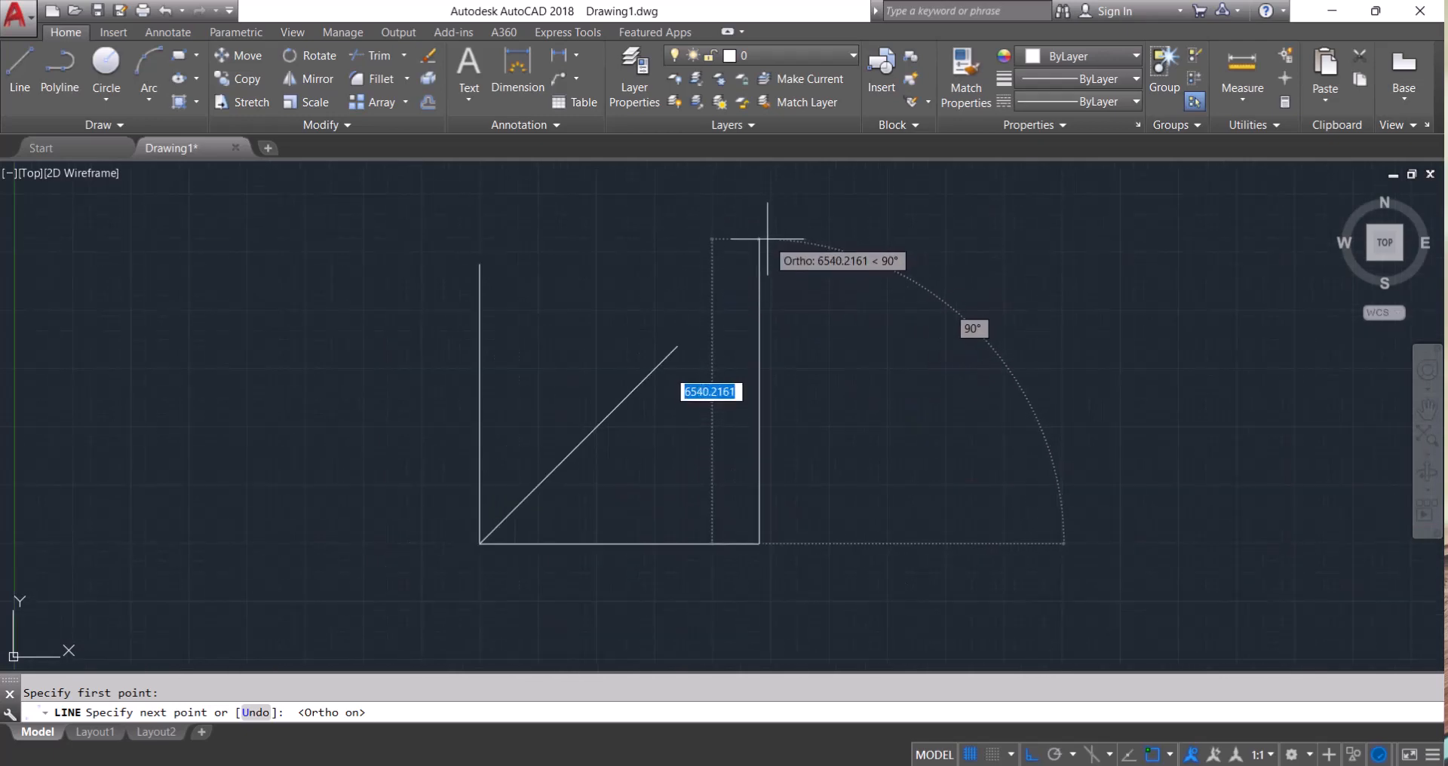
mouse_move(767, 242)
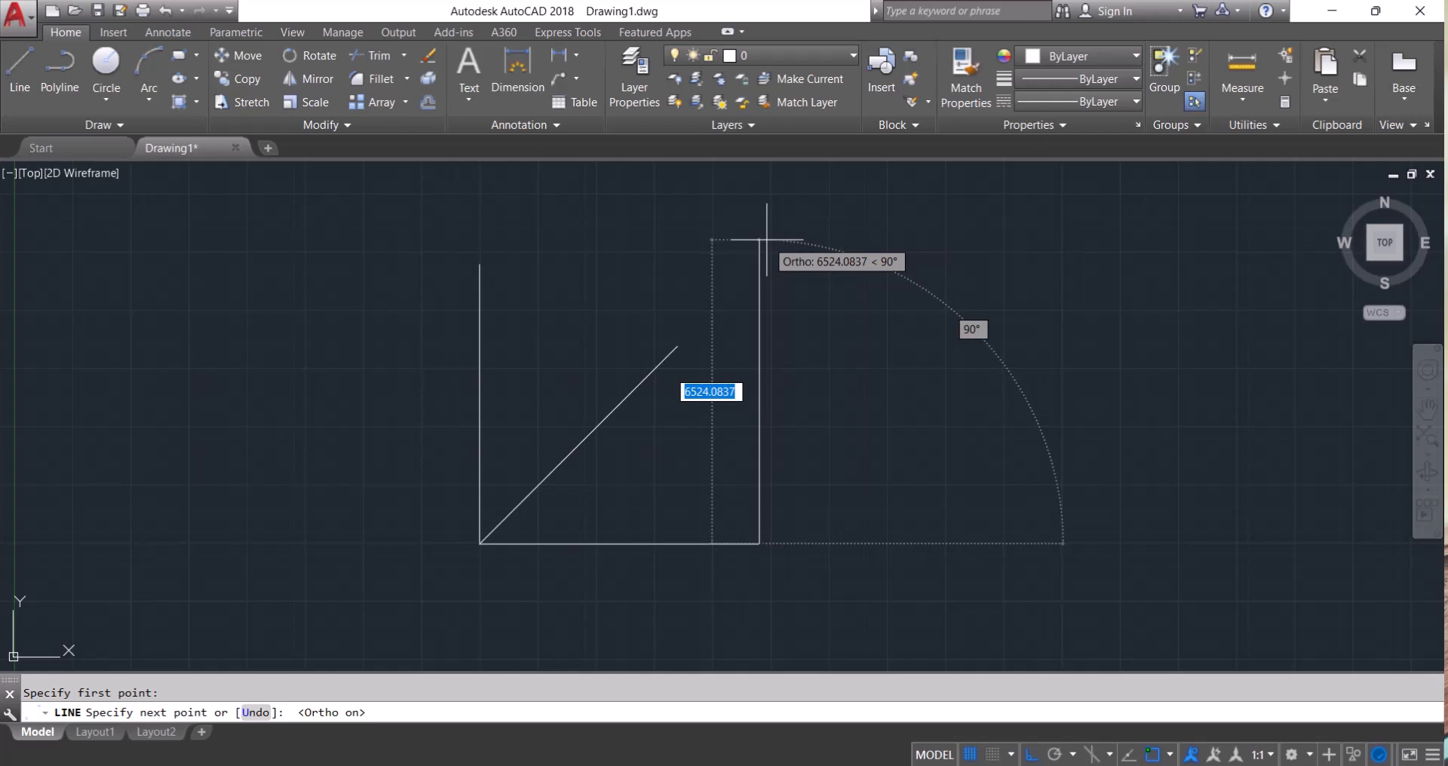
type("6")
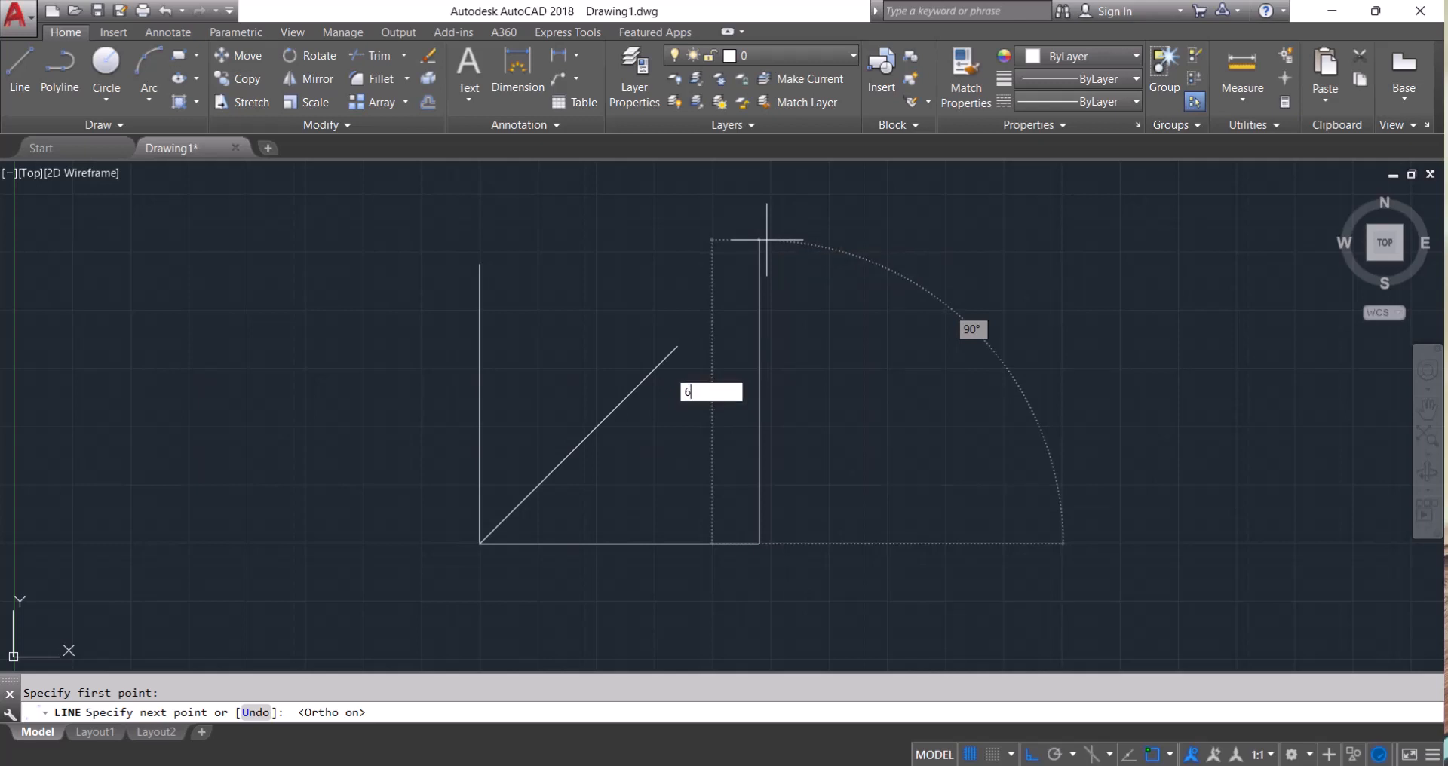
type("000")
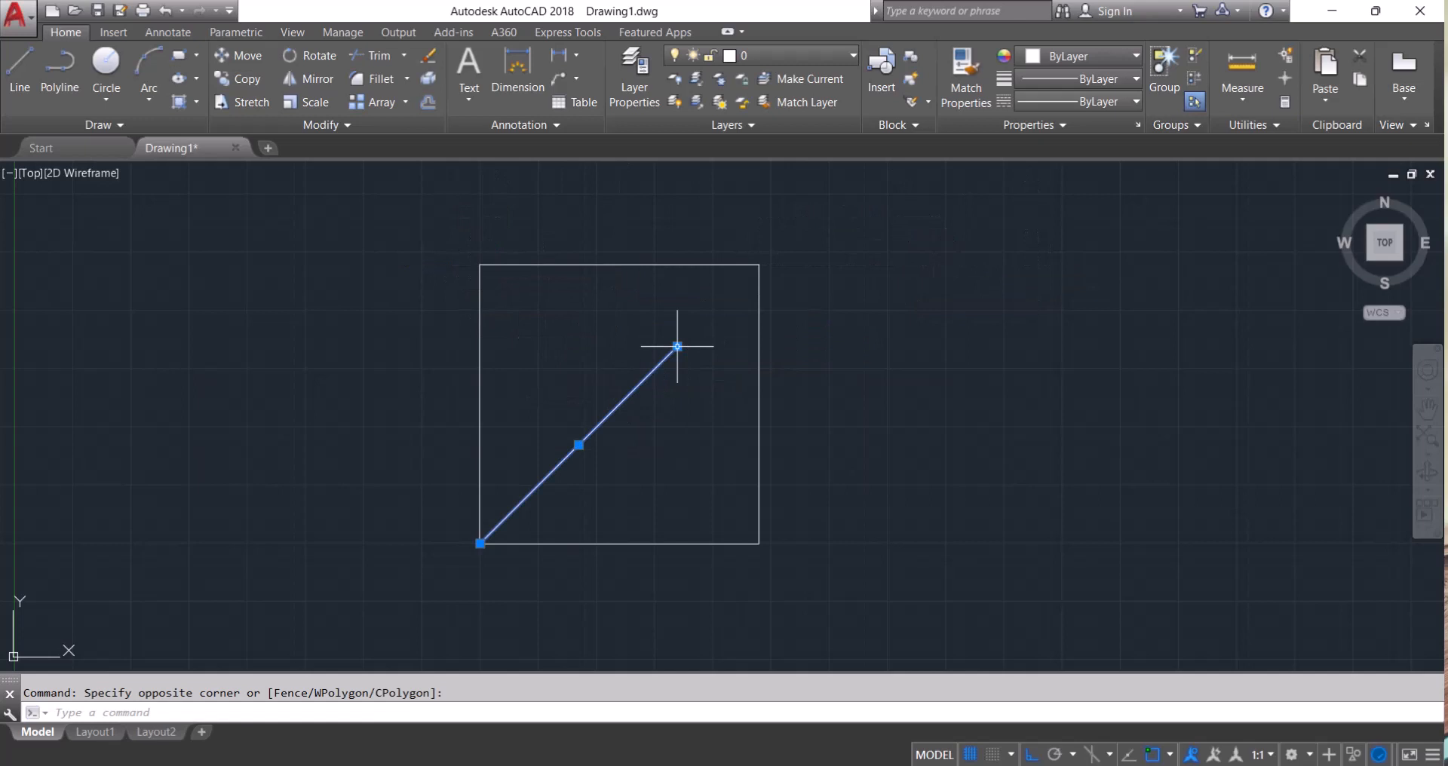
key("Escape")
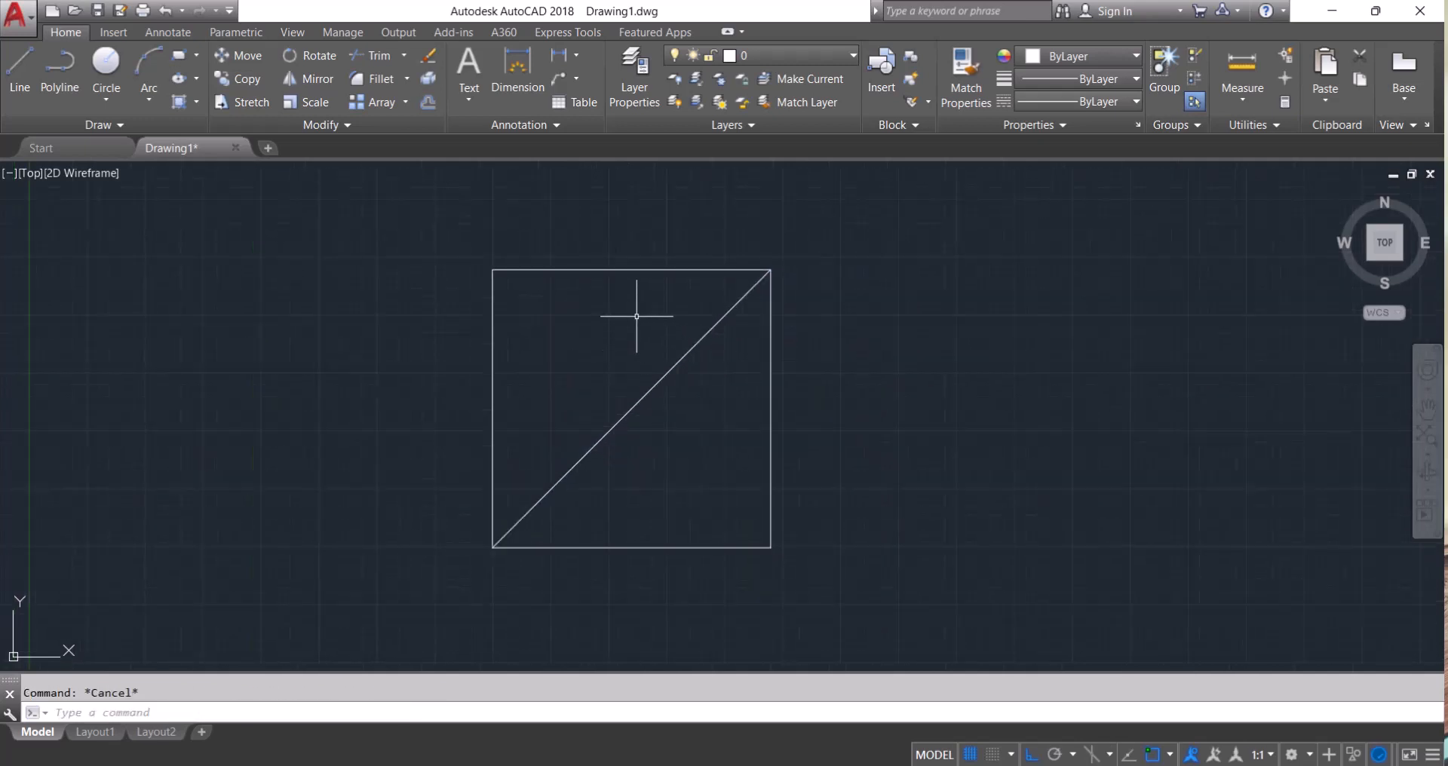
mouse_move(667, 378)
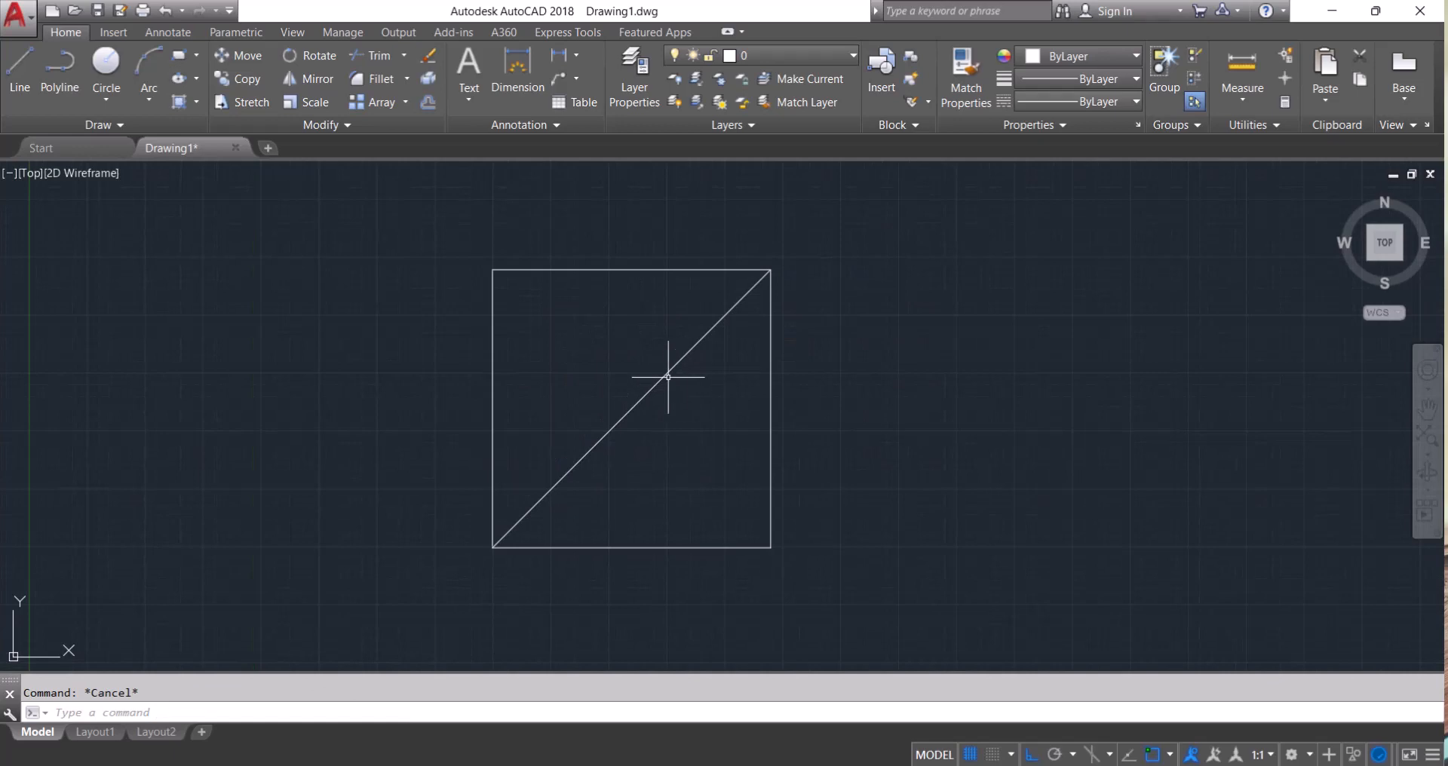
mouse_move(633, 397)
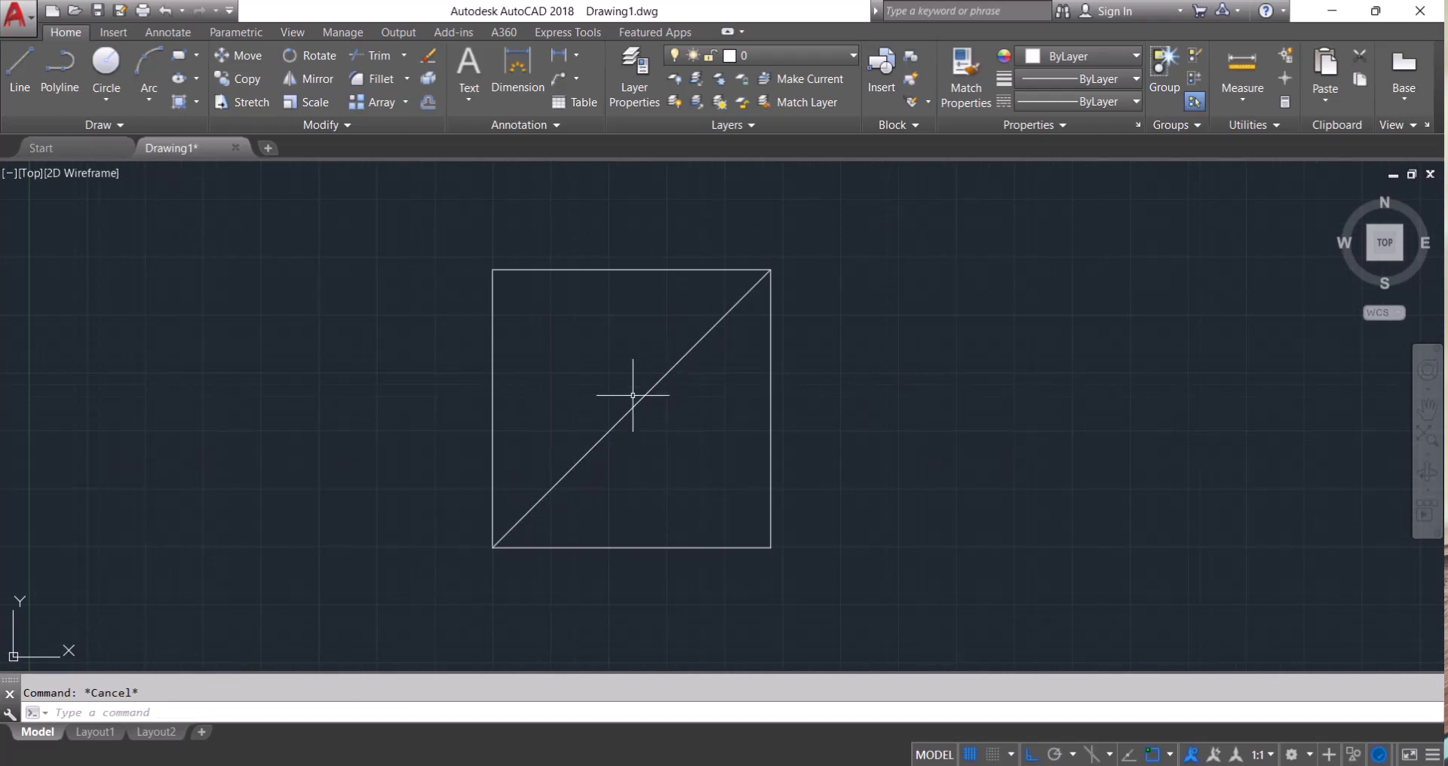
mouse_move(670, 403)
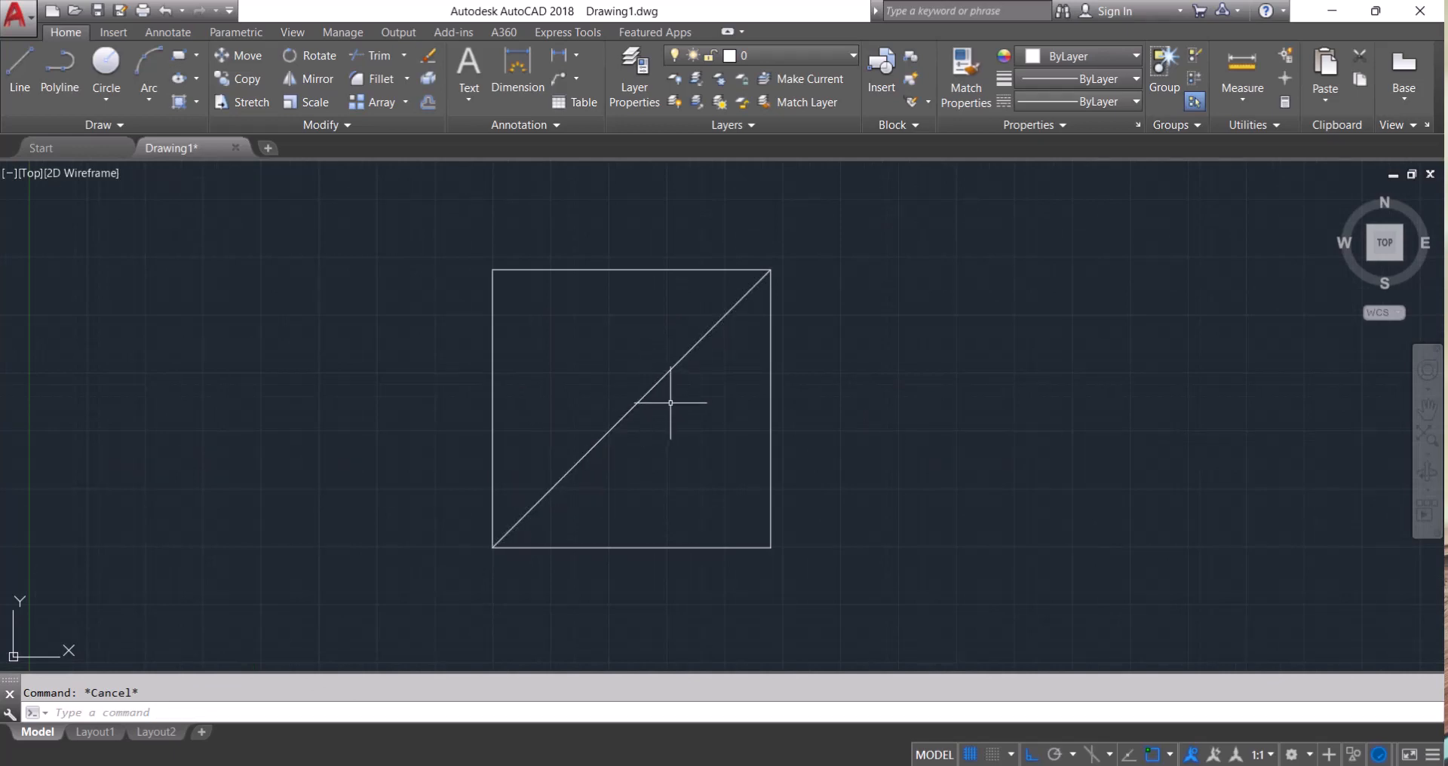
mouse_move(676, 417)
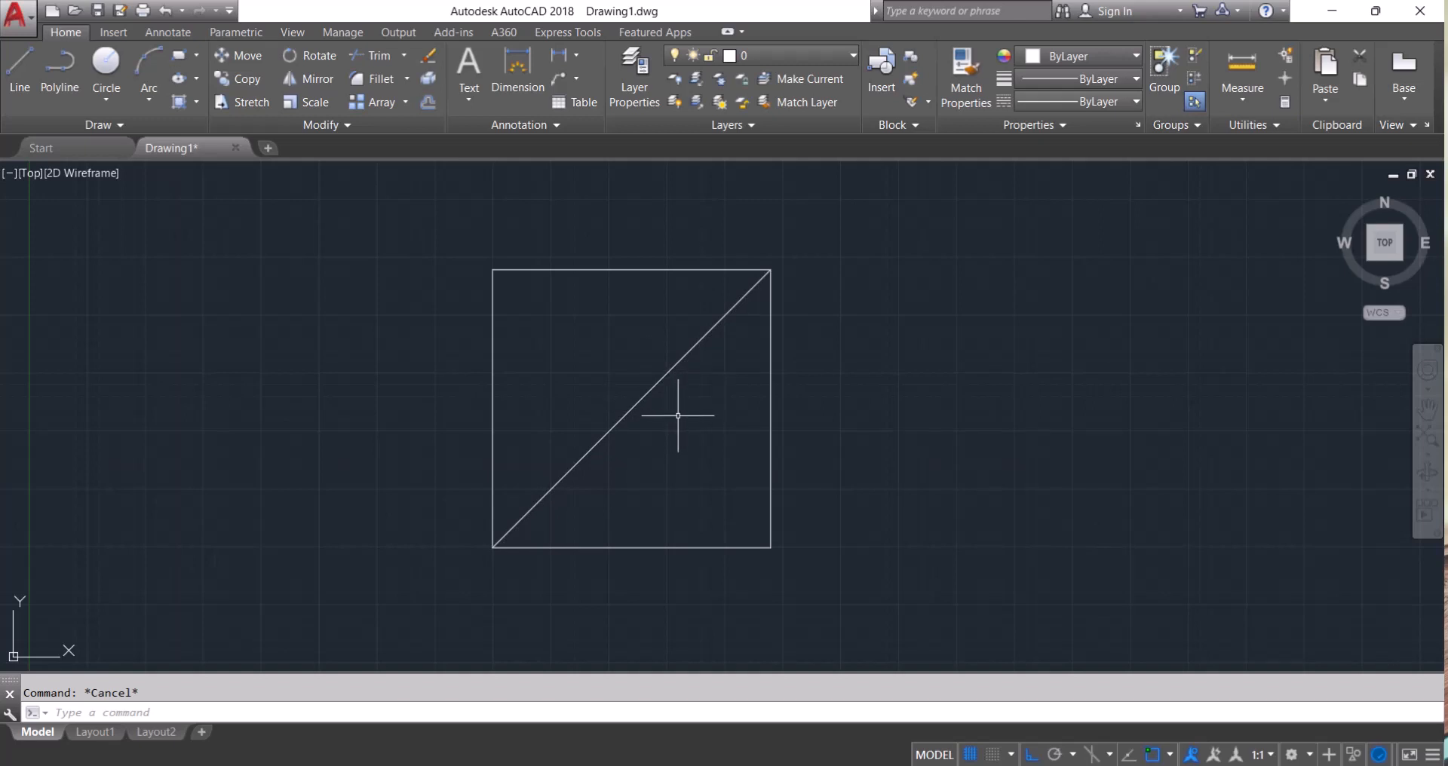
mouse_move(674, 422)
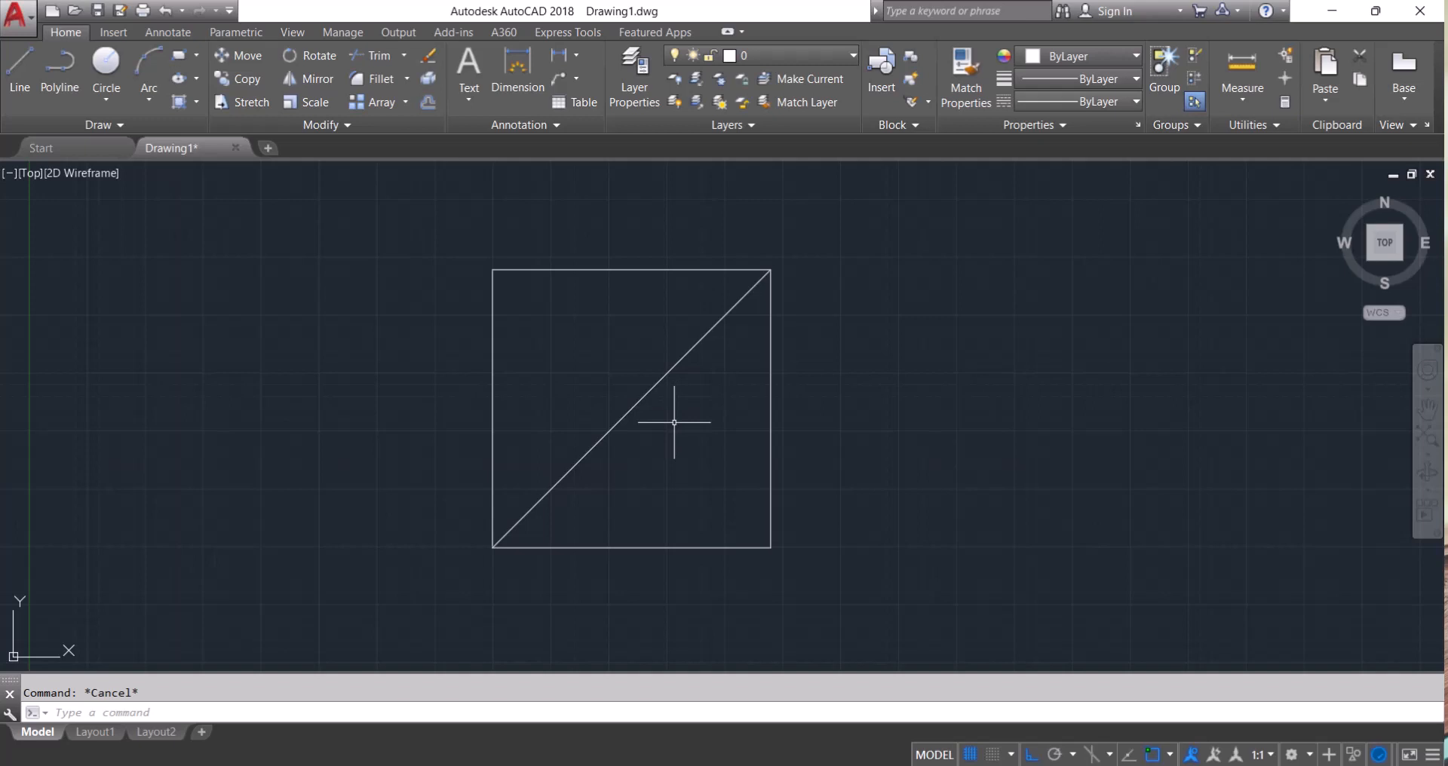
mouse_move(1004, 222)
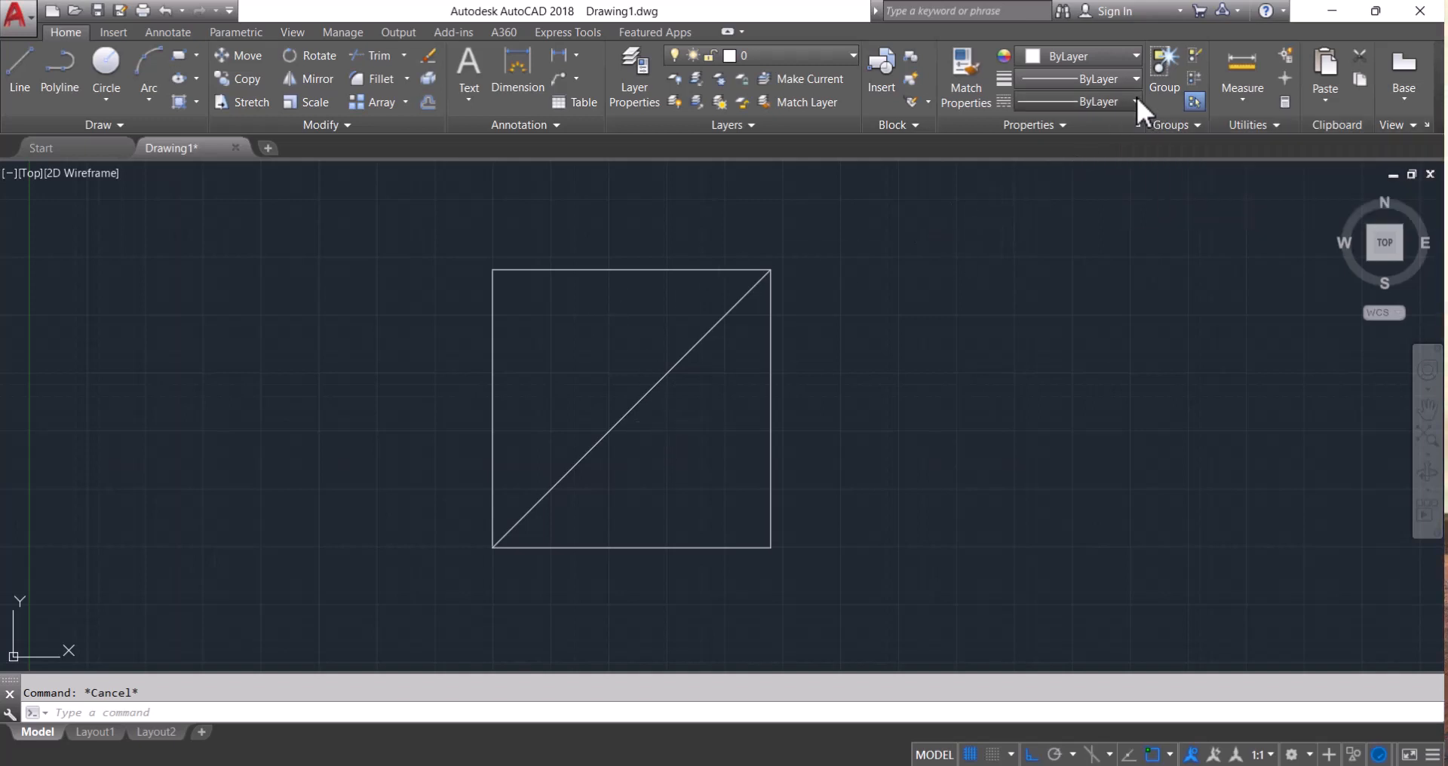
- Choose Other... in the Properties panel's Linetype dropdown to reach the Linetype Manager
left_click(1136, 102)
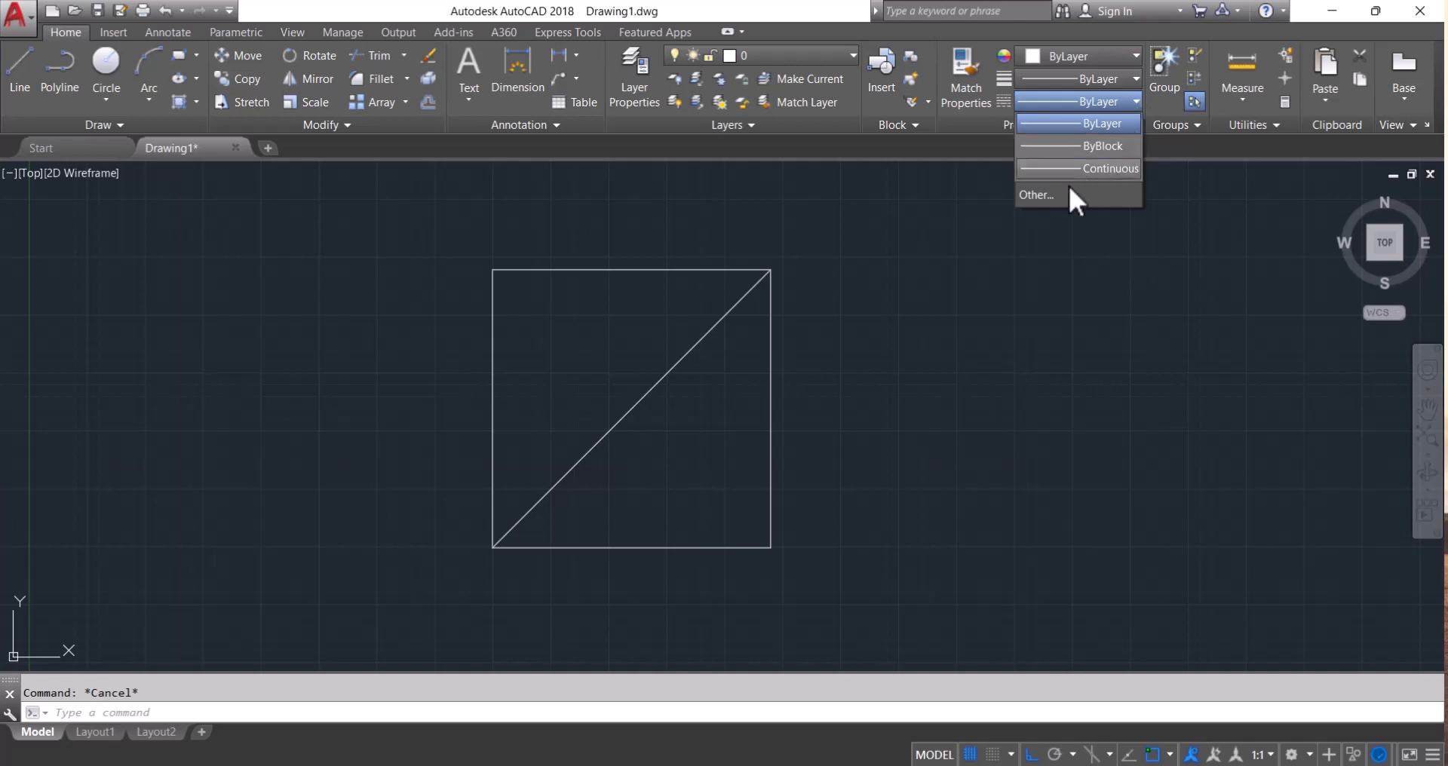
left_click(1036, 194)
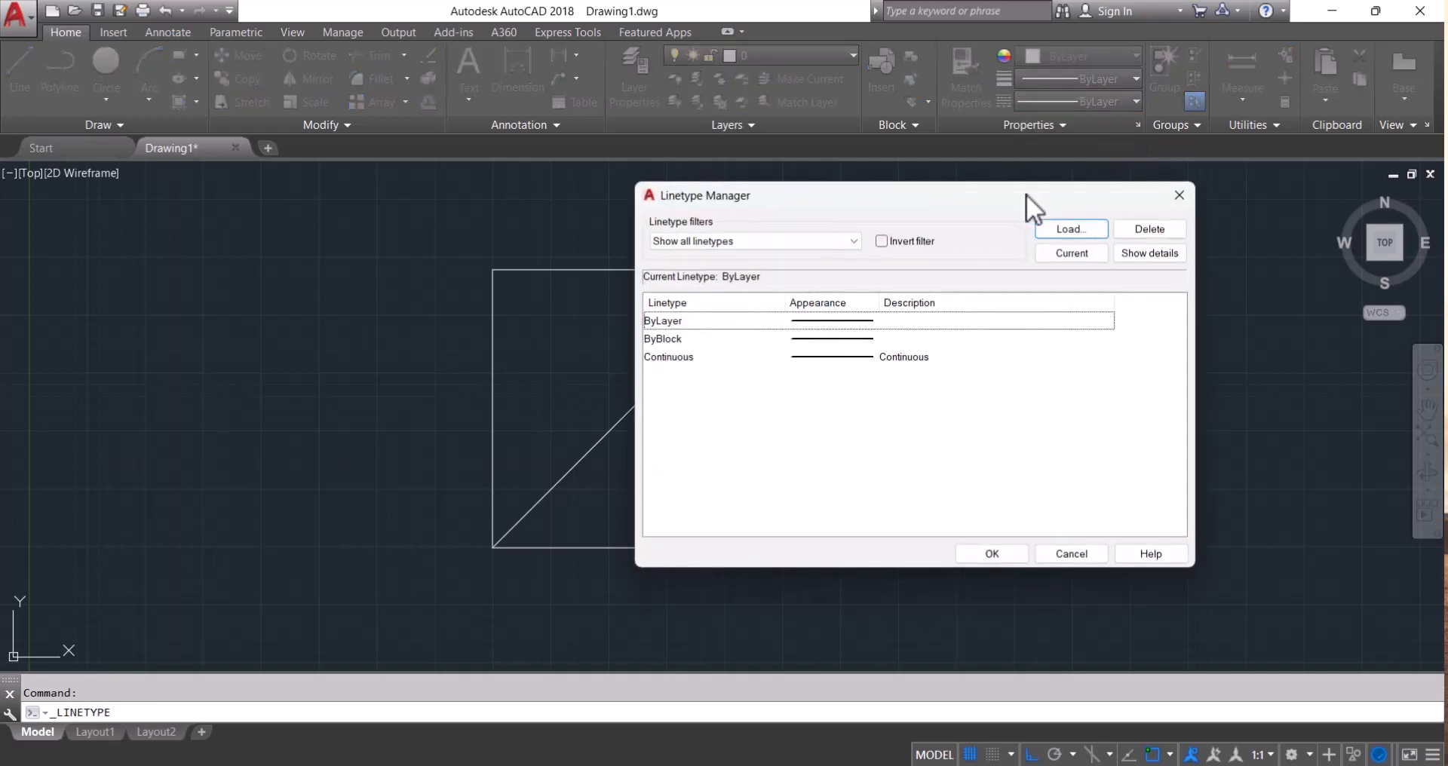
mouse_move(1016, 213)
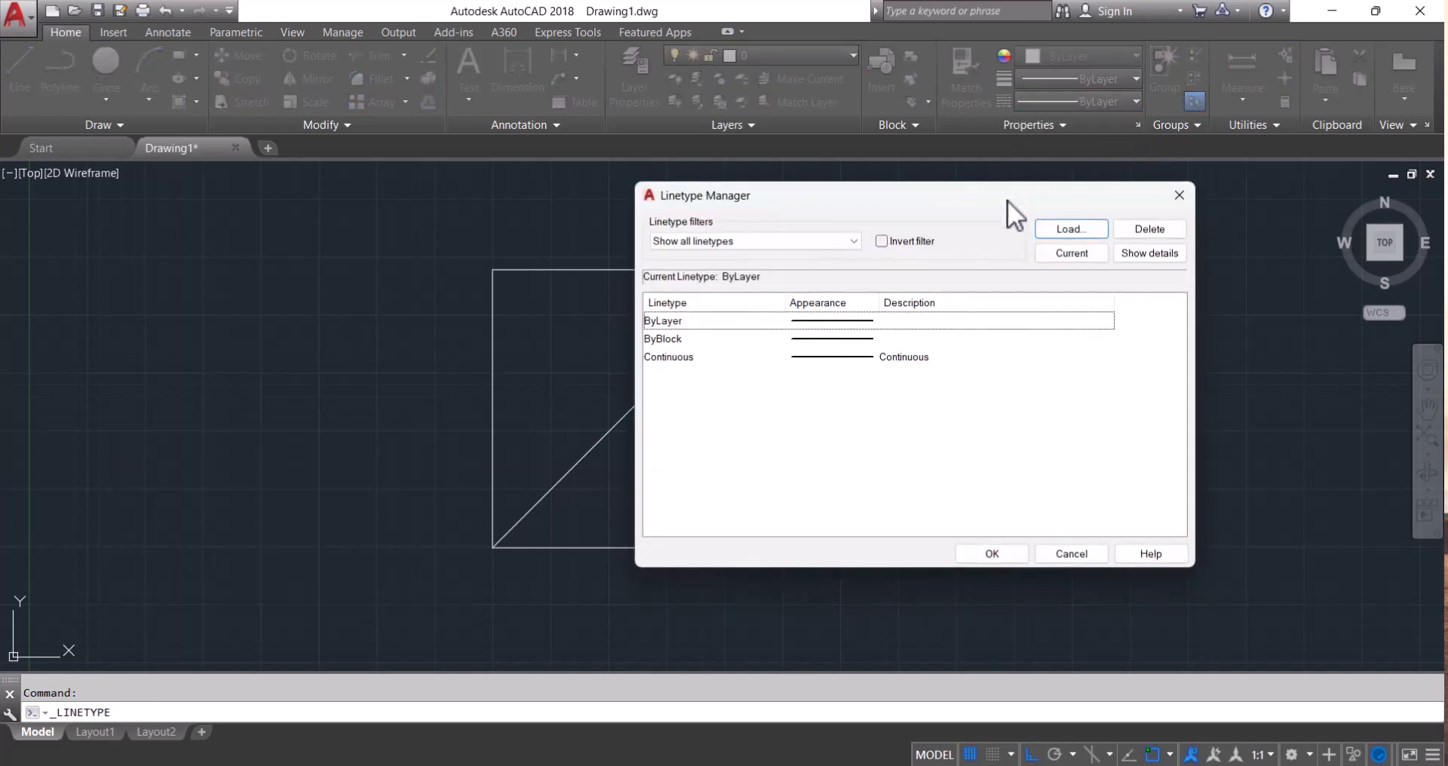
mouse_move(675, 213)
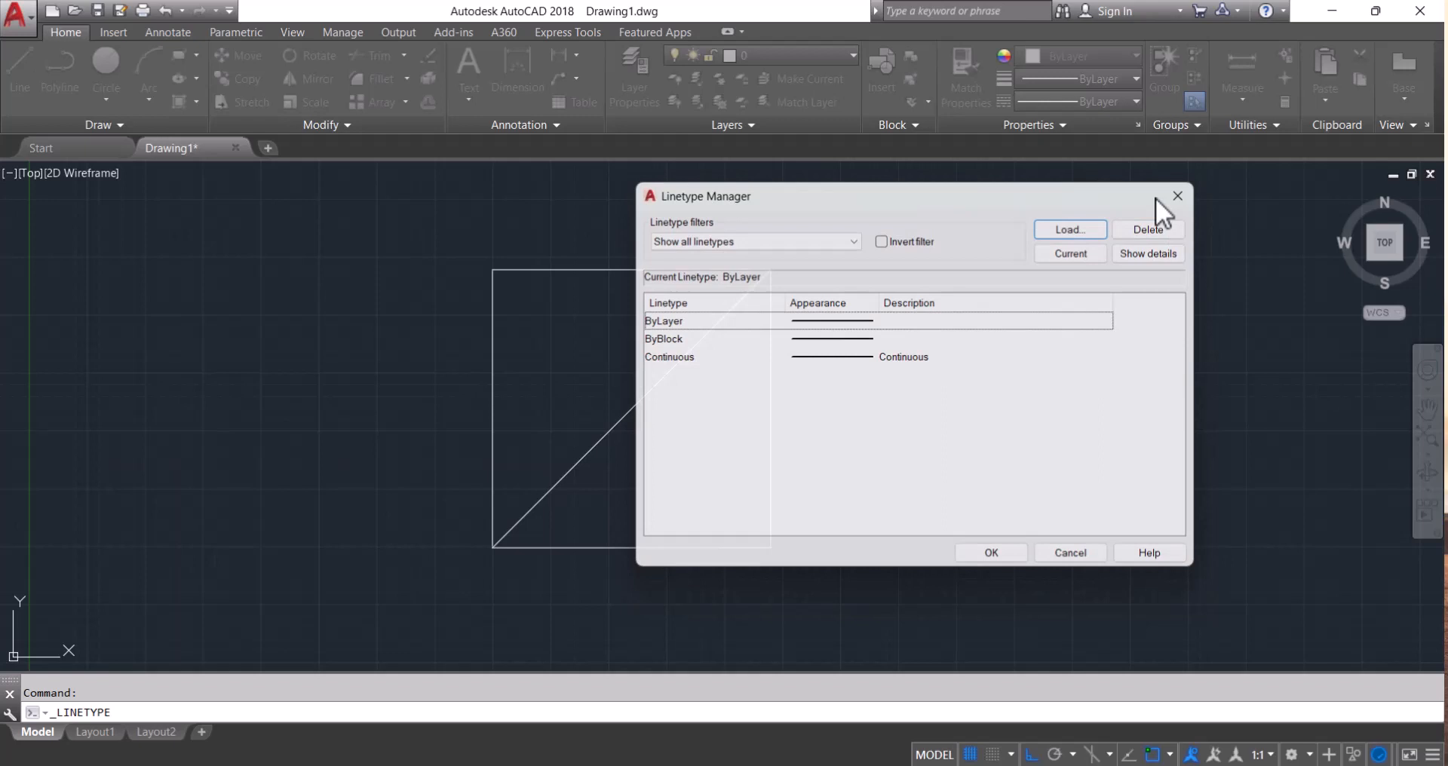
- Close the Linetype Manager, cancel a command-line linetype prompt, and retype LINETYPE
left_click(1177, 197)
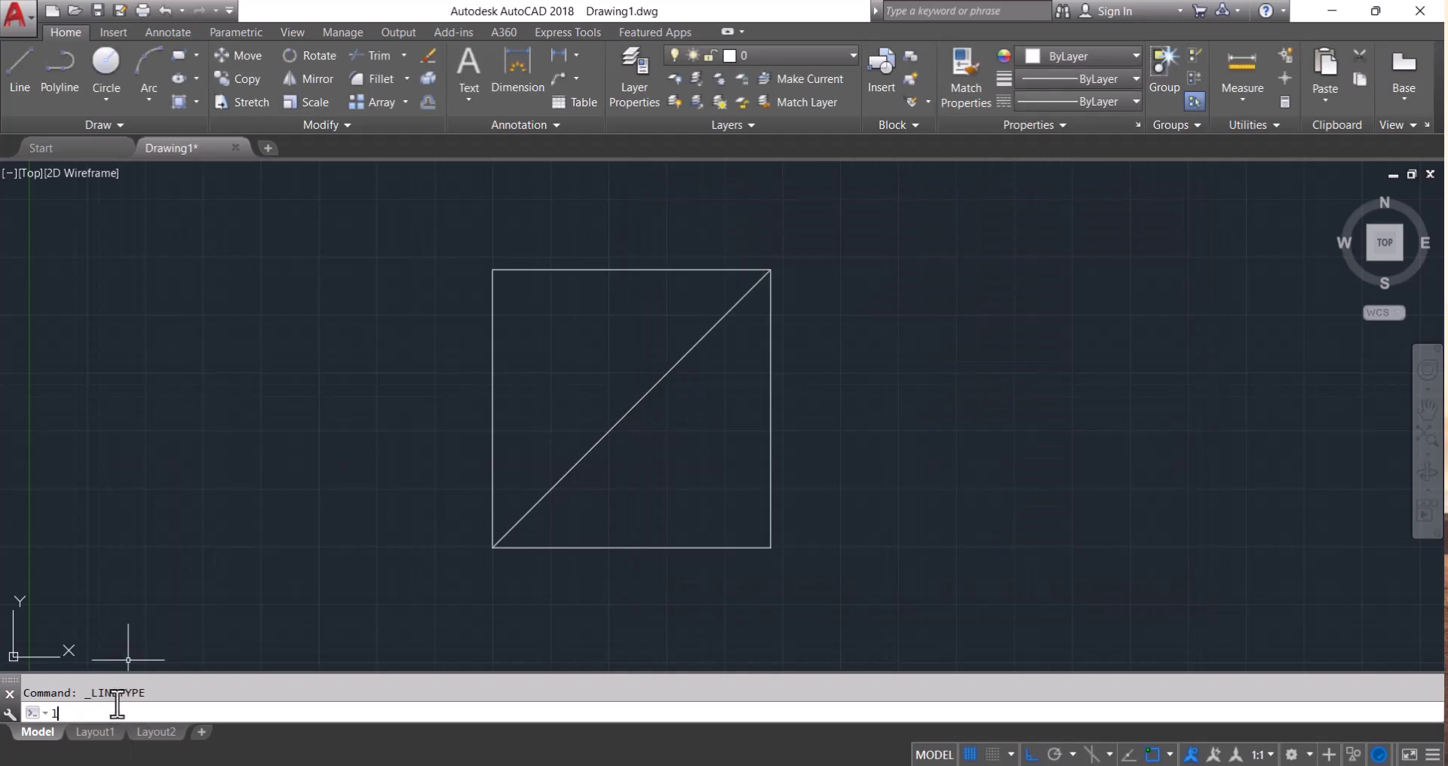
type("LINETYP option [? Create Load Set]:")
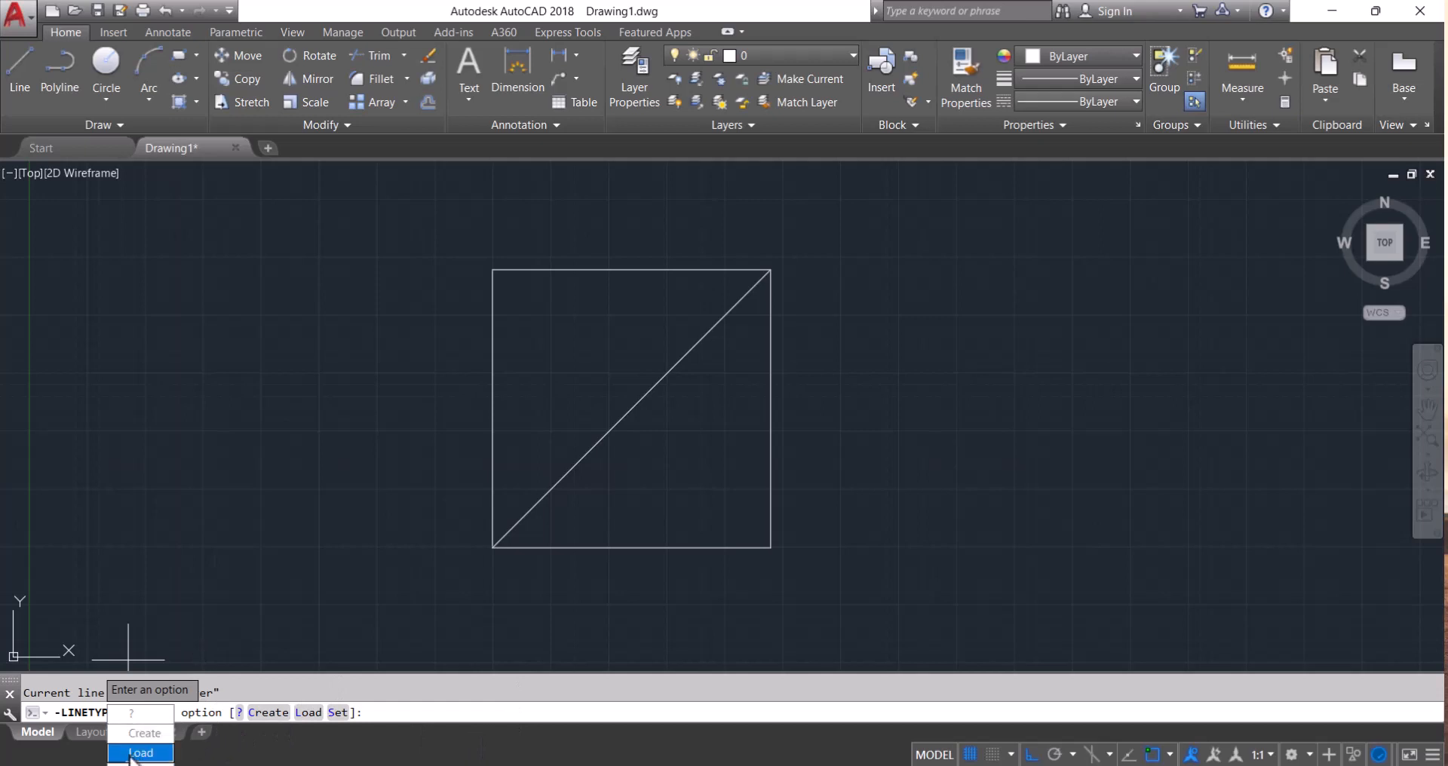
key("Escape")
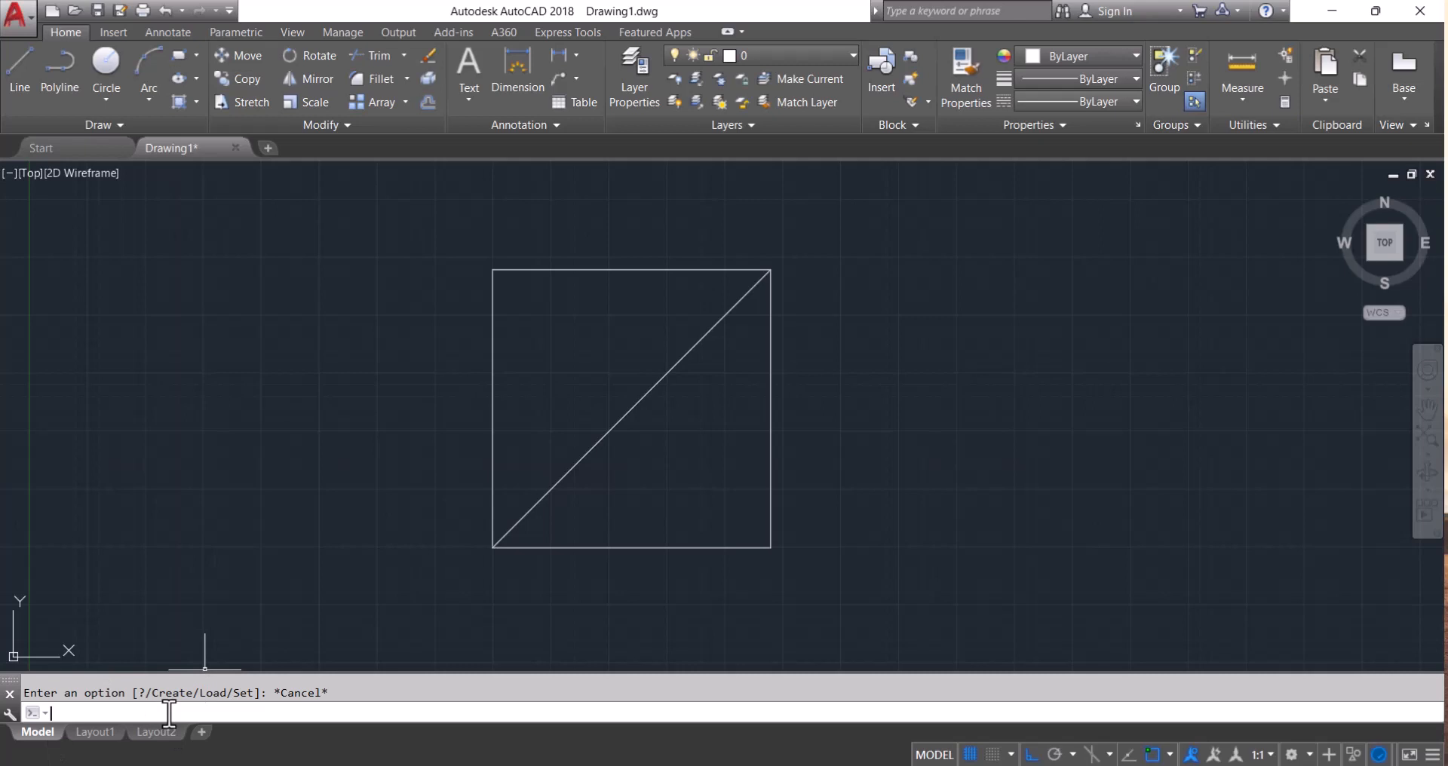
type("linetyp")
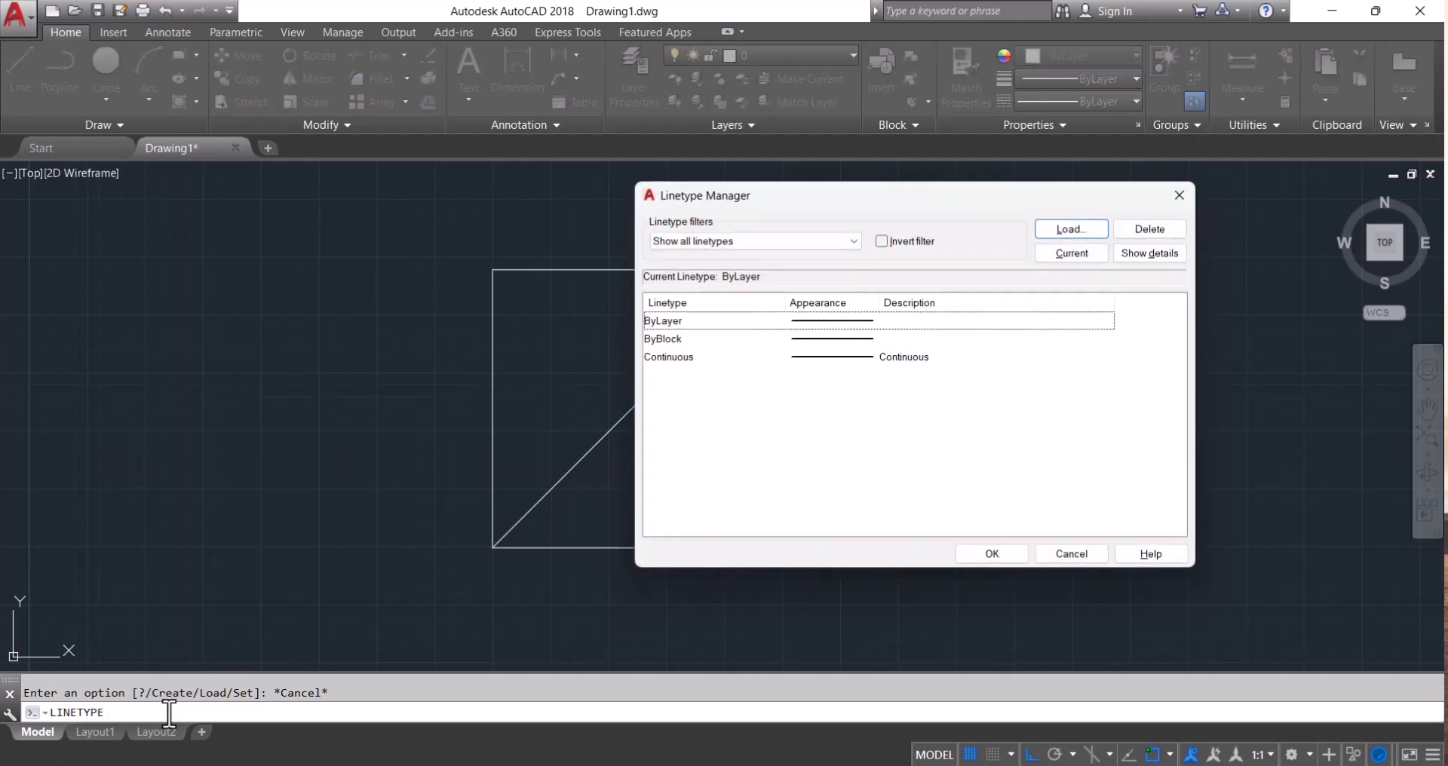
mouse_move(1034, 286)
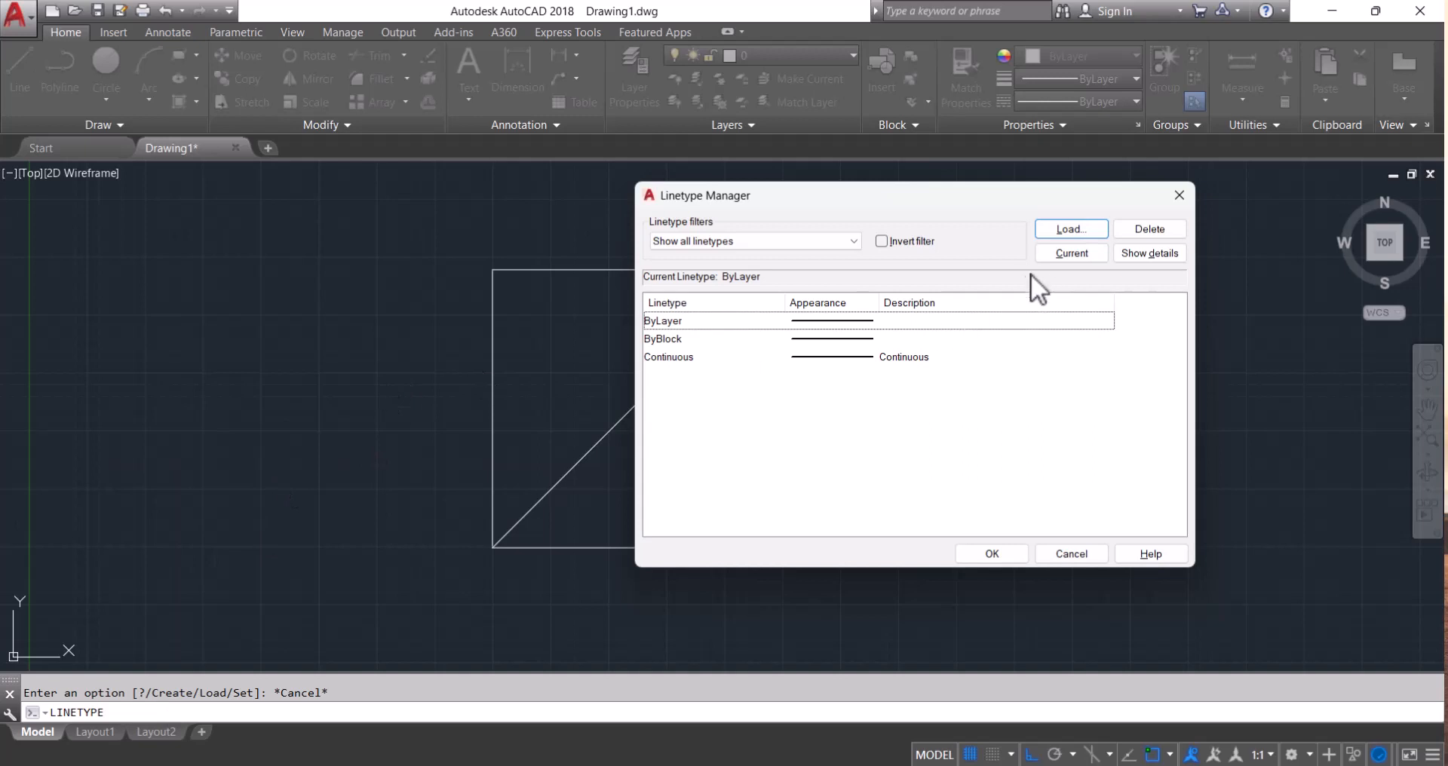
mouse_move(127, 738)
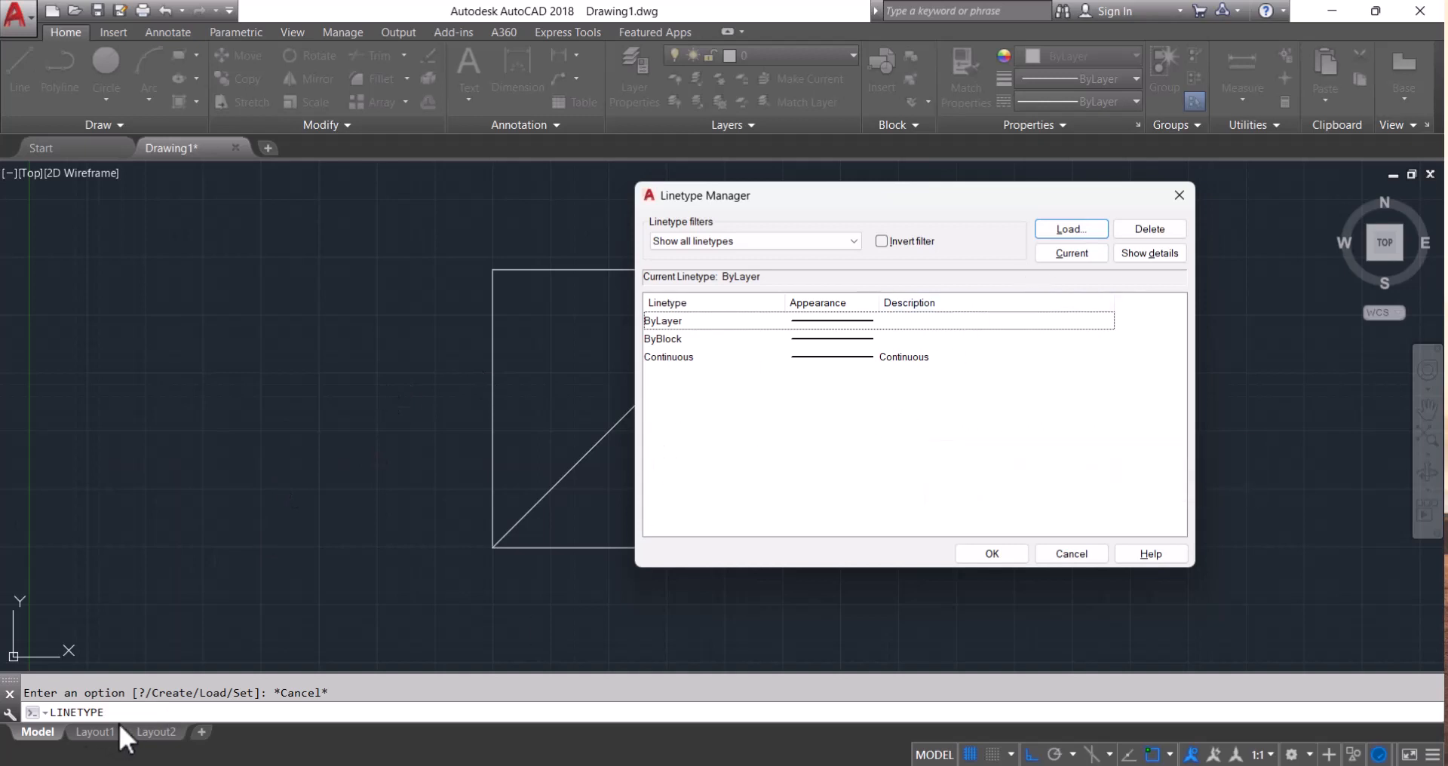
mouse_move(527, 401)
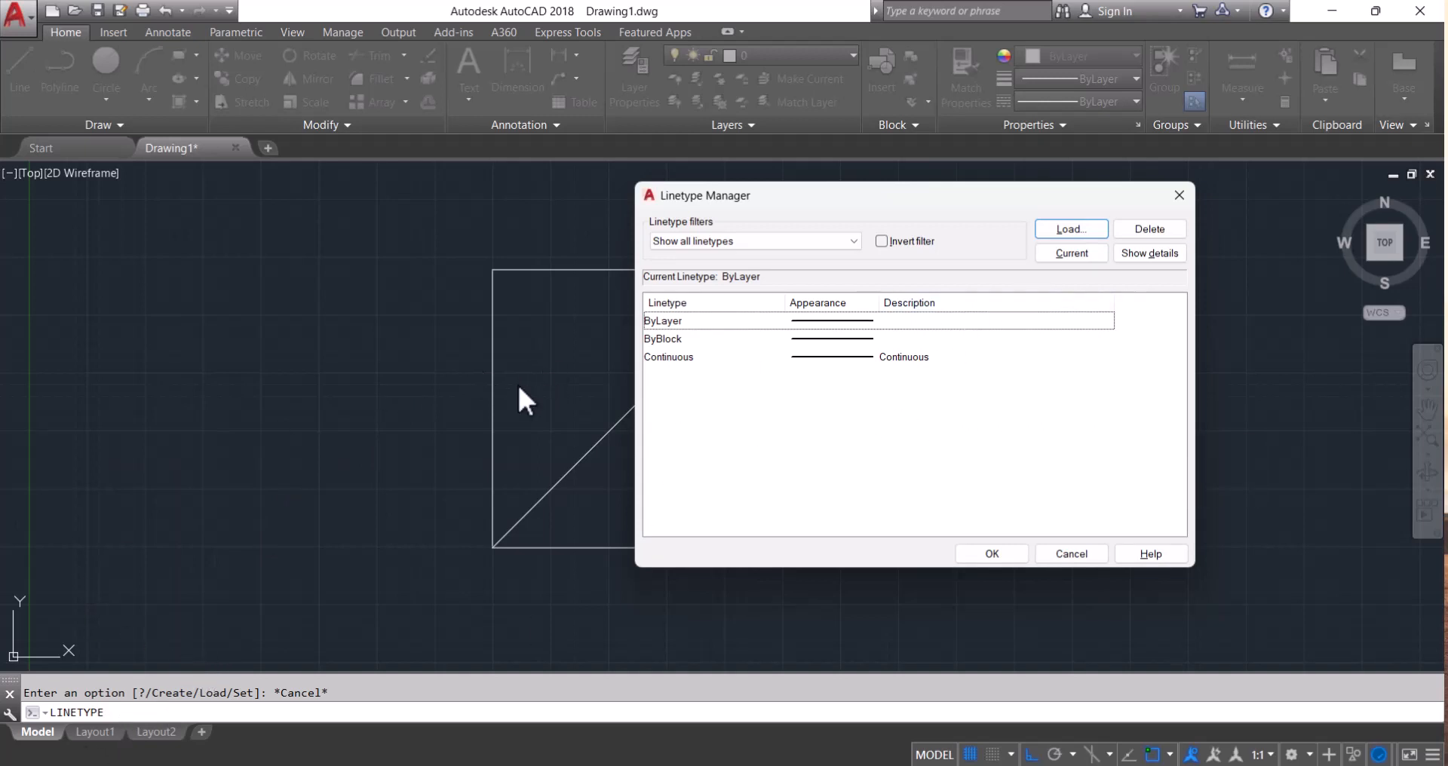
mouse_move(1012, 329)
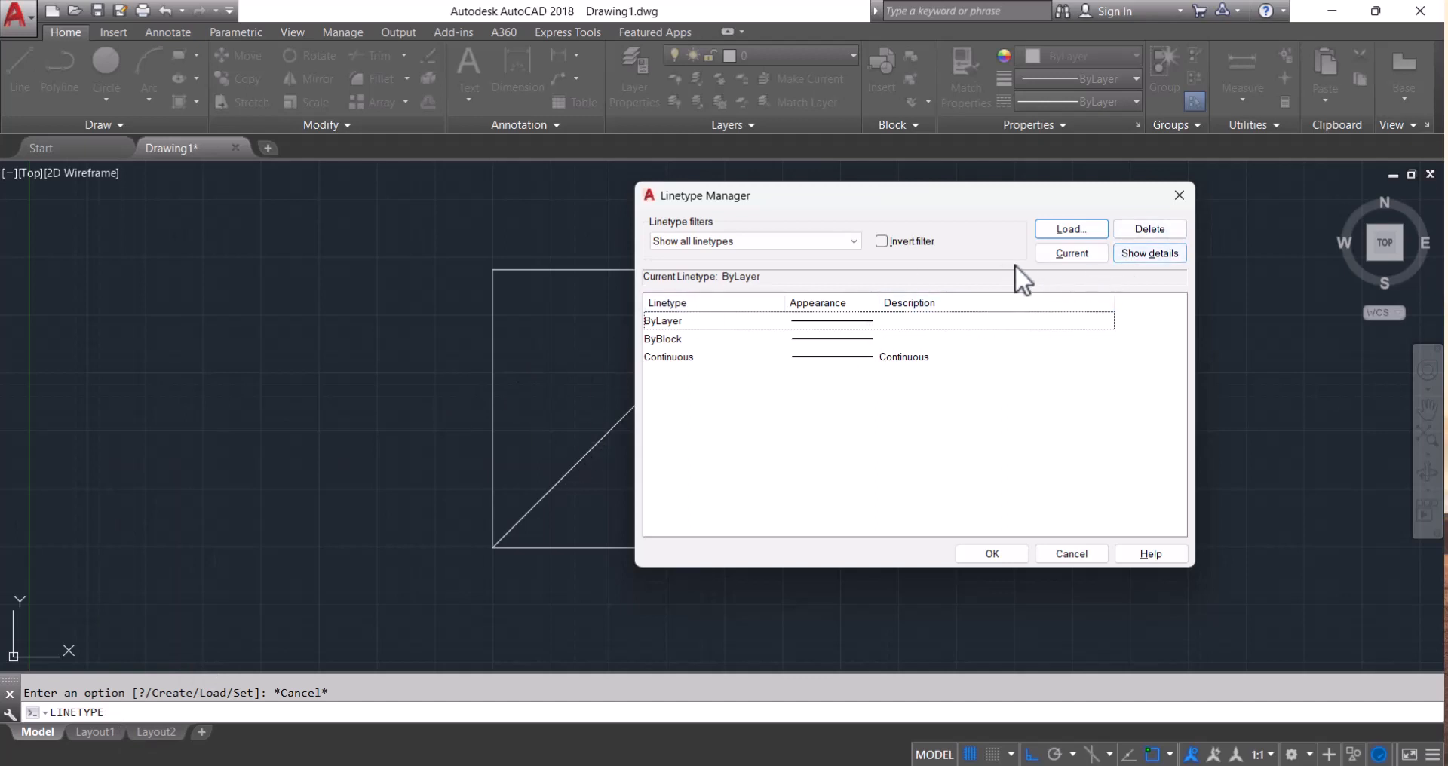
- Load ISO linetypes such as ISO dash from the acadiso.lin list
left_click(1070, 228)
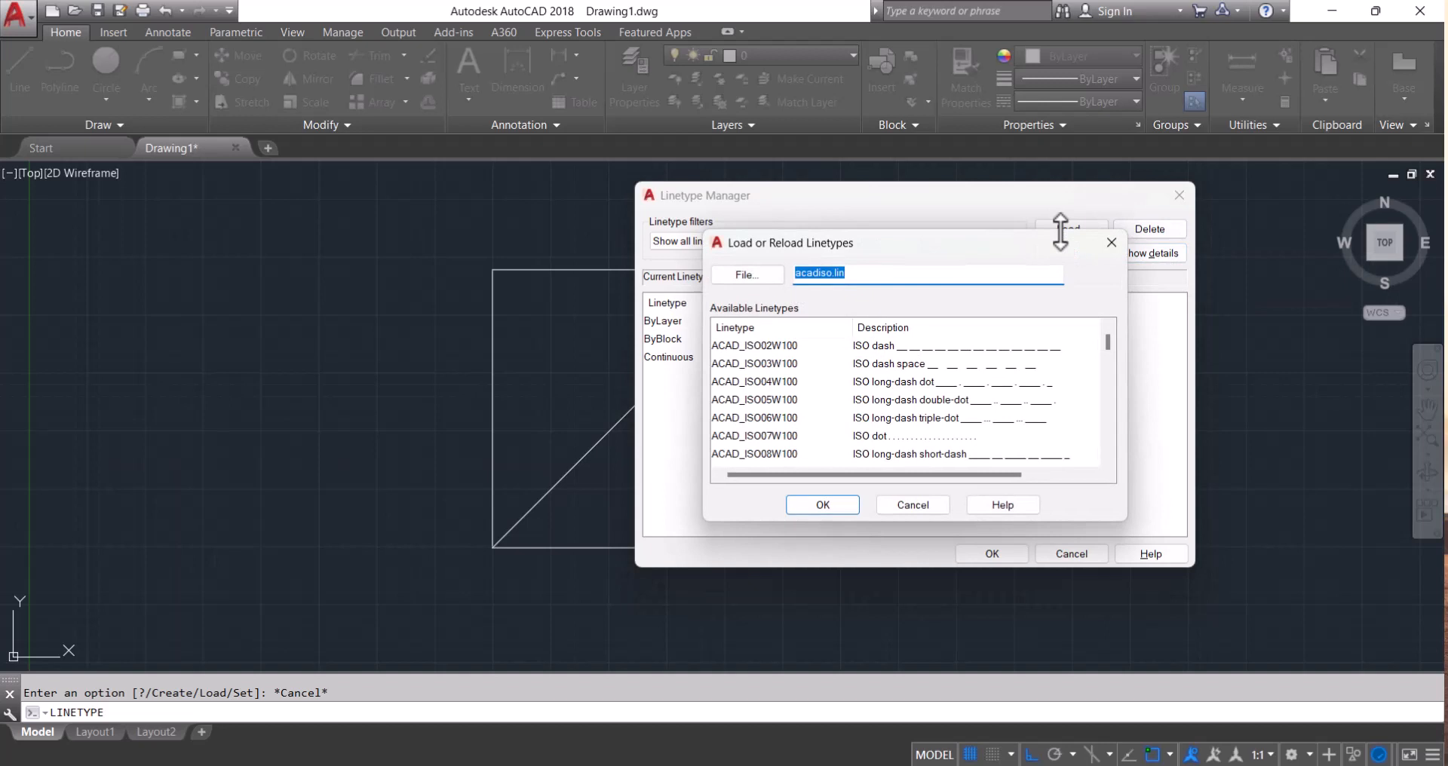
left_click(755, 345)
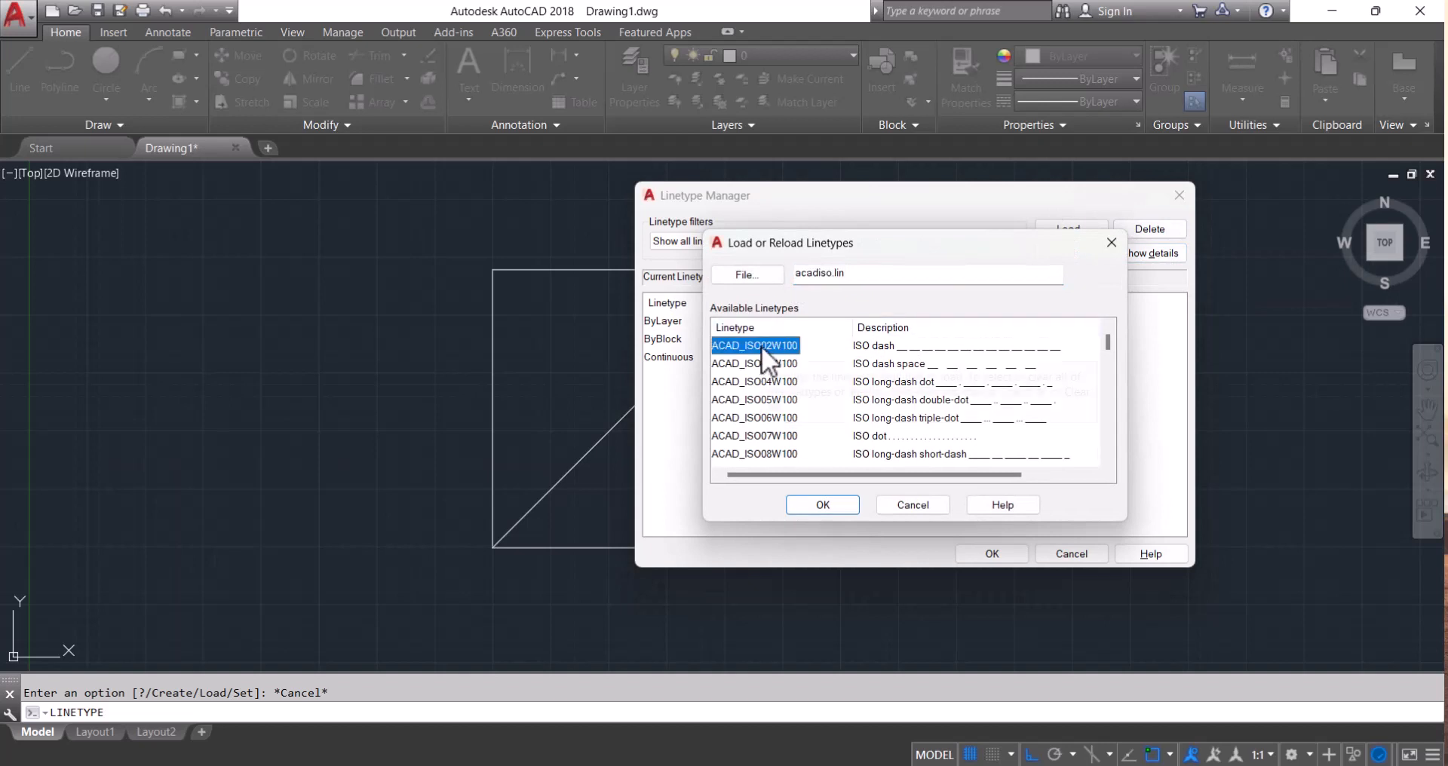
left_click(822, 504)
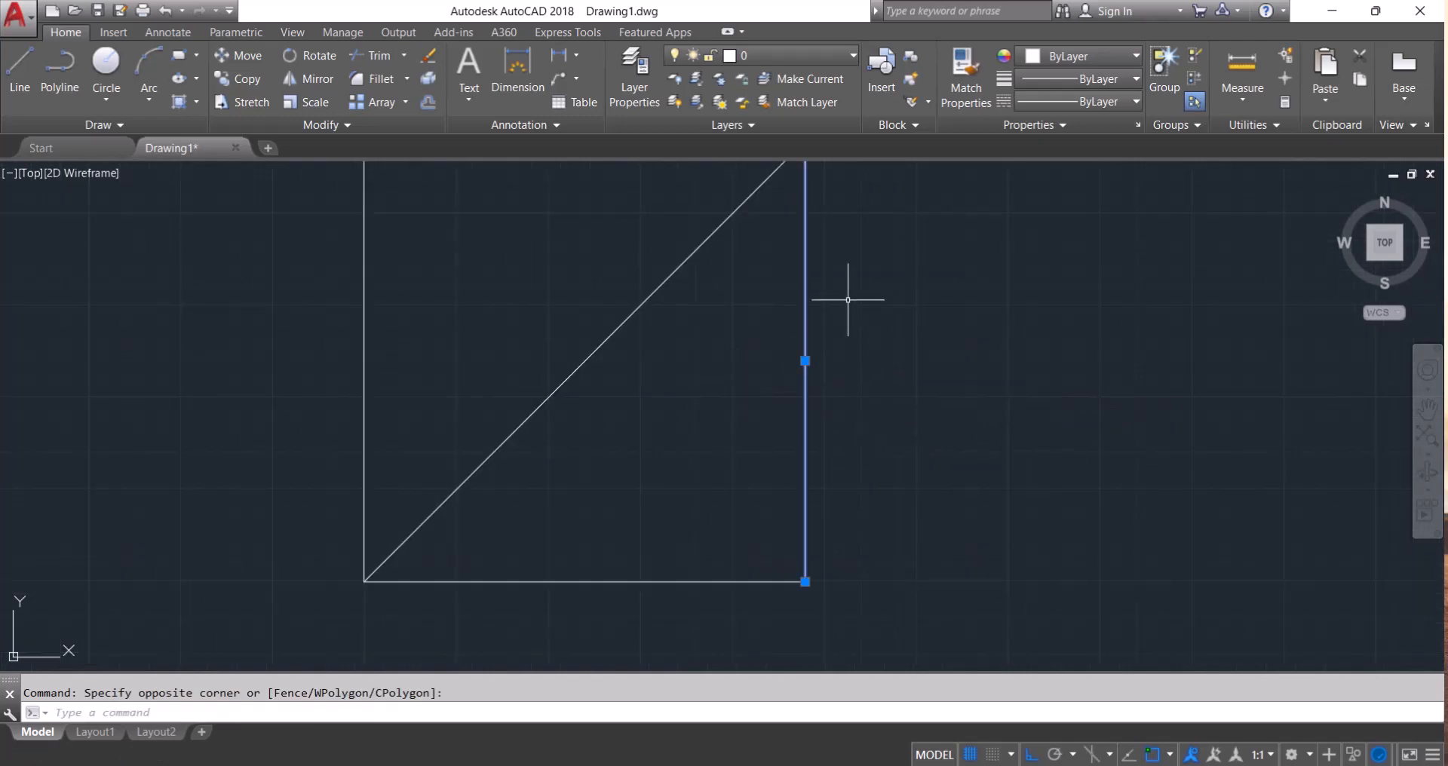
- Change the square's right vertical edge to the HIDDEN linetype through its Properties
right_click(848, 300)
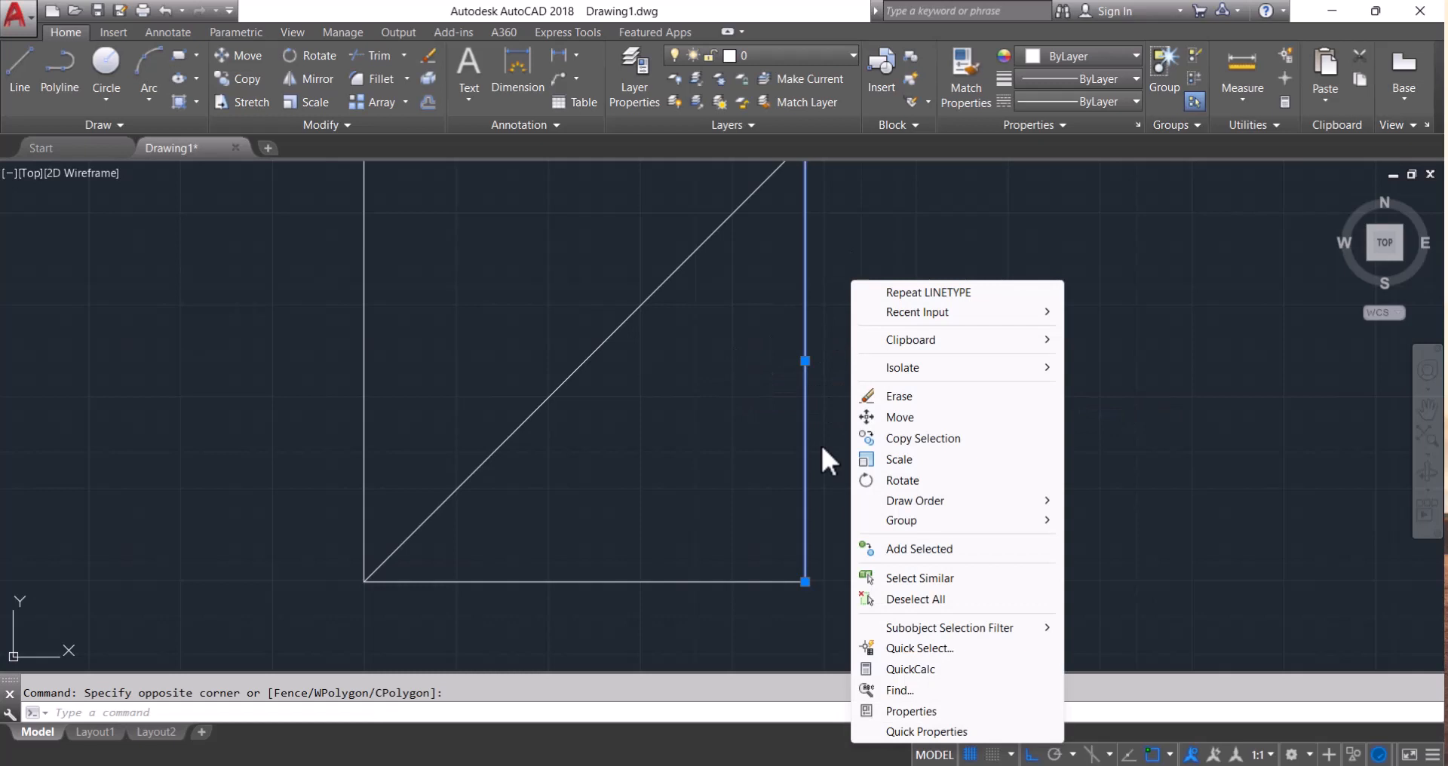
left_click(911, 711)
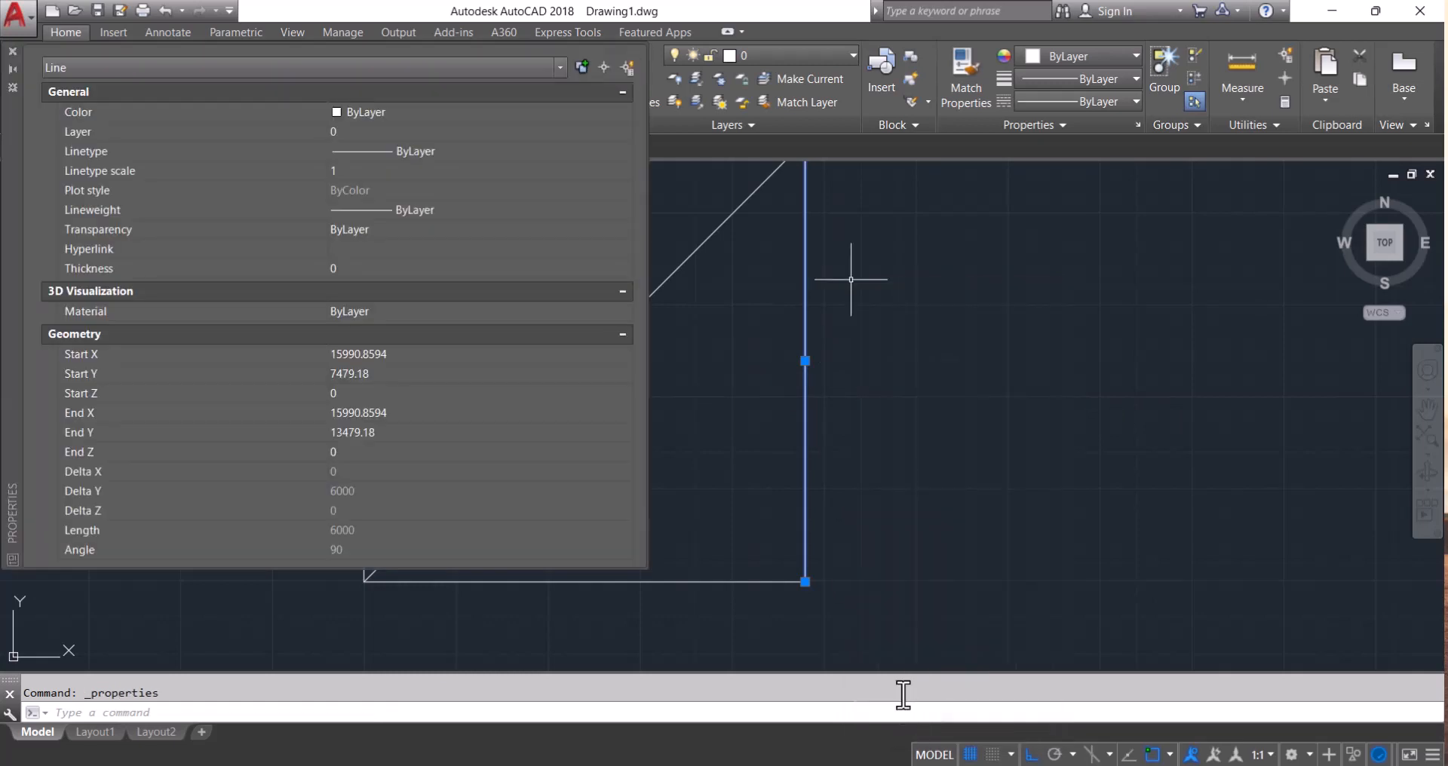
mouse_move(964, 360)
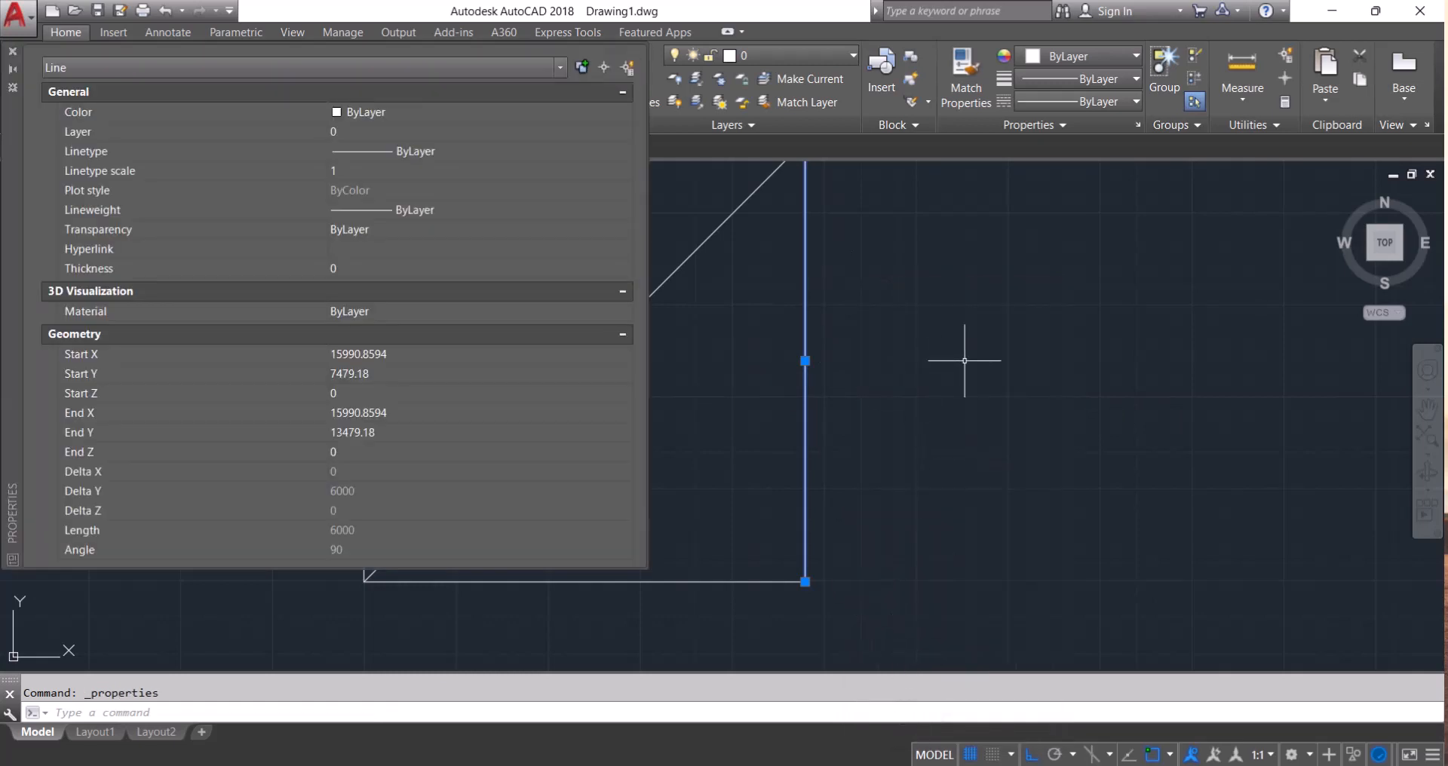
mouse_move(672, 203)
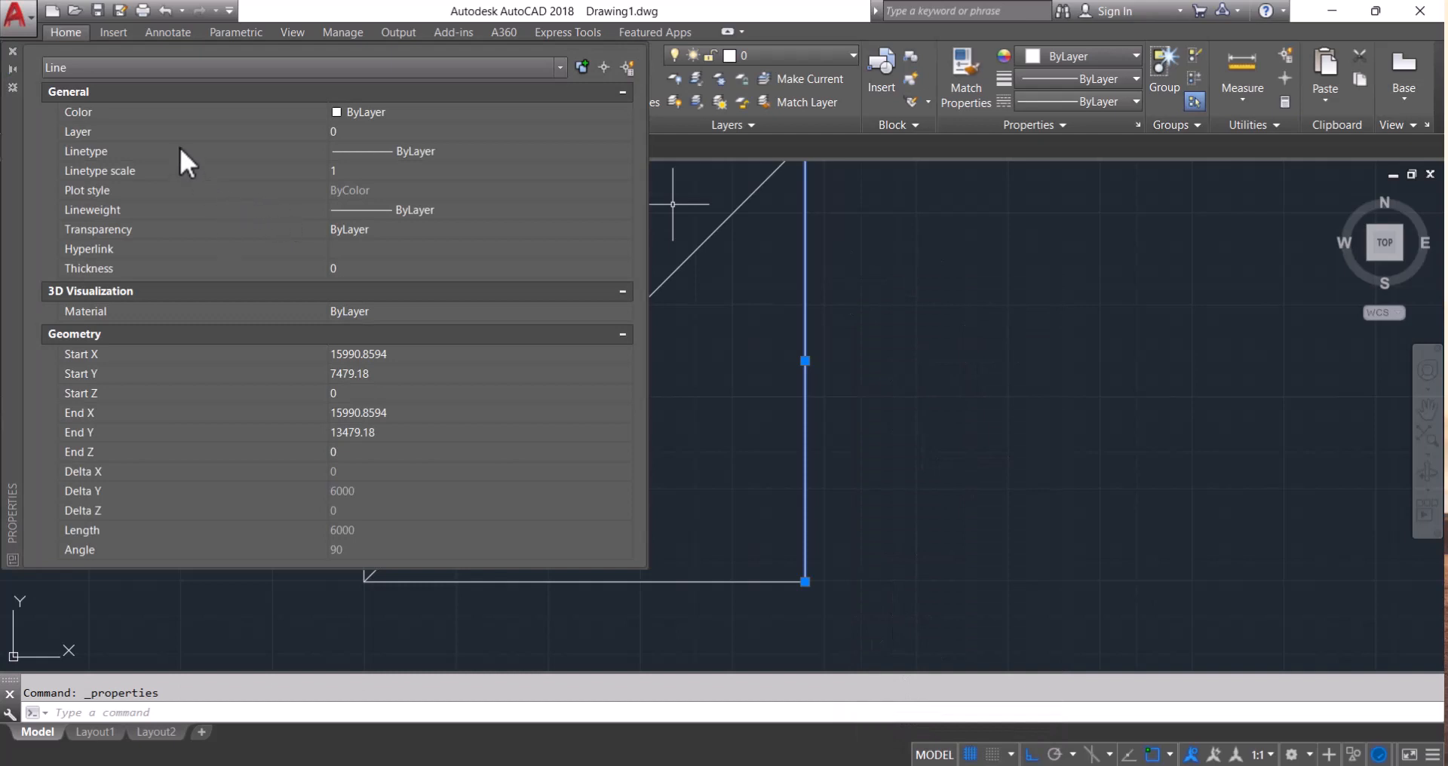
mouse_move(349, 219)
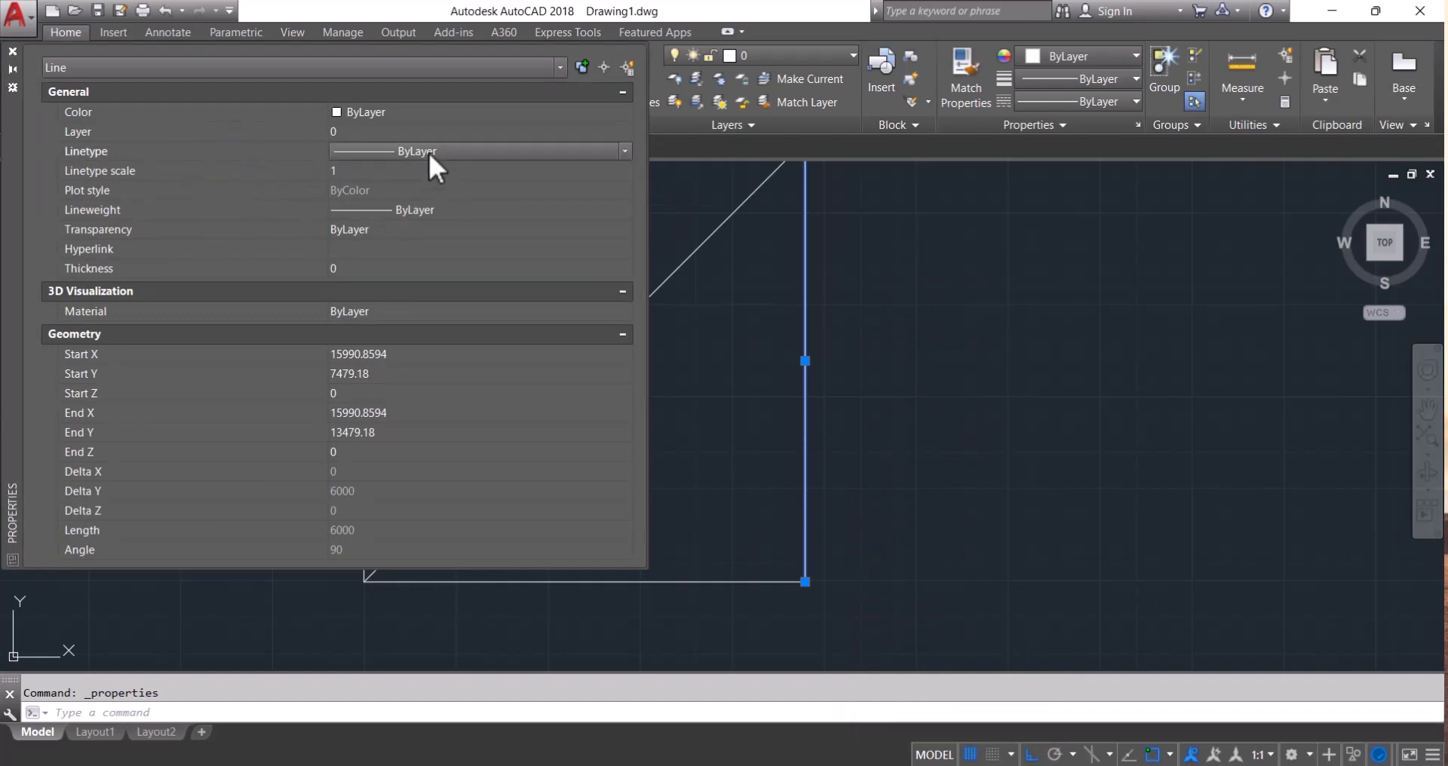
left_click(626, 151)
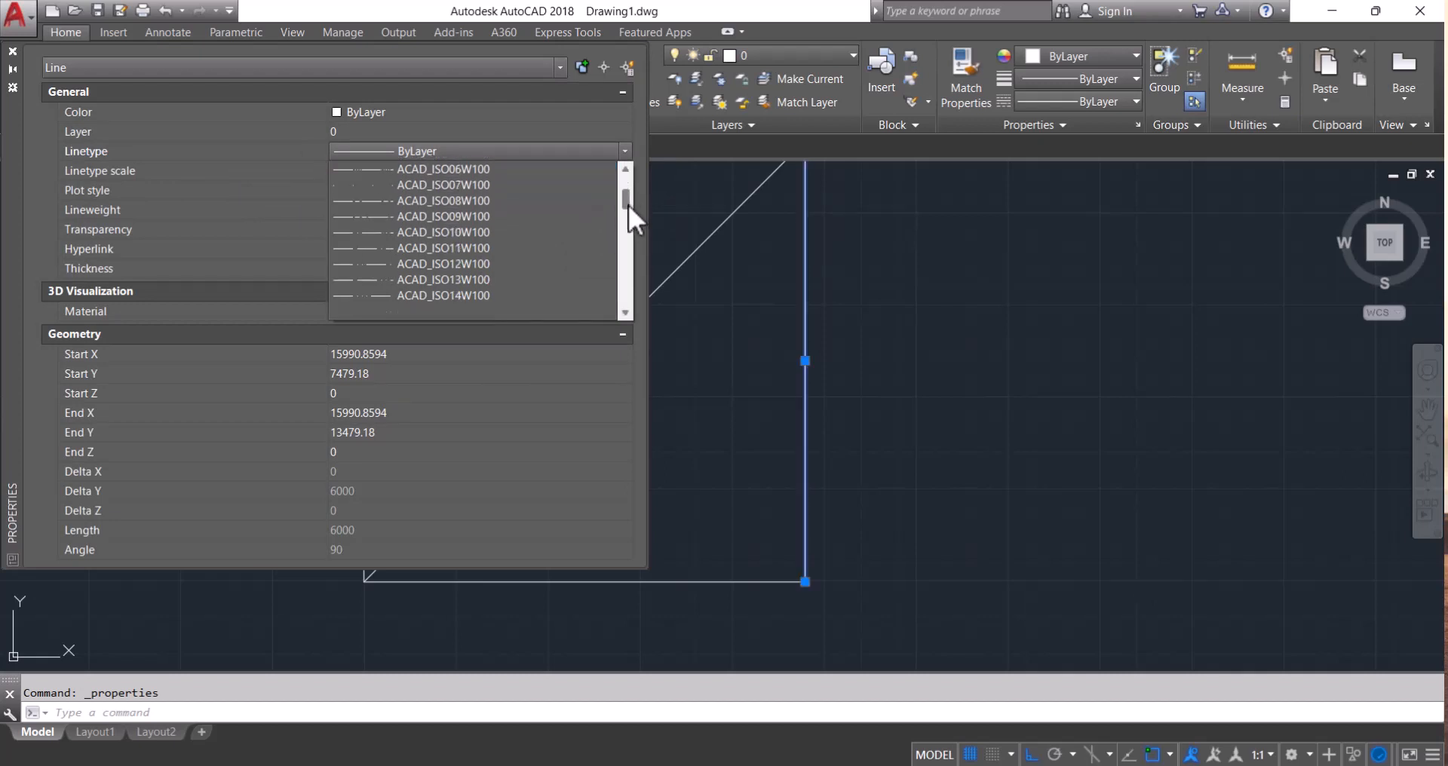
scroll("up", 3)
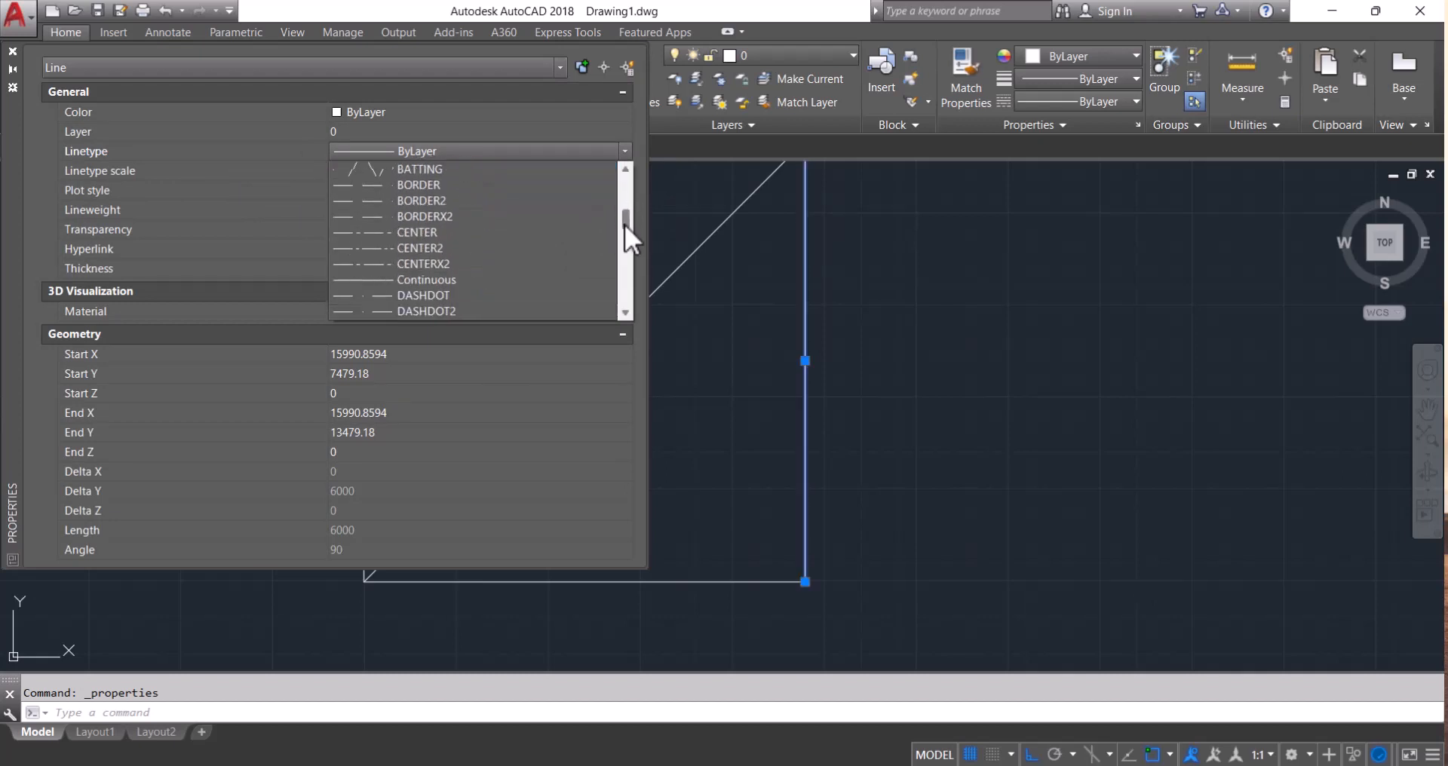
scroll("down", 3)
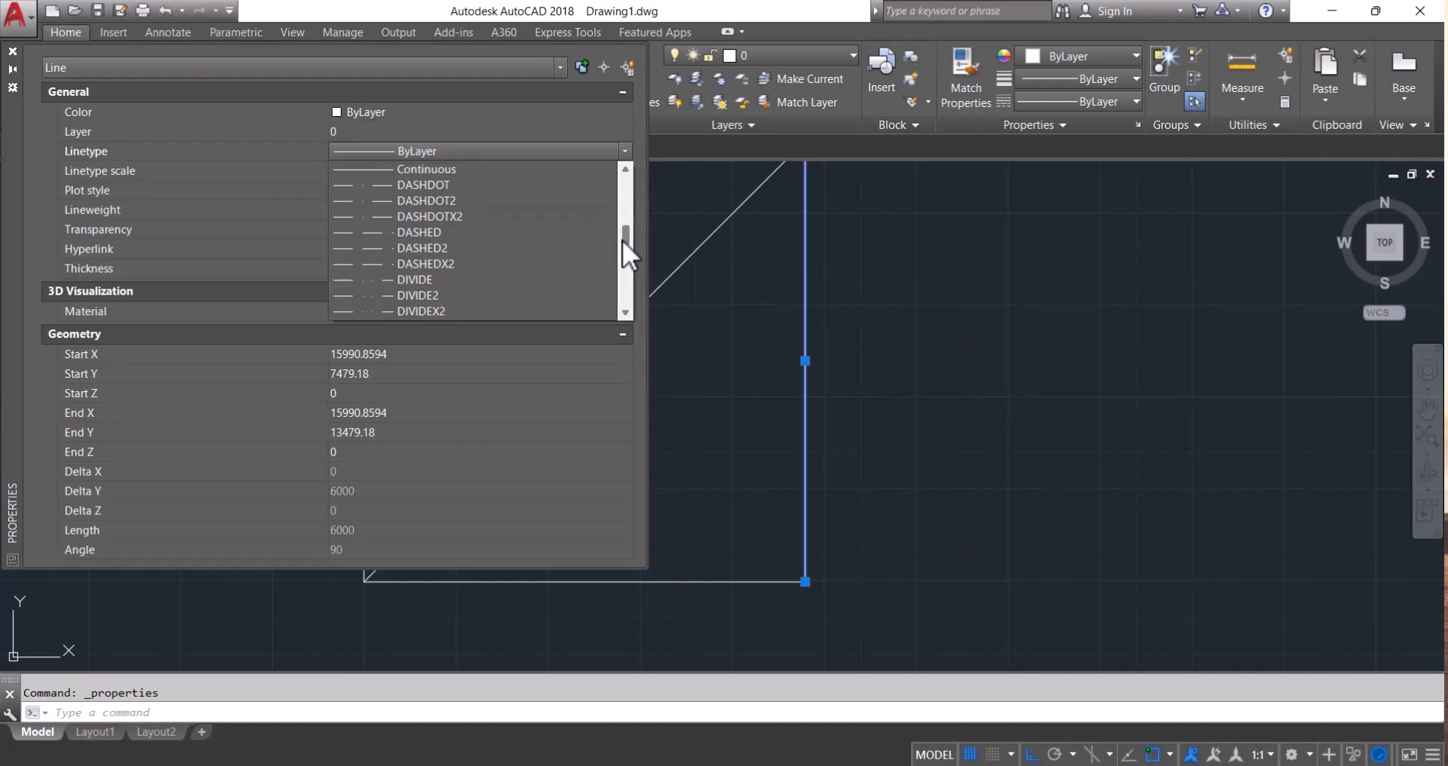
scroll("down", 3)
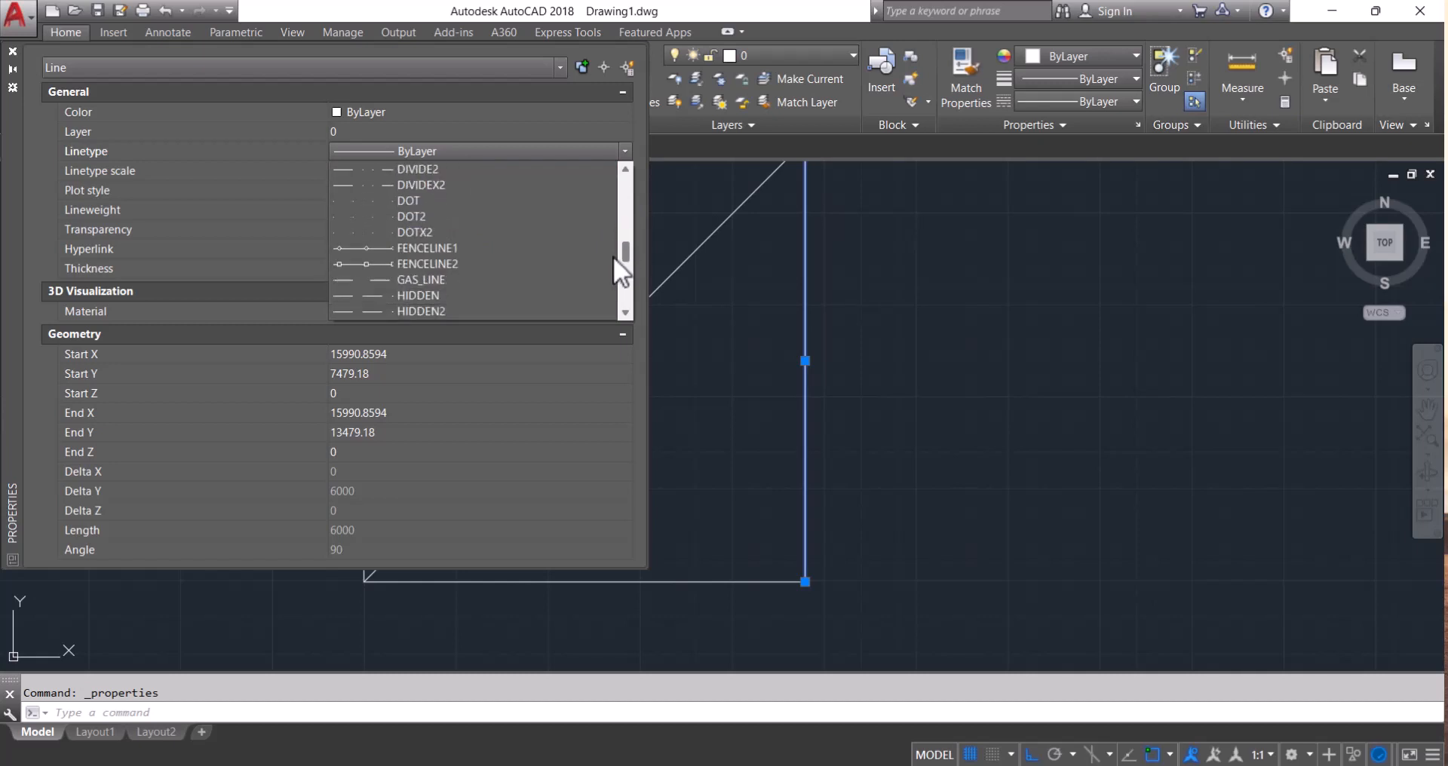
left_click(418, 295)
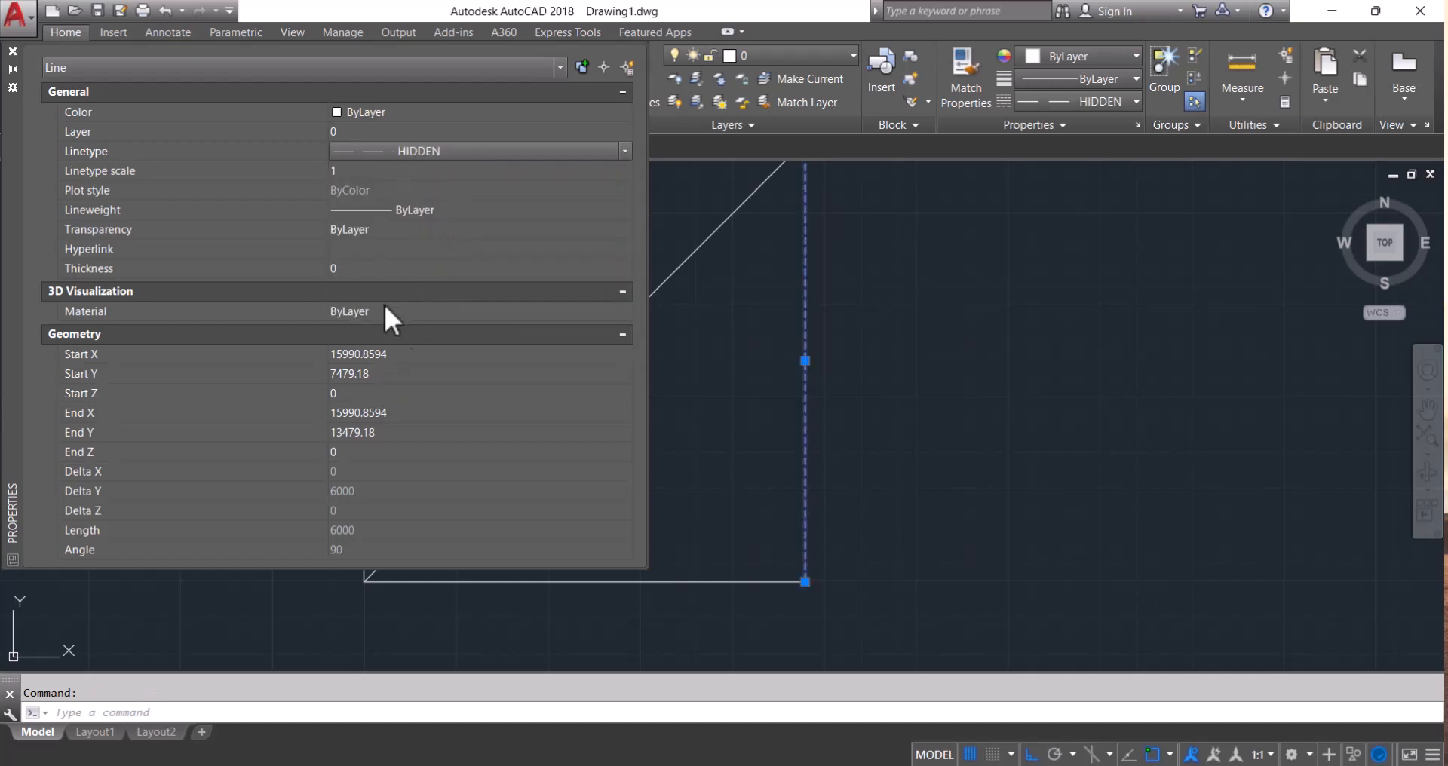
key("Escape")
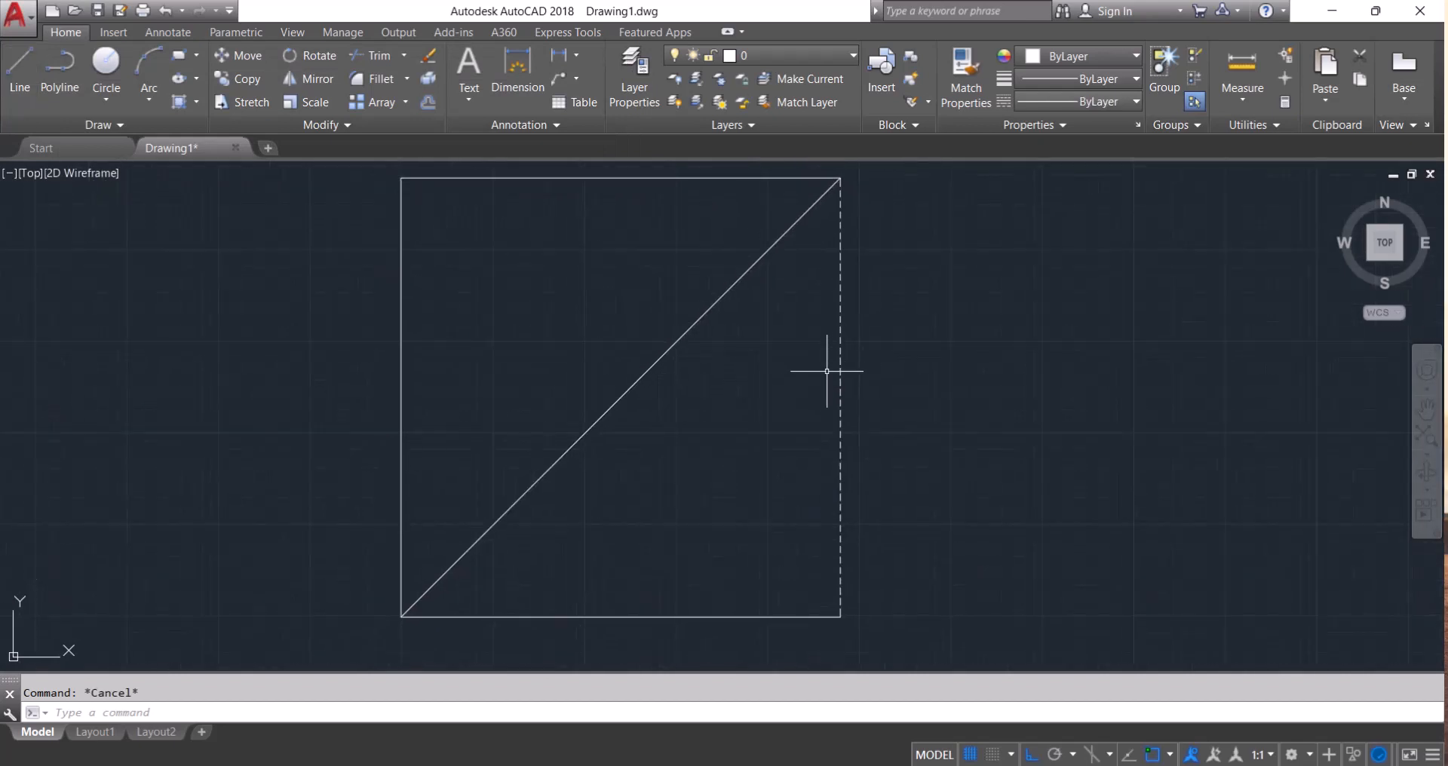
- Enter 250 as the global LTSCALE factor so the right edge shows long dashes
left_click_drag(827, 372, 870, 394)
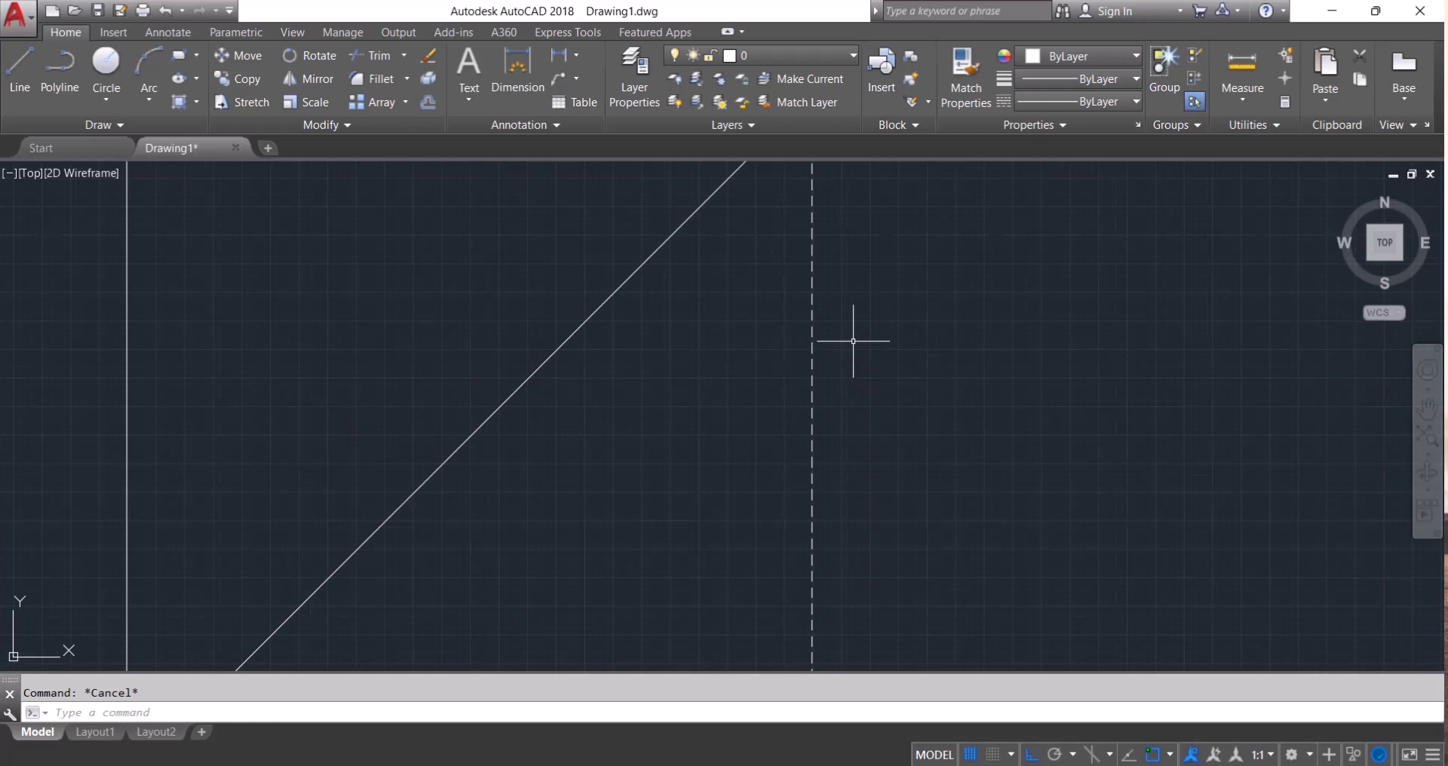
mouse_move(856, 345)
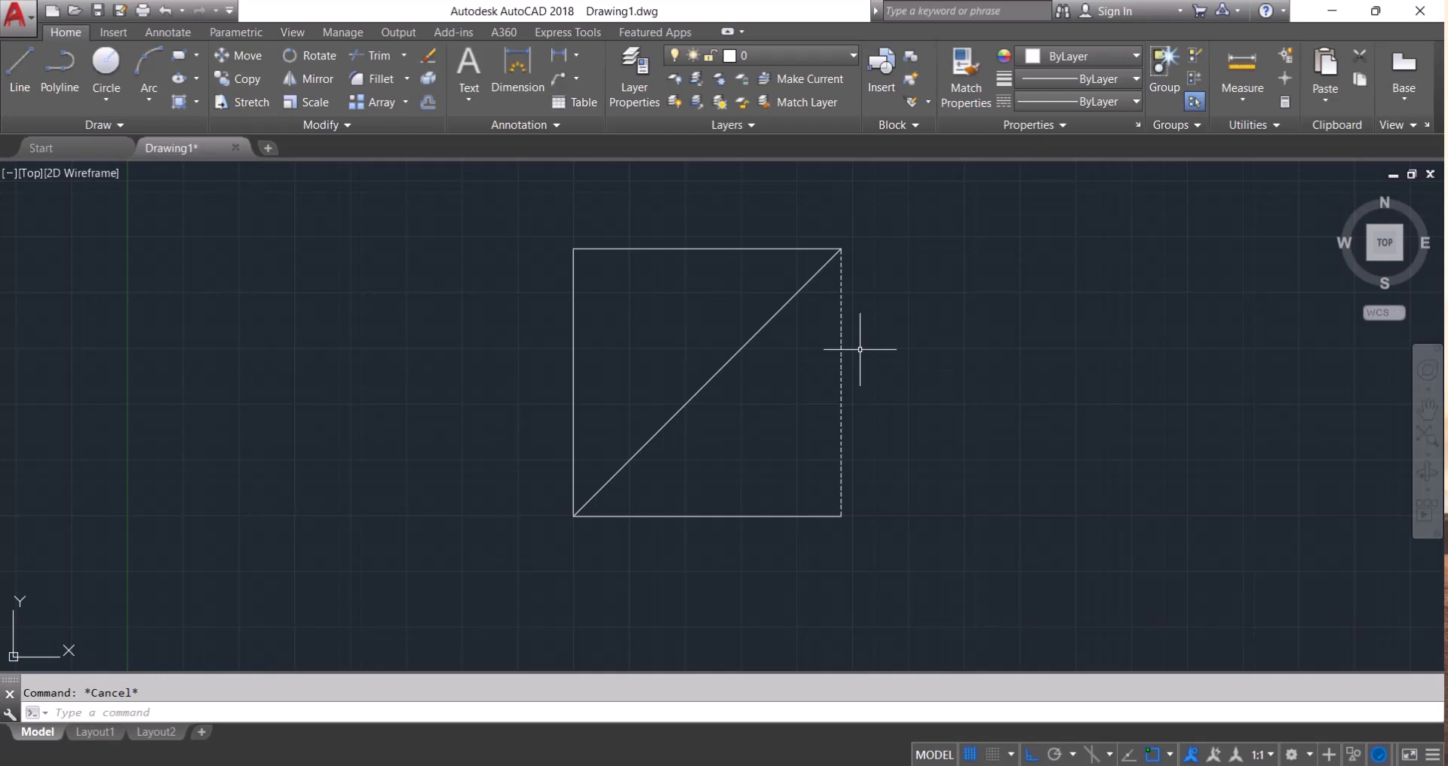
type("LTS")
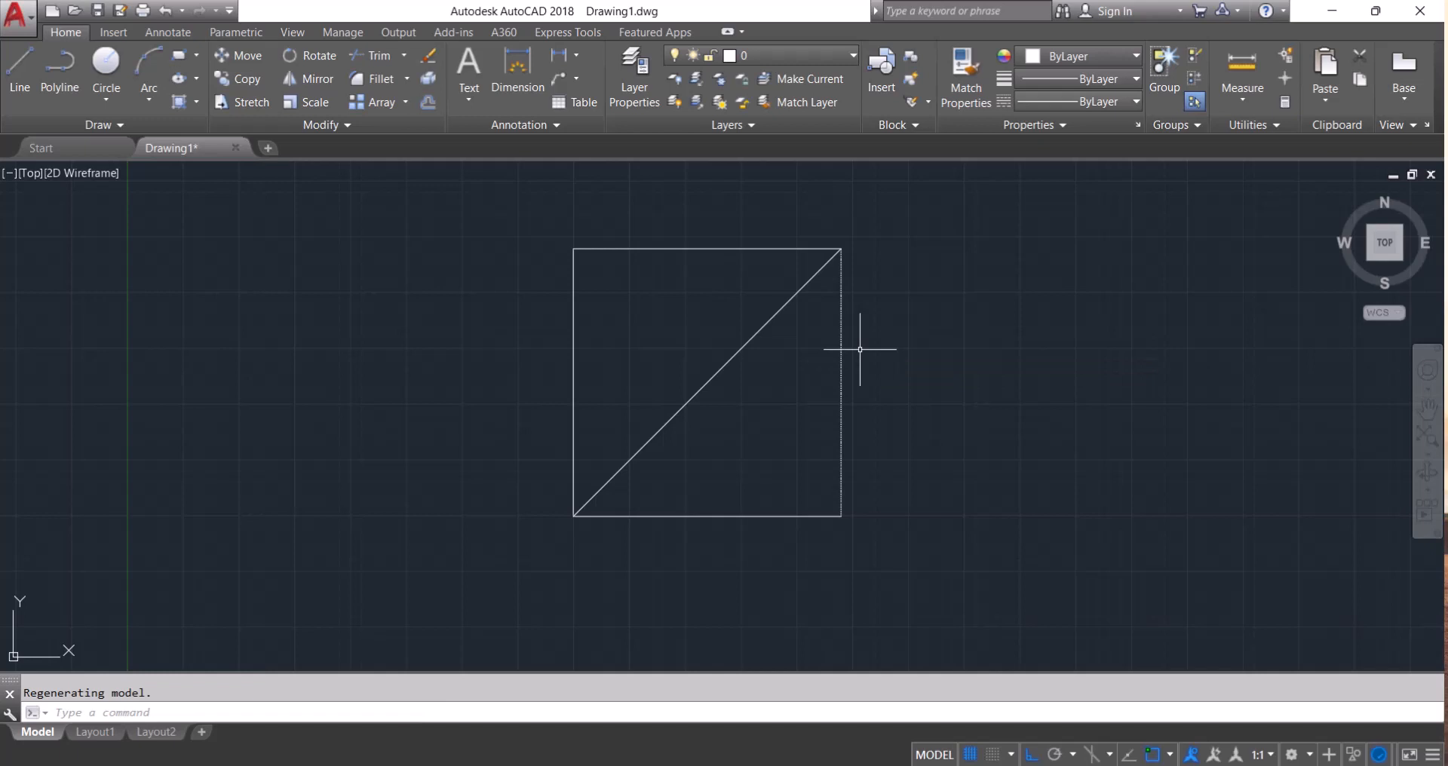
type("LTSCALE Enter new linetype scale factor <5.0000>:")
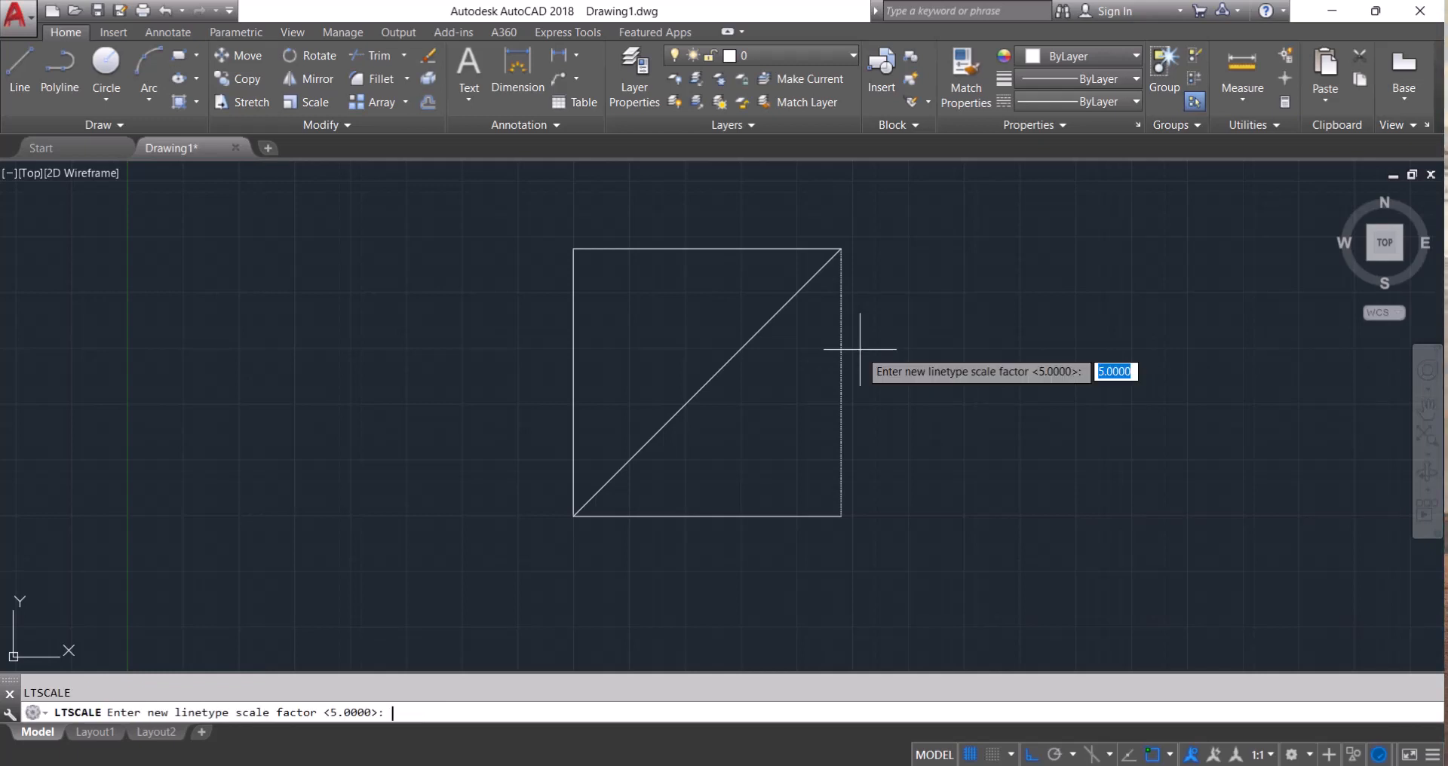
type("250")
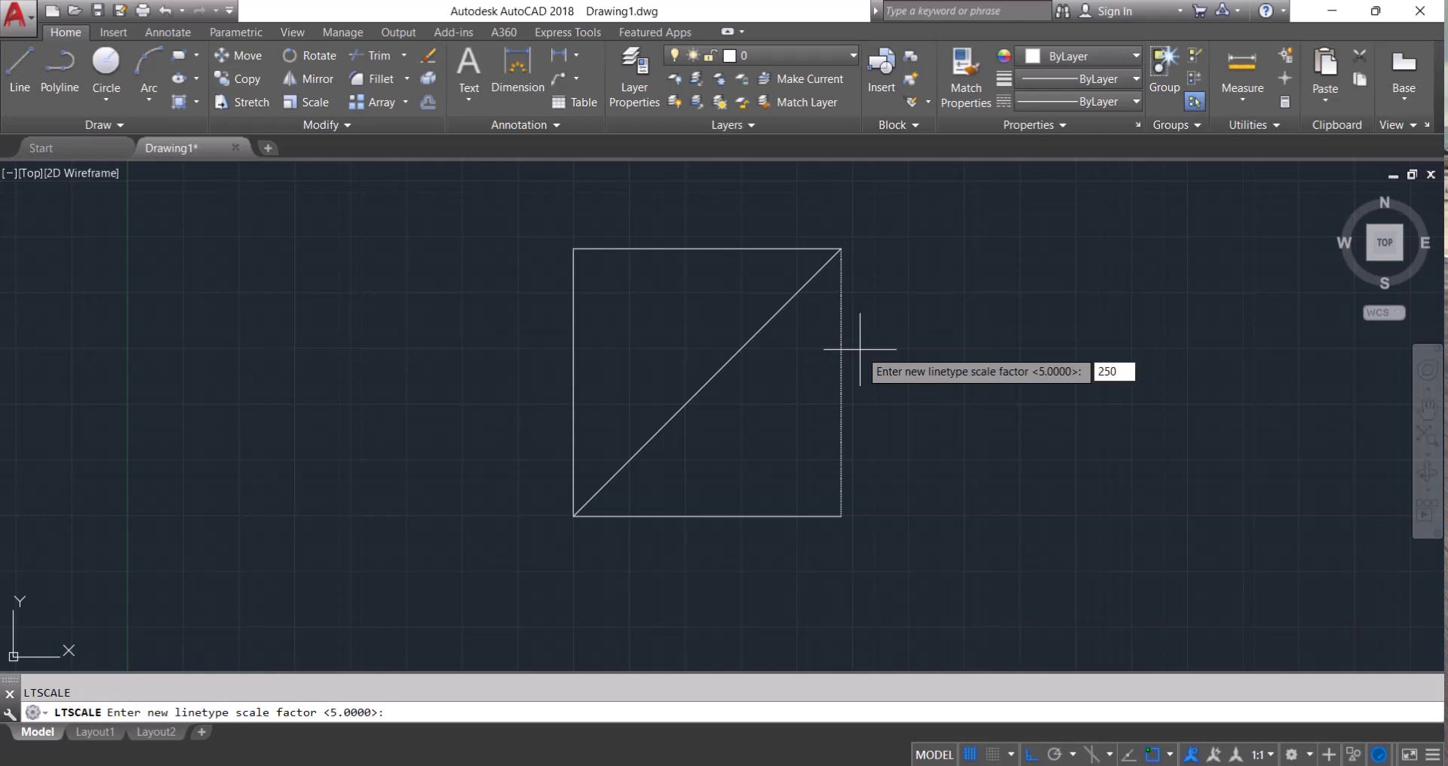
key("Return")
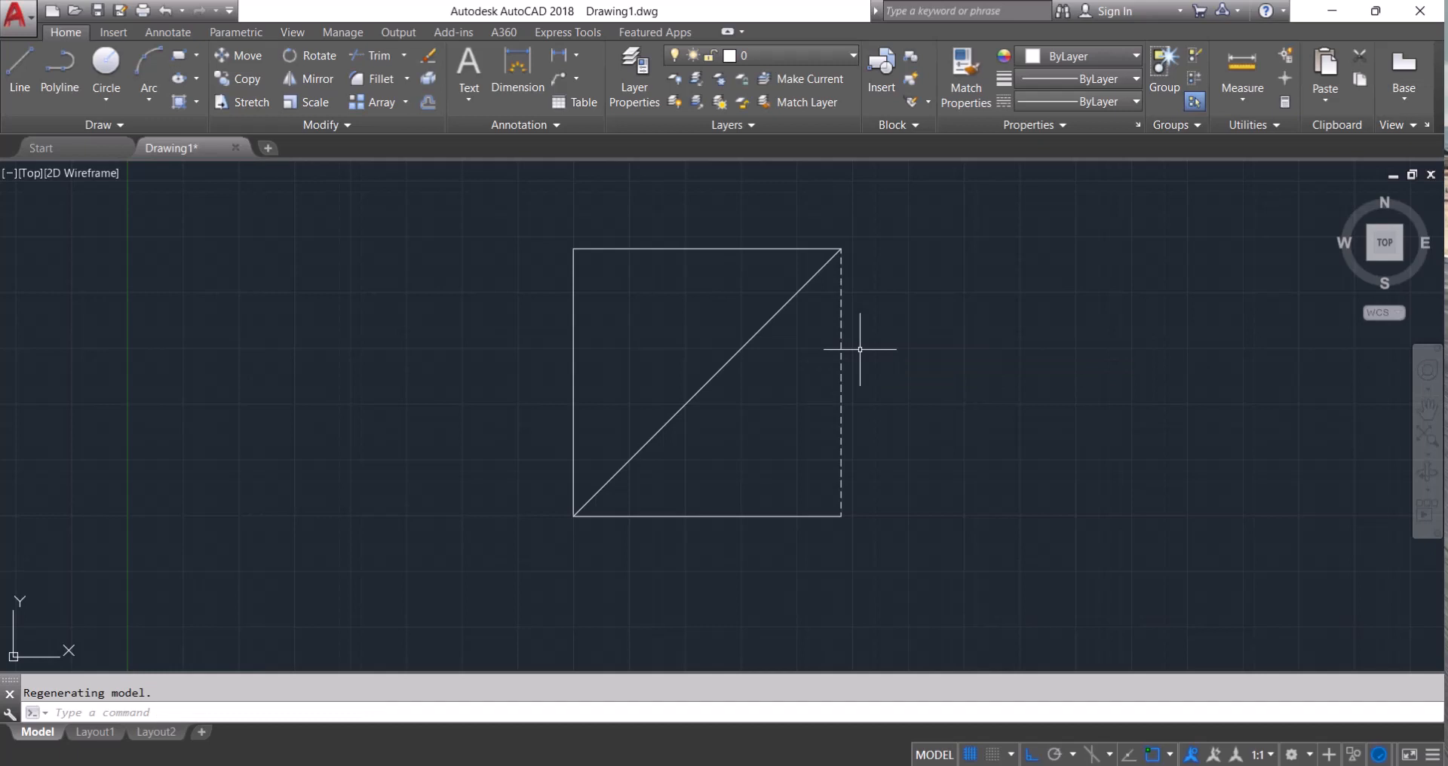
type("LTSCALE")
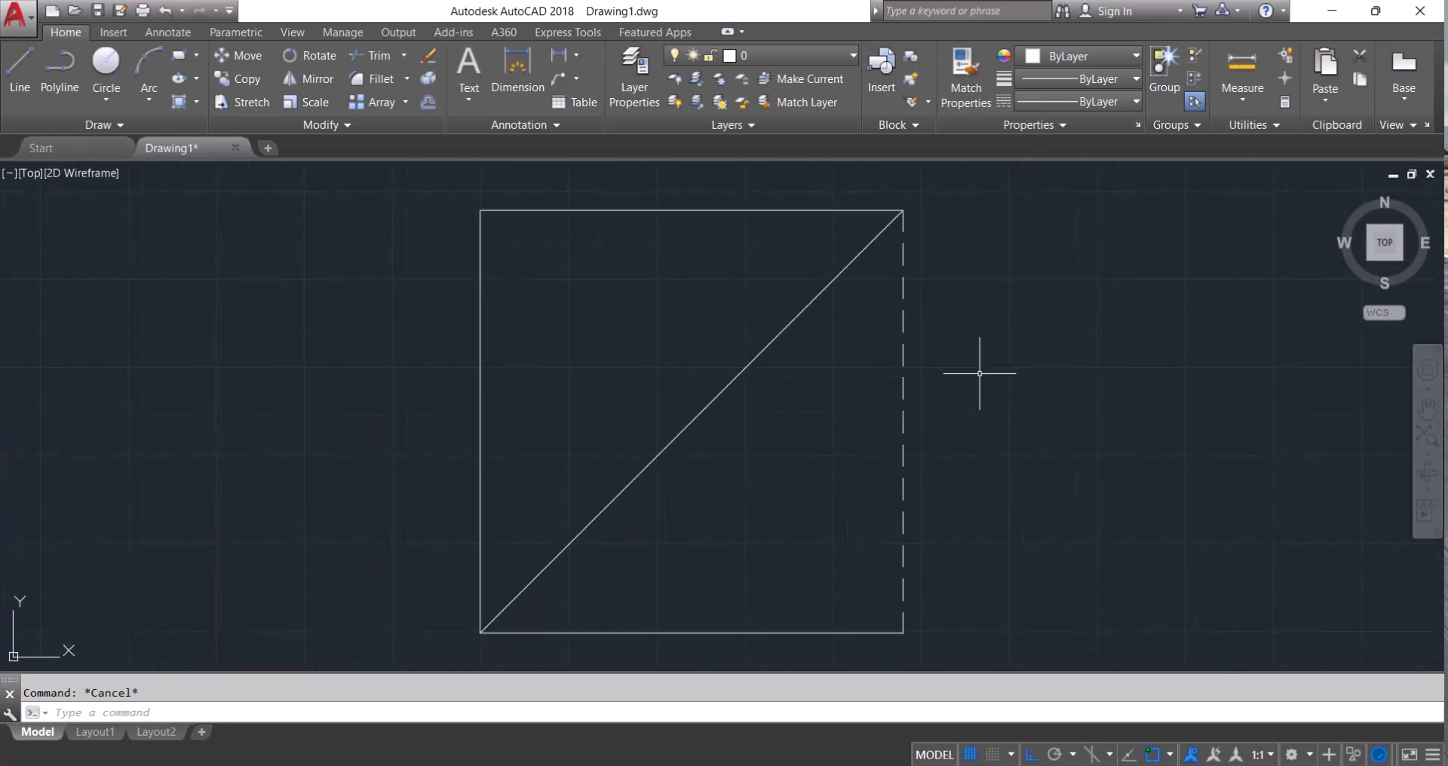
mouse_move(984, 379)
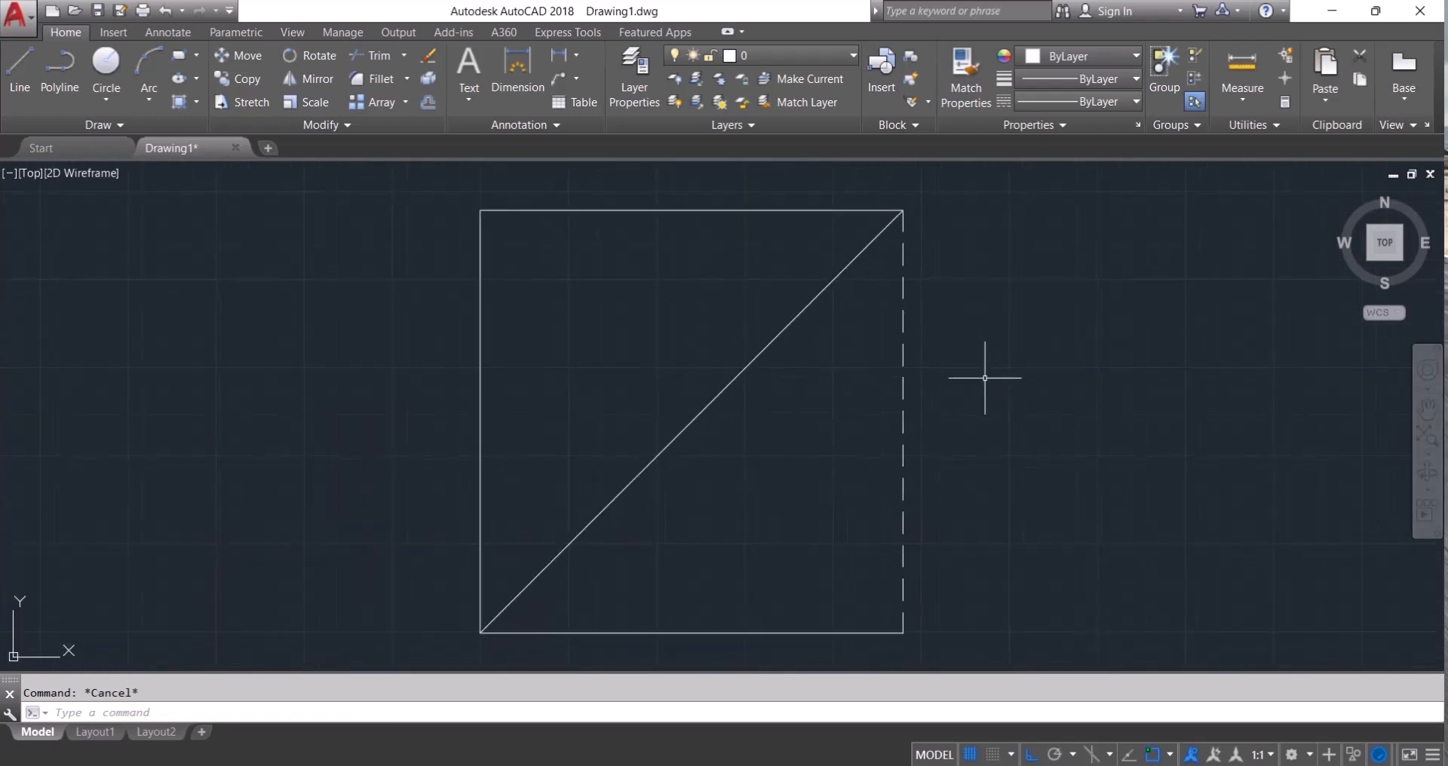
mouse_move(530, 273)
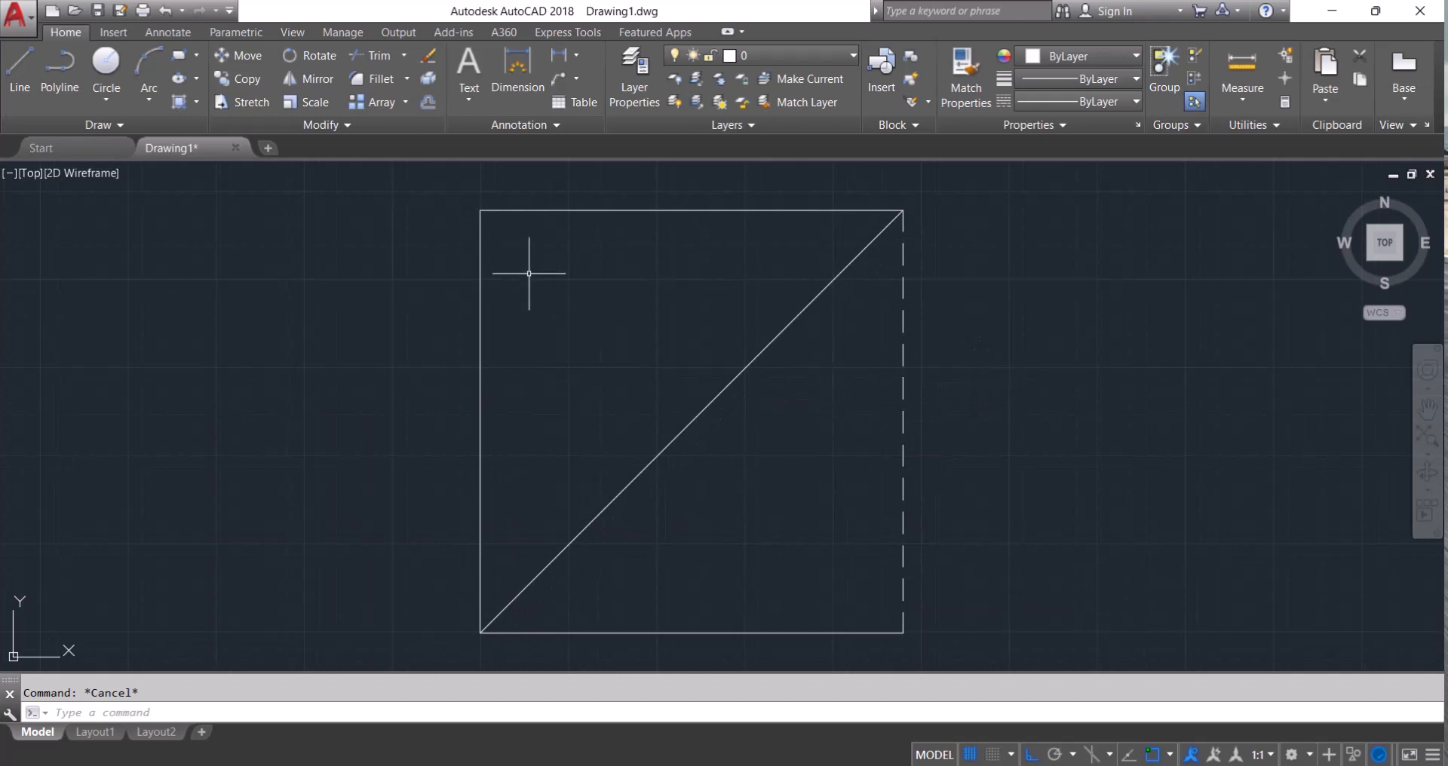
mouse_move(934, 444)
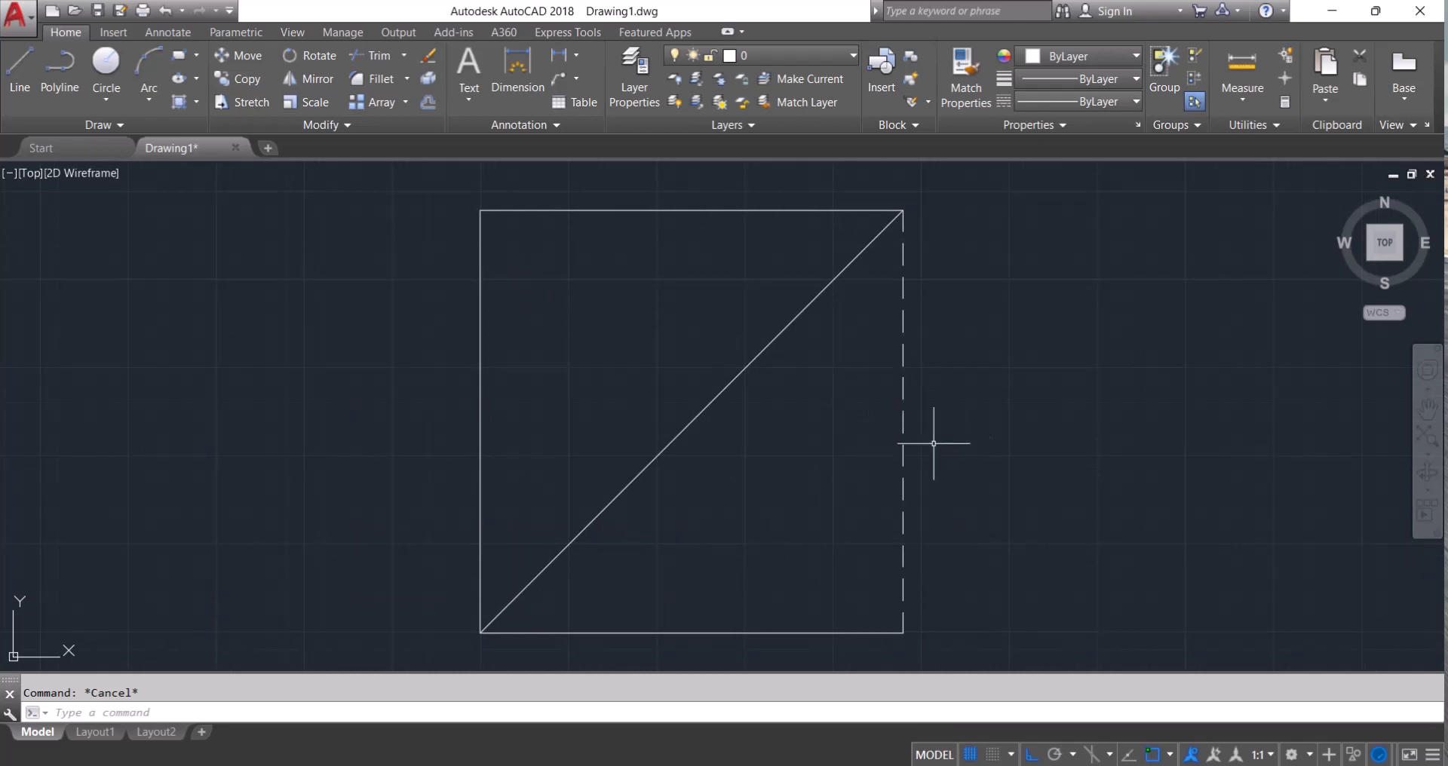
- Copy the right edge's dashed linetype onto the other sides and the diagonal with Match Properties
left_click(964, 72)
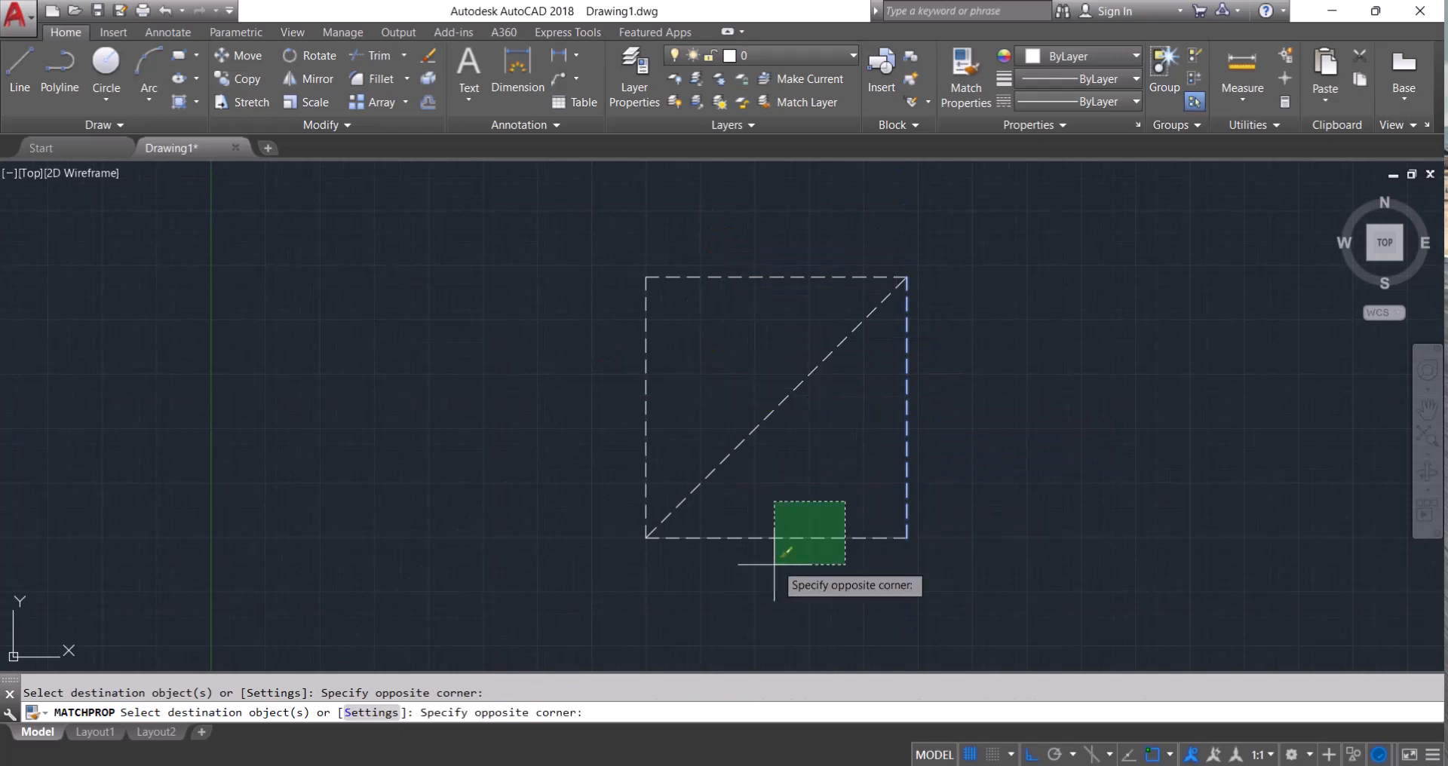
key("Escape")
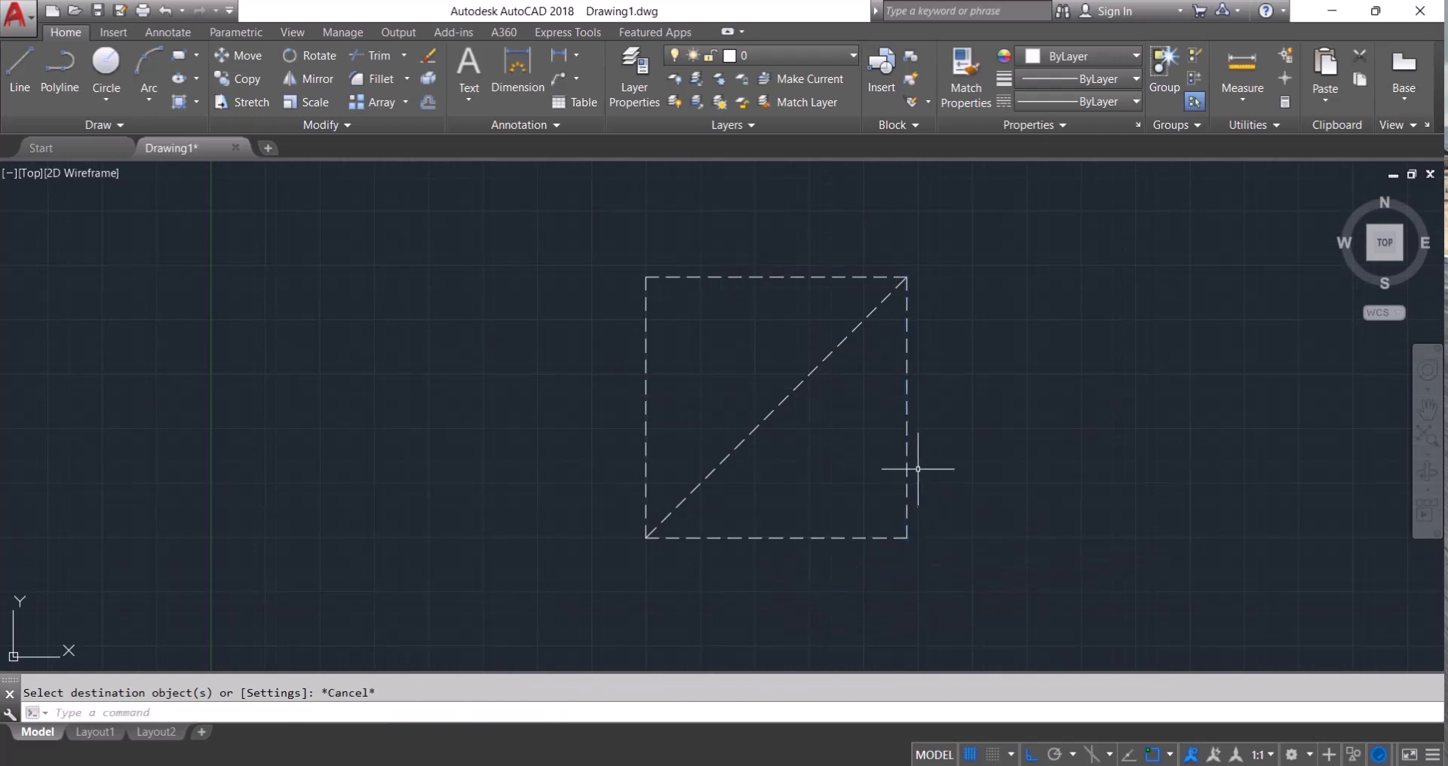
mouse_move(972, 259)
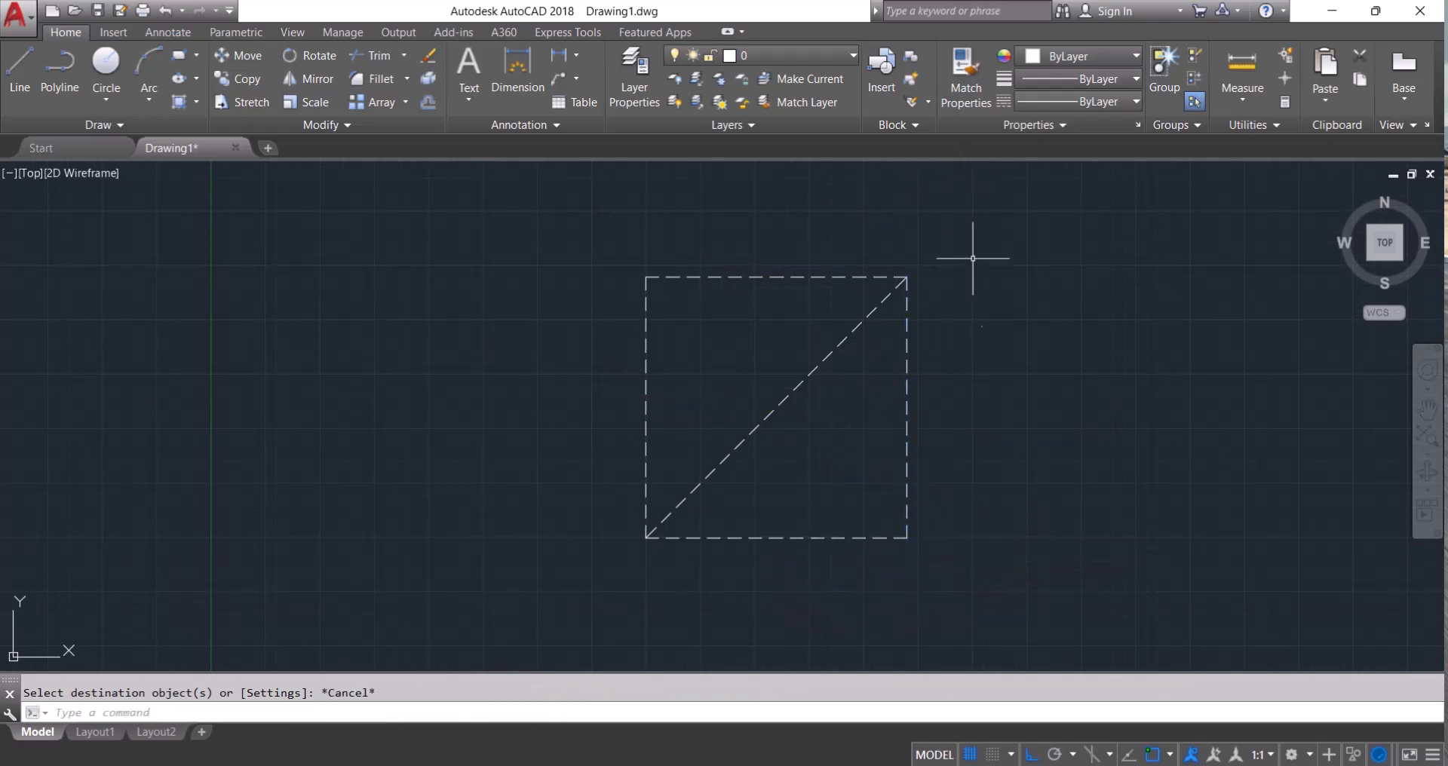
mouse_move(960, 390)
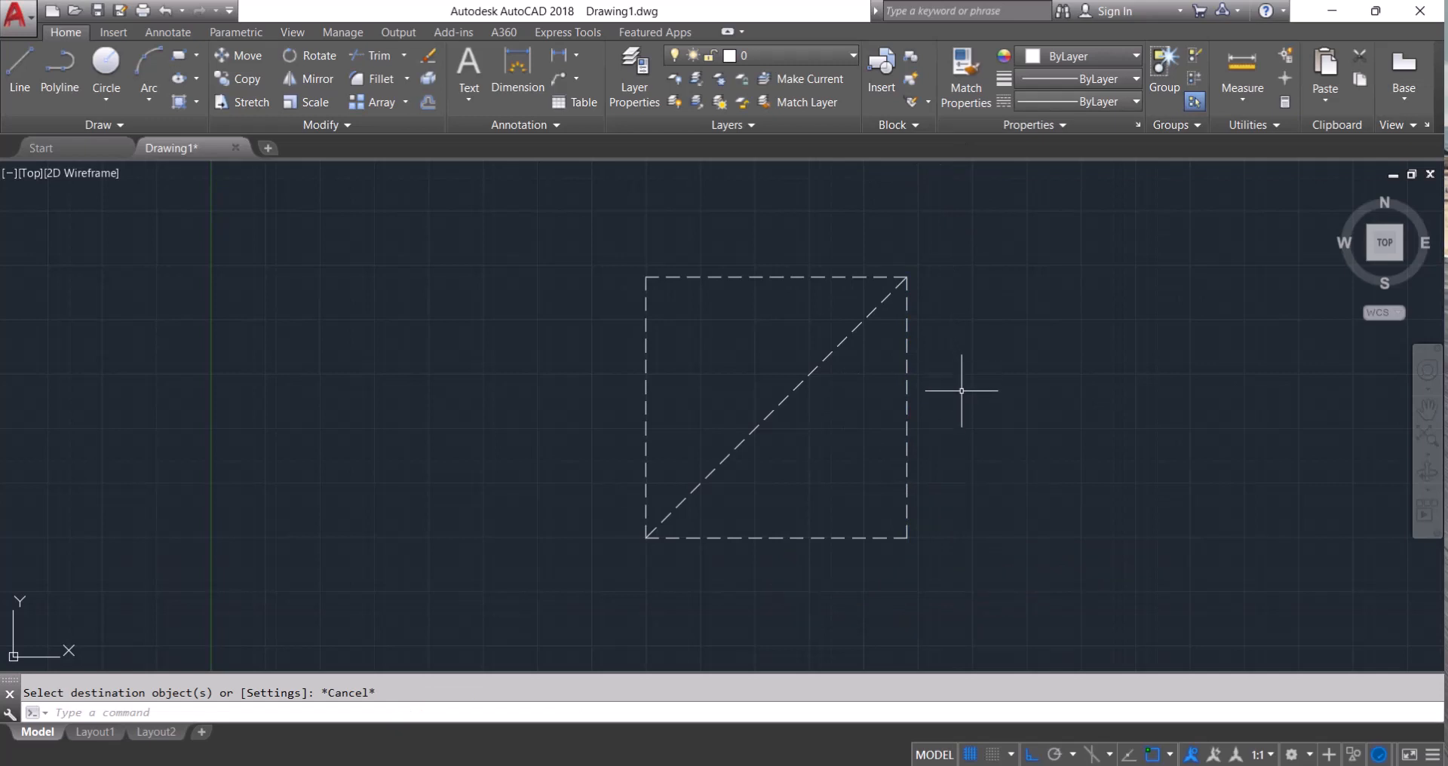
mouse_move(967, 379)
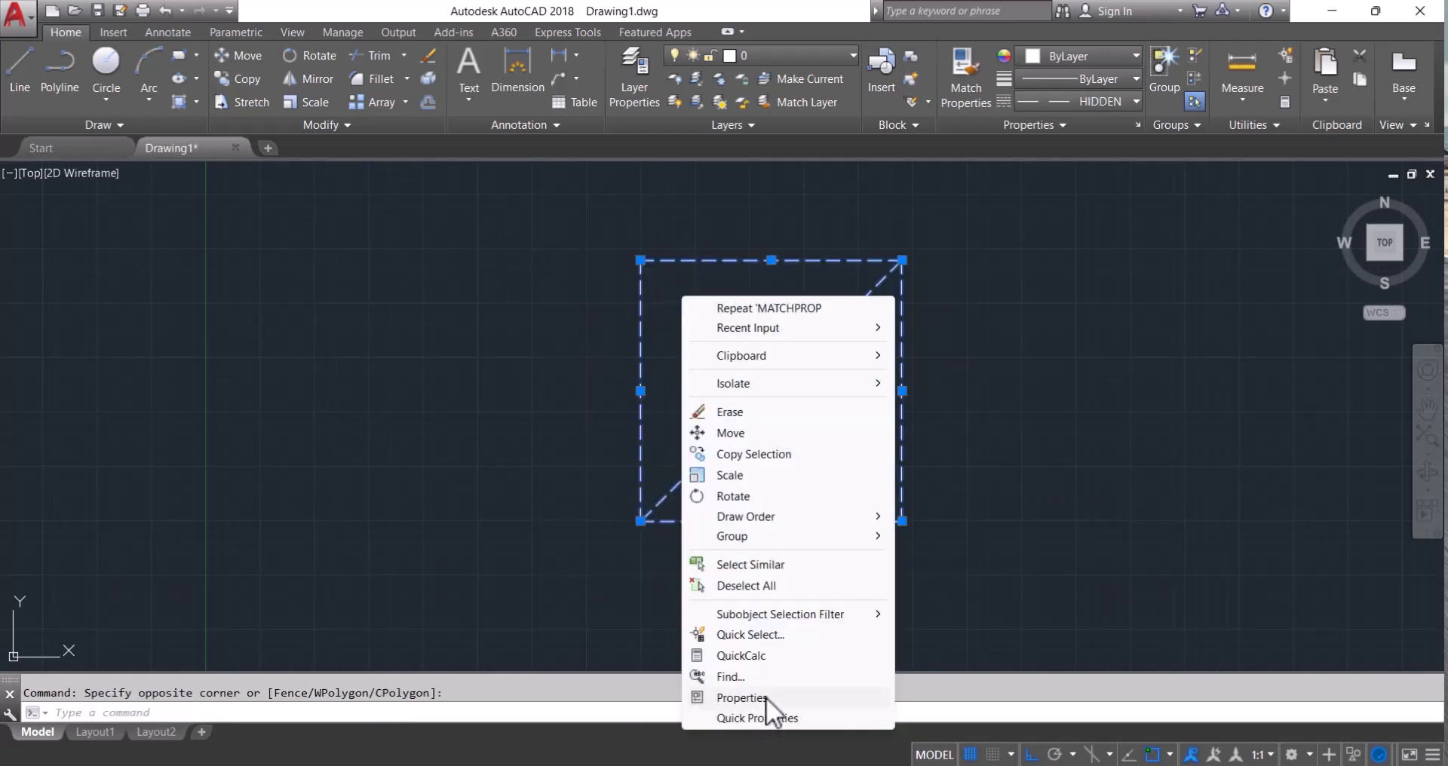
- Switch the five selected lines from HIDDEN to the CENTER linetype
left_click(742, 697)
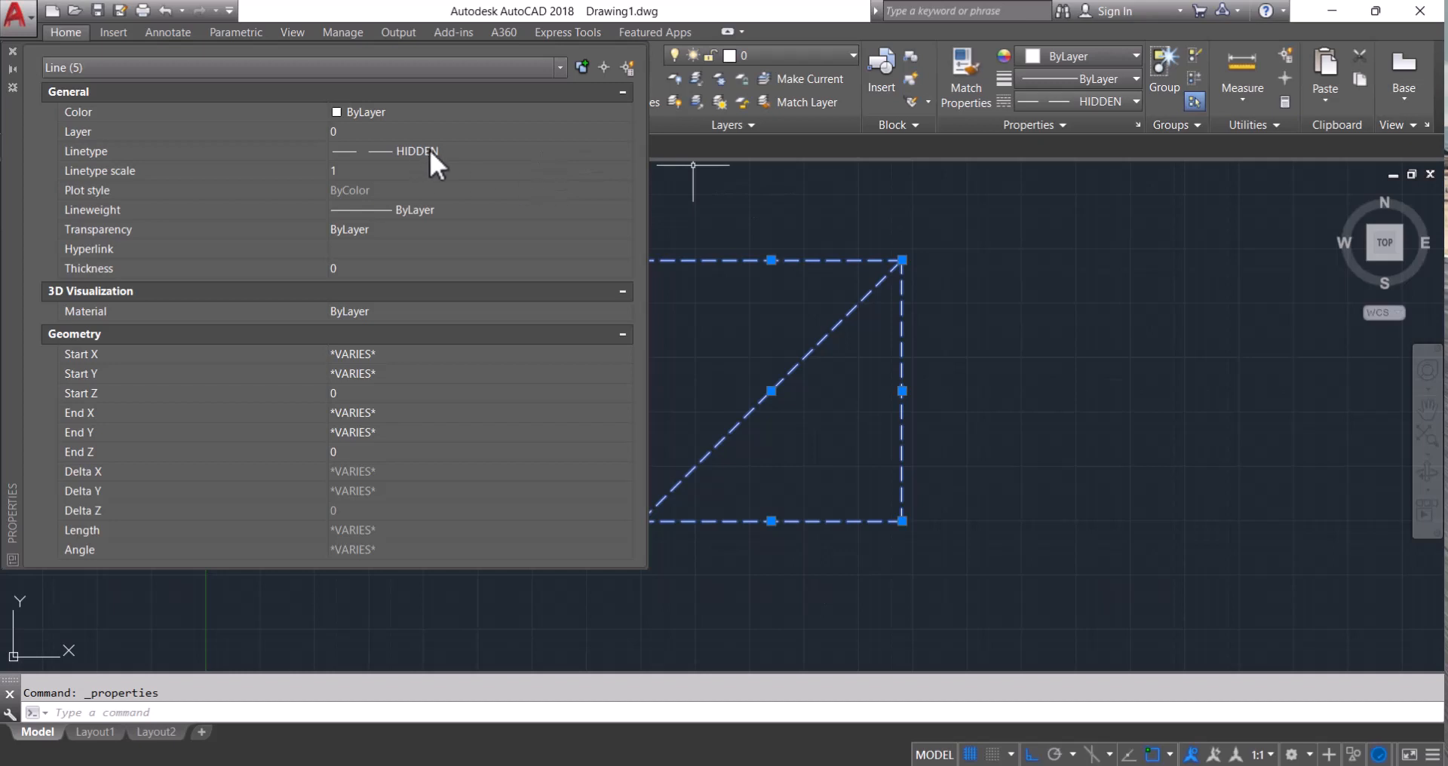
left_click(624, 150)
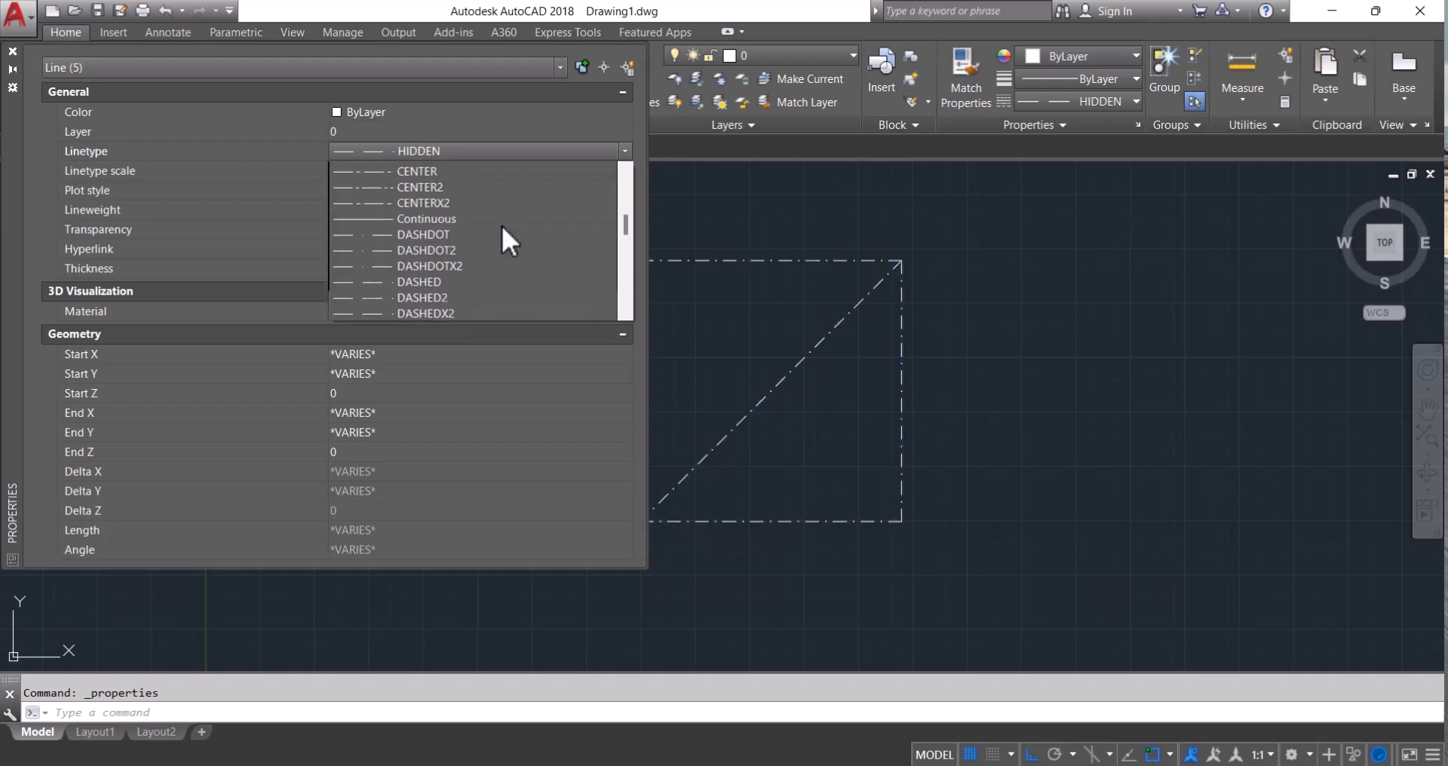
left_click(417, 171)
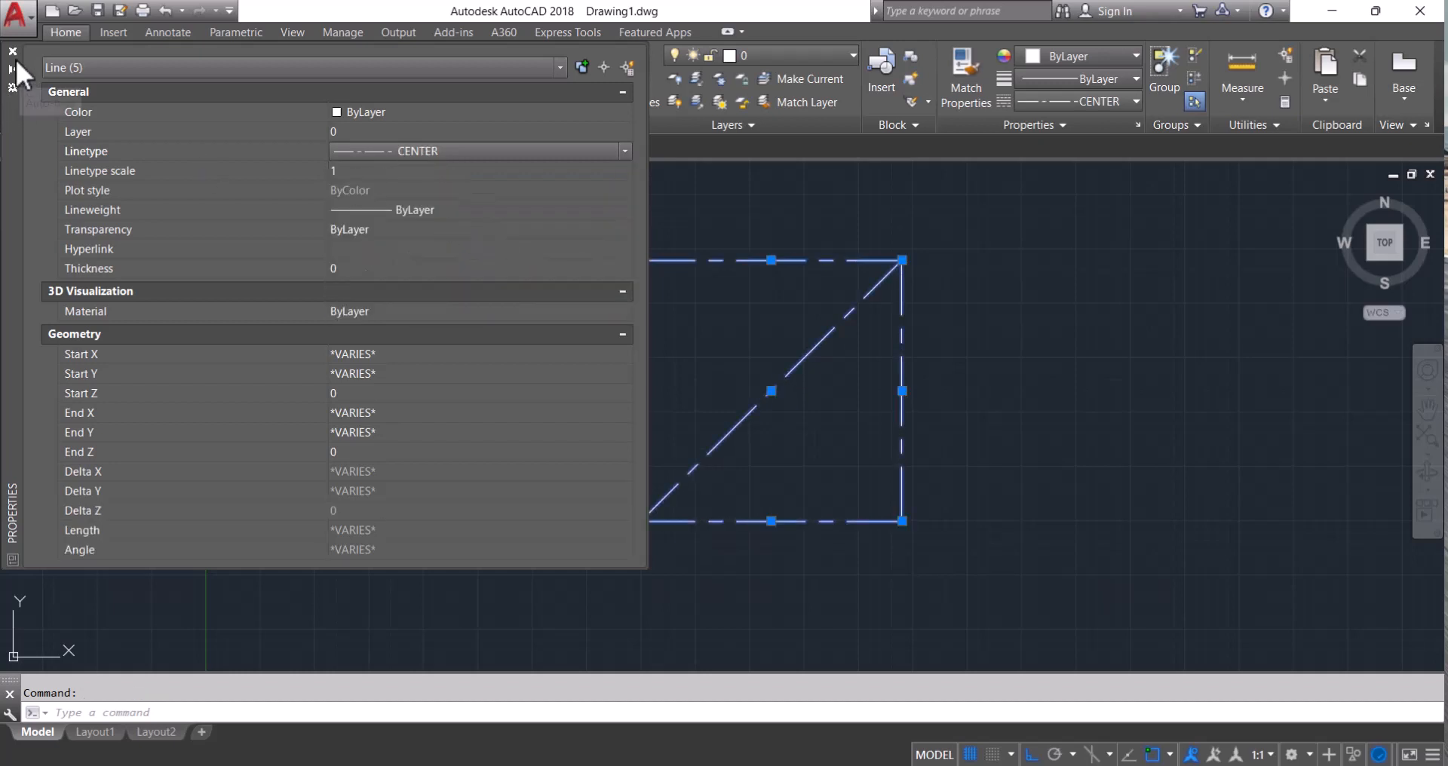
key("Escape")
type("lts")
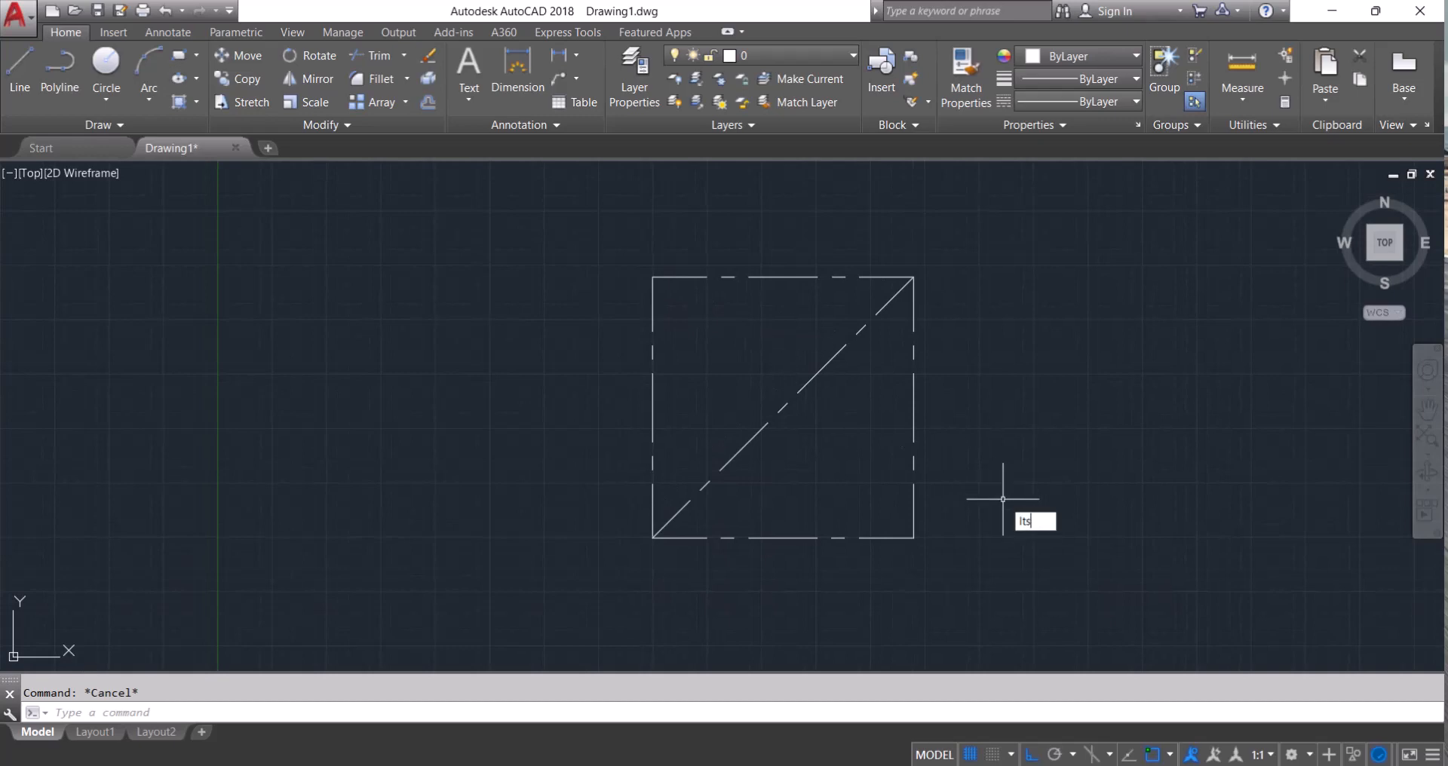
- Rerun the linetype scale command to give the center lines a smaller scale factor
key("Return")
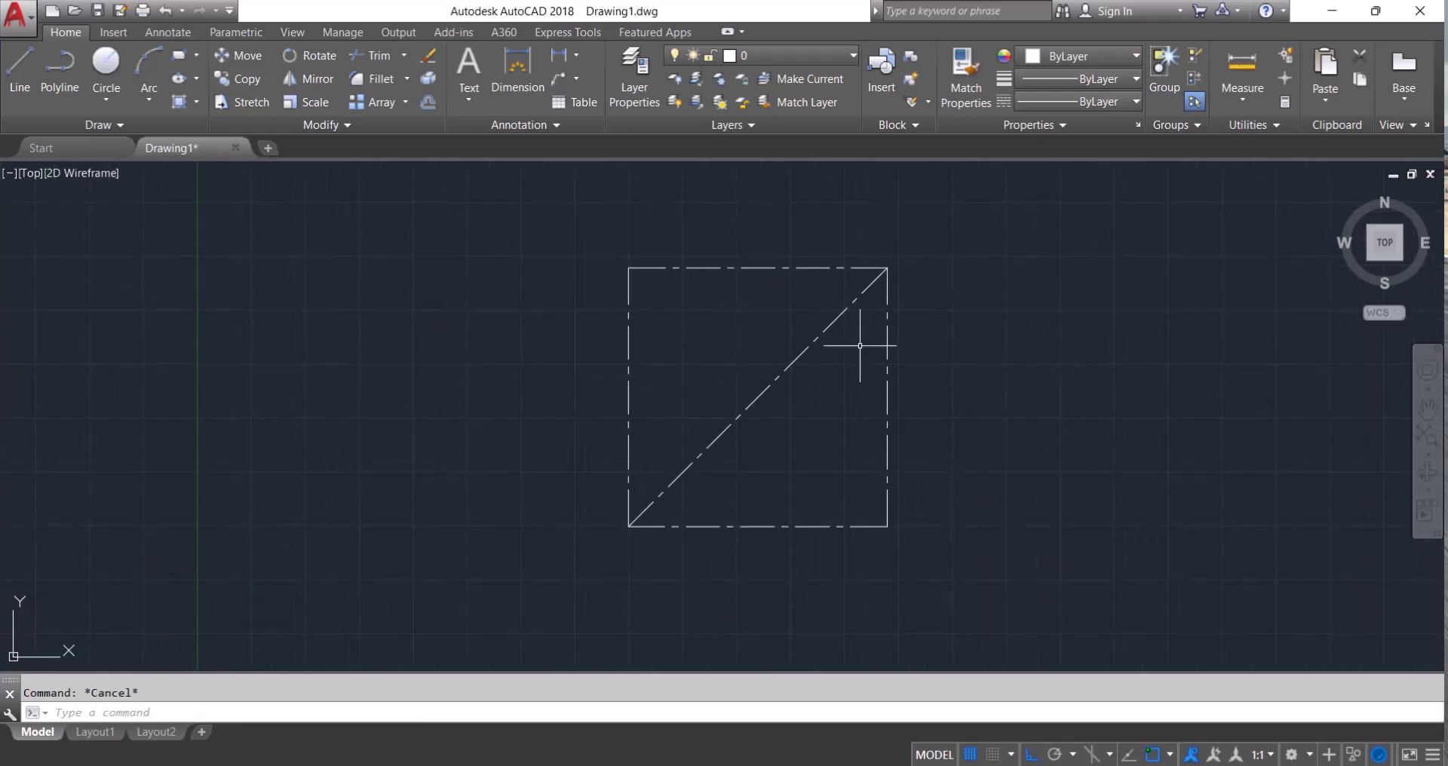
mouse_move(836, 375)
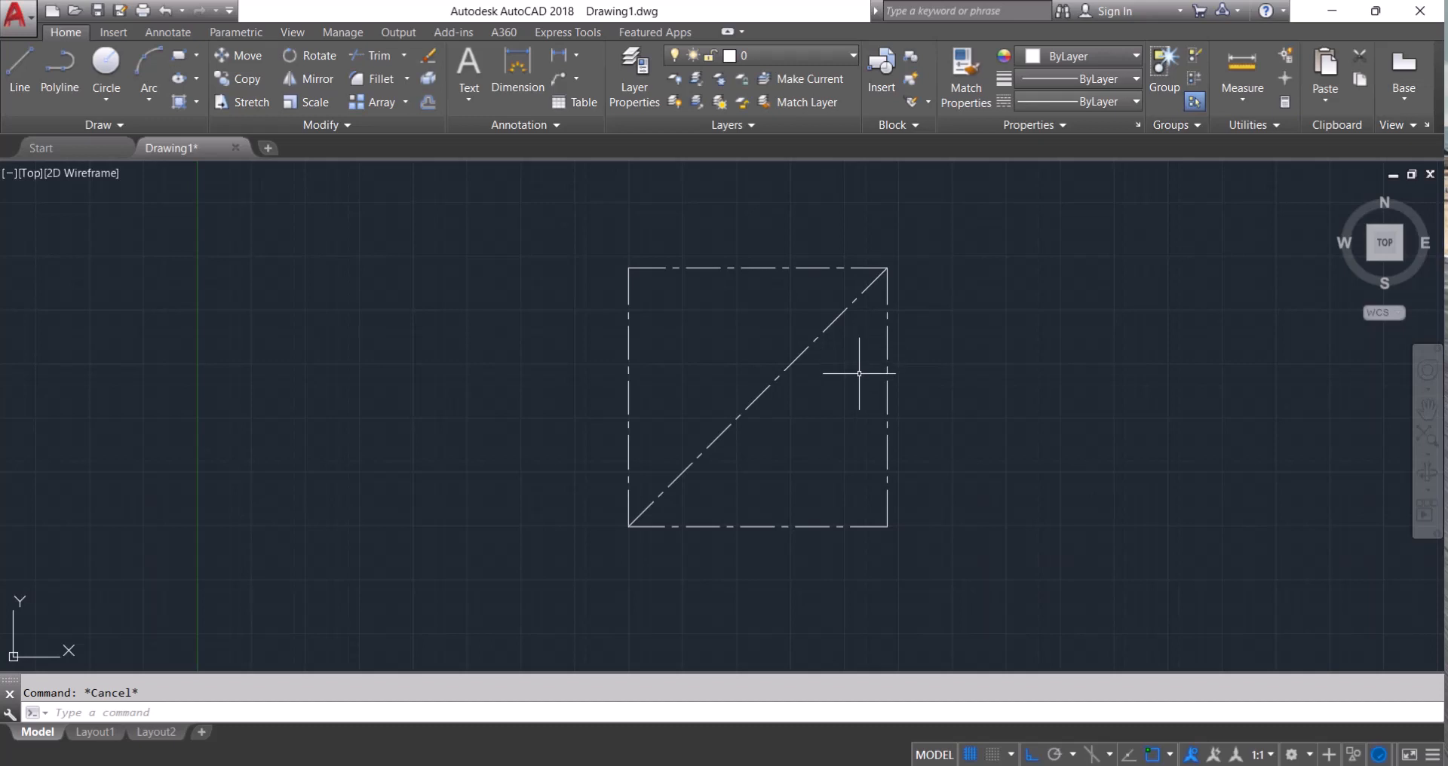
mouse_move(861, 383)
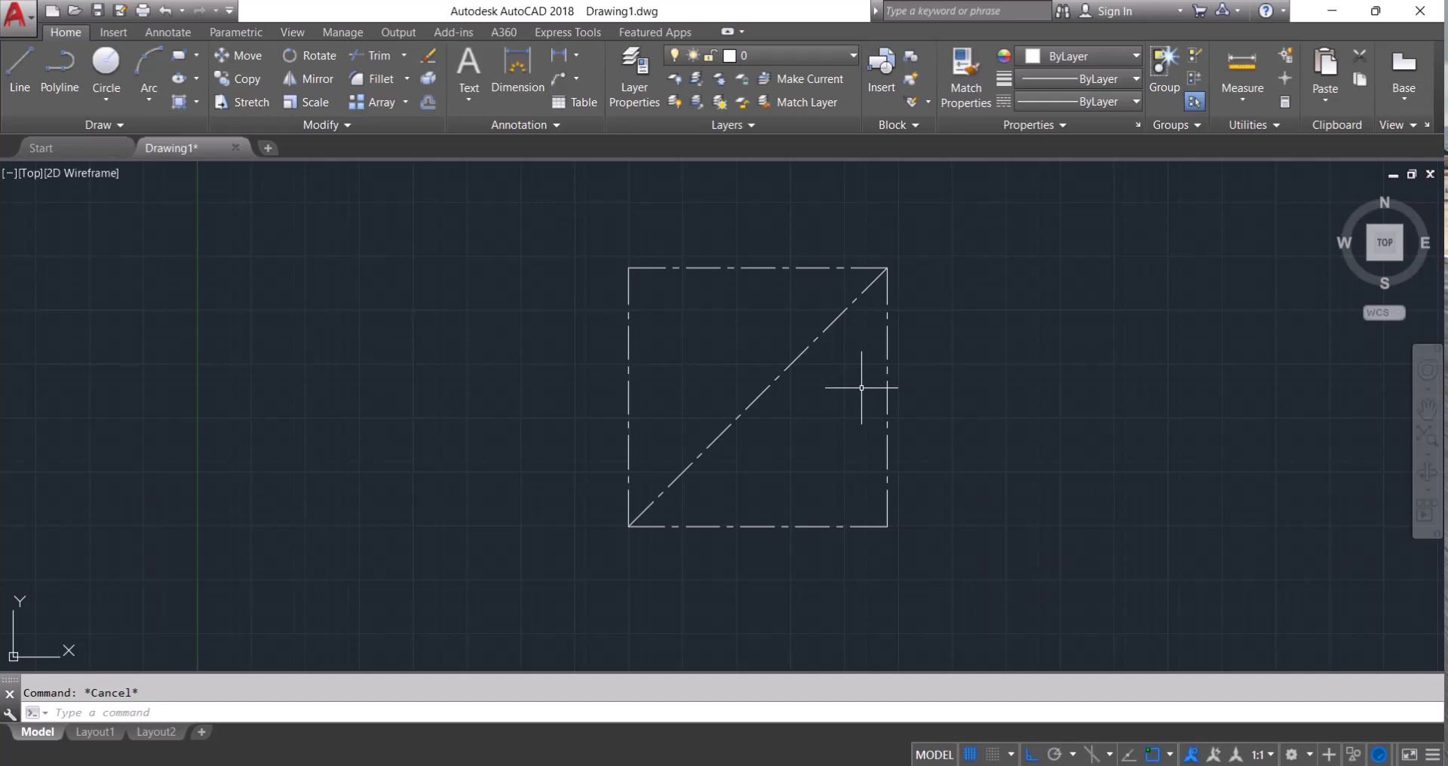
mouse_move(871, 376)
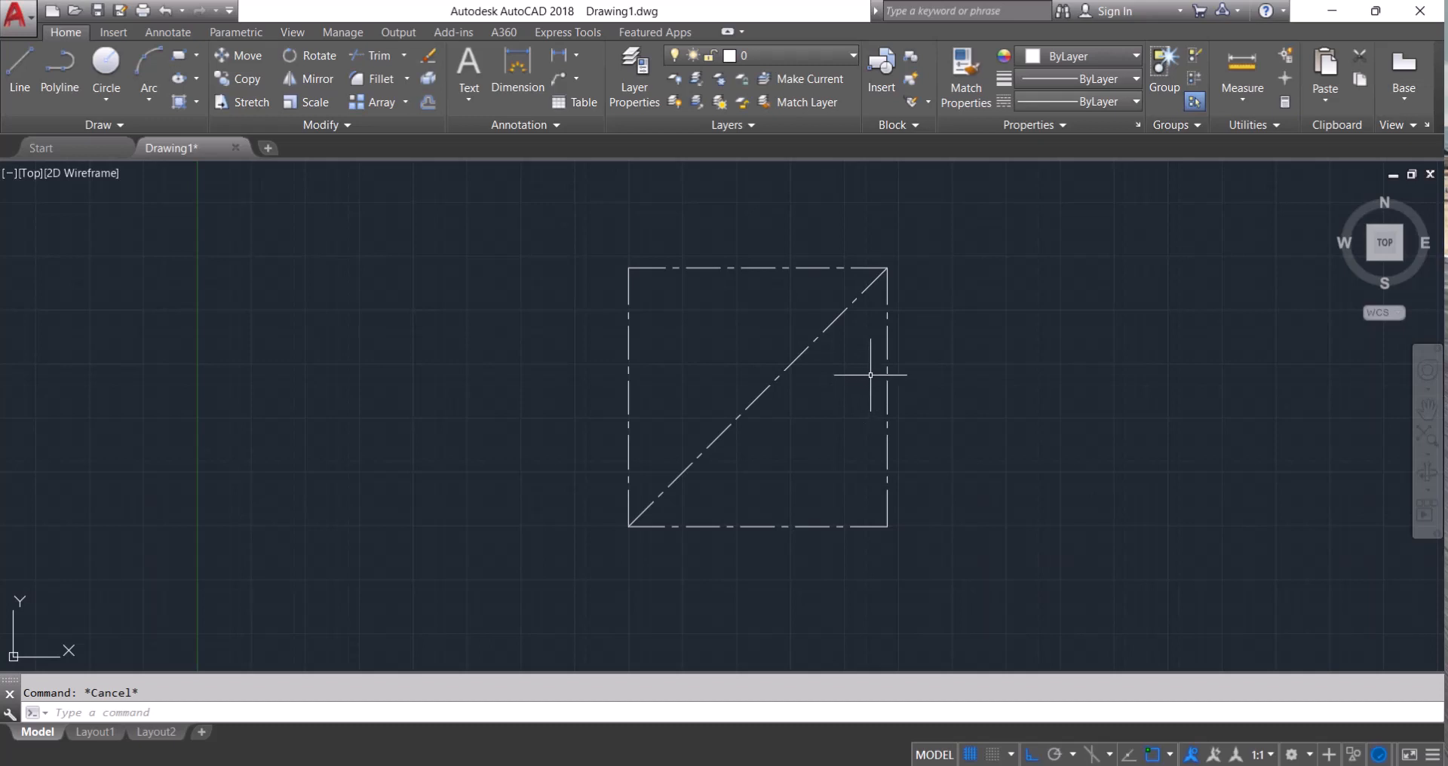
mouse_move(864, 379)
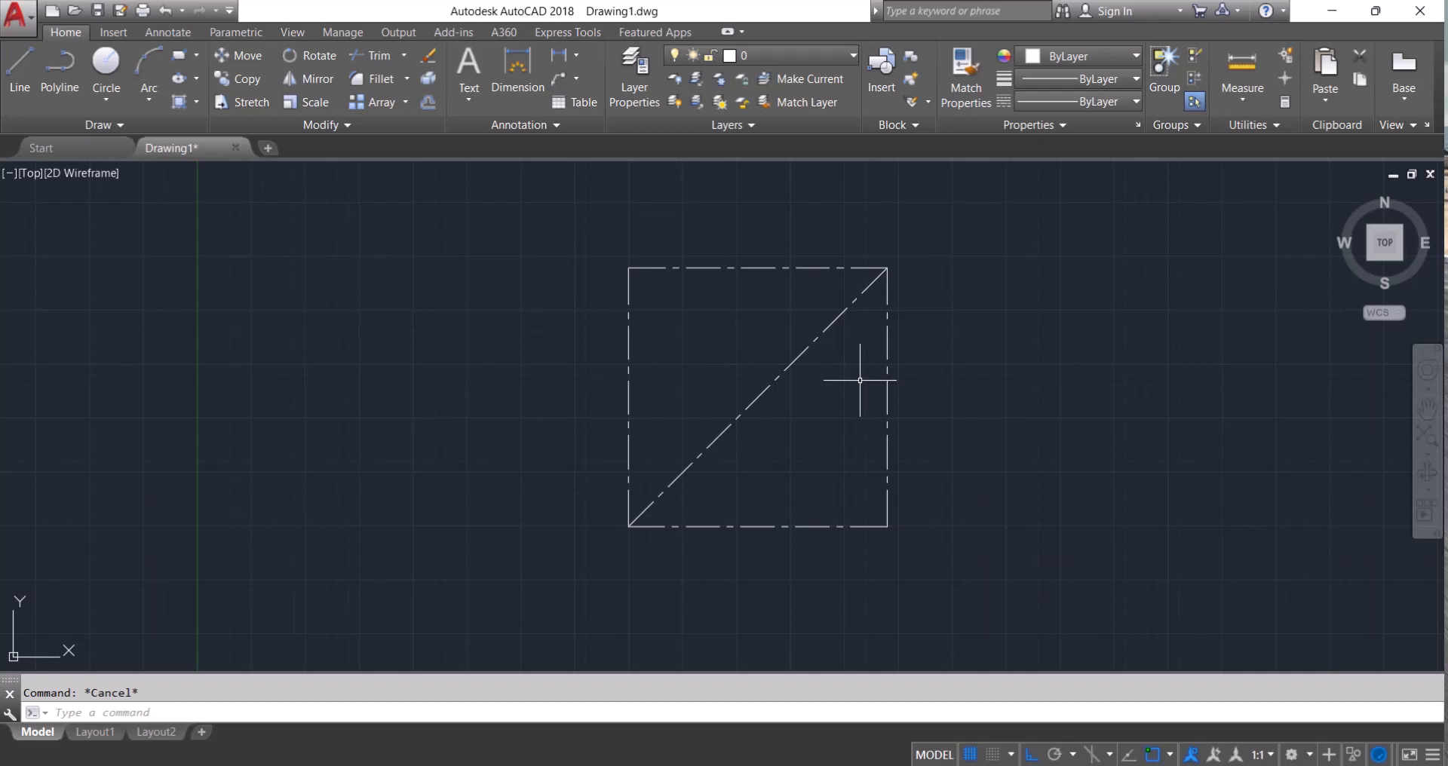
mouse_move(1313, 325)
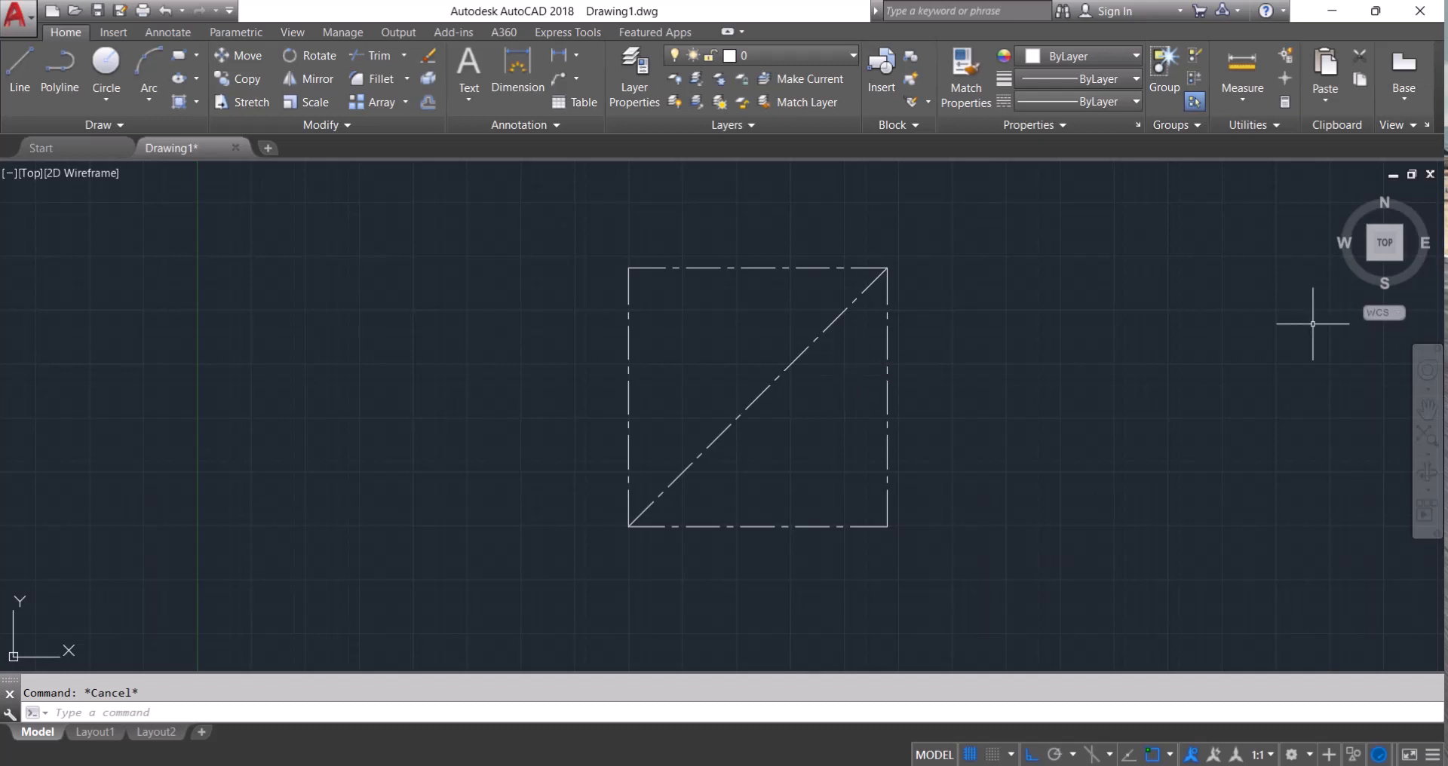